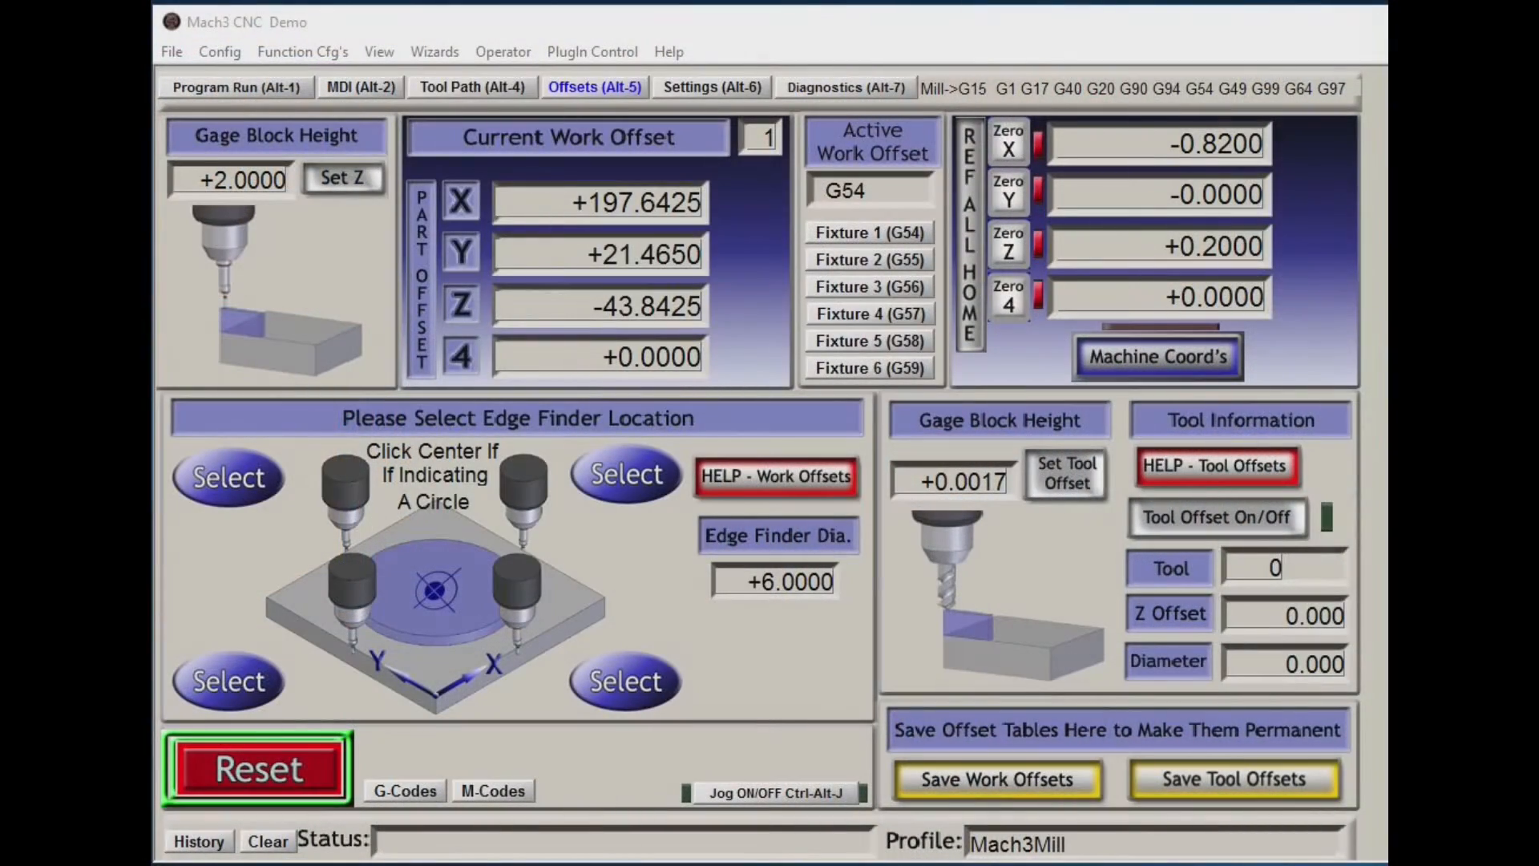
mouse_move(381, 349)
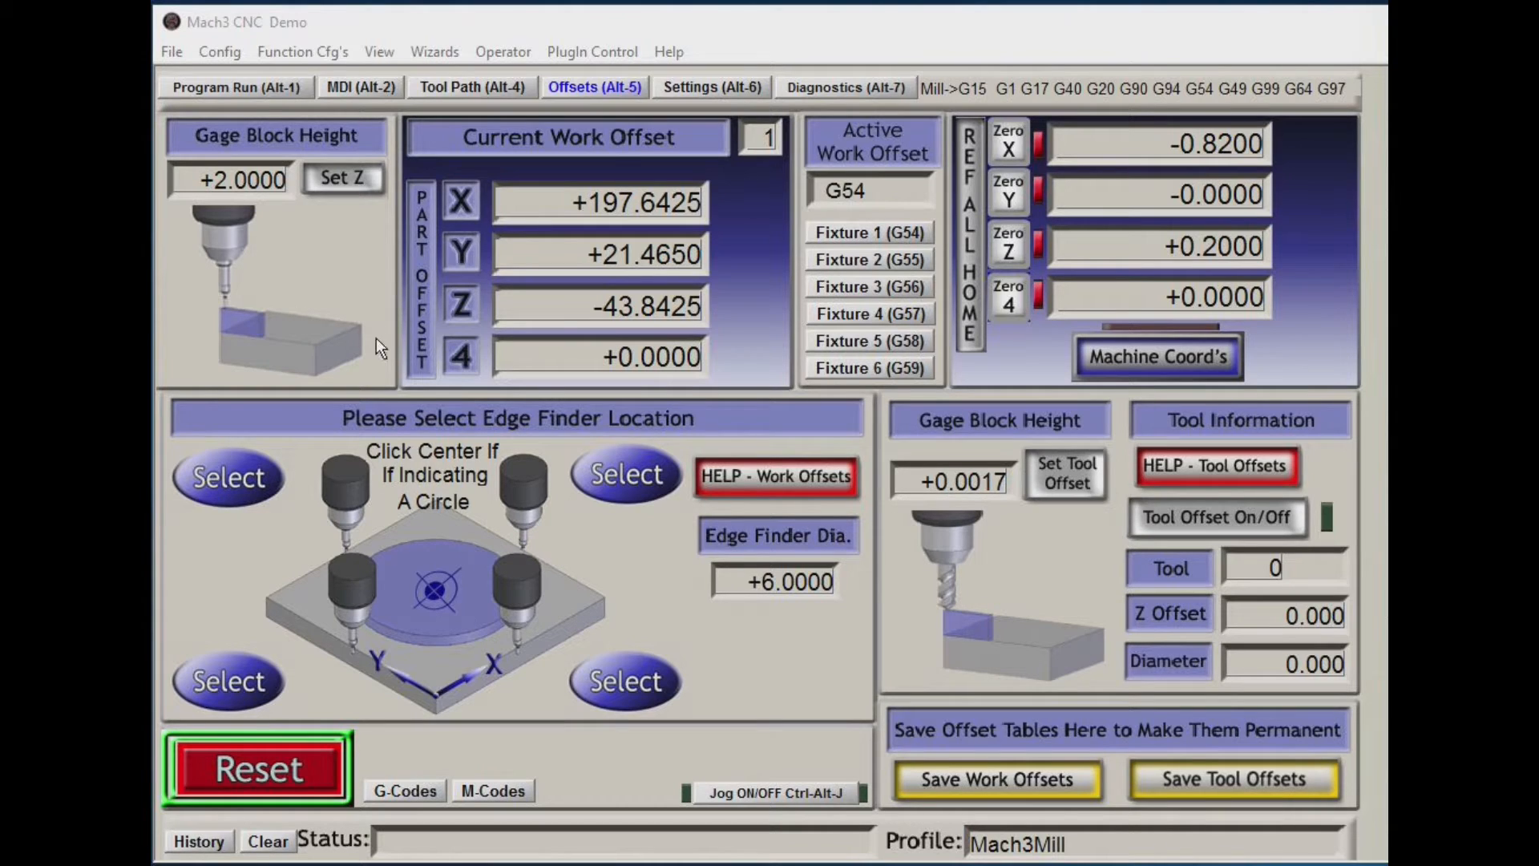
mouse_move(563, 365)
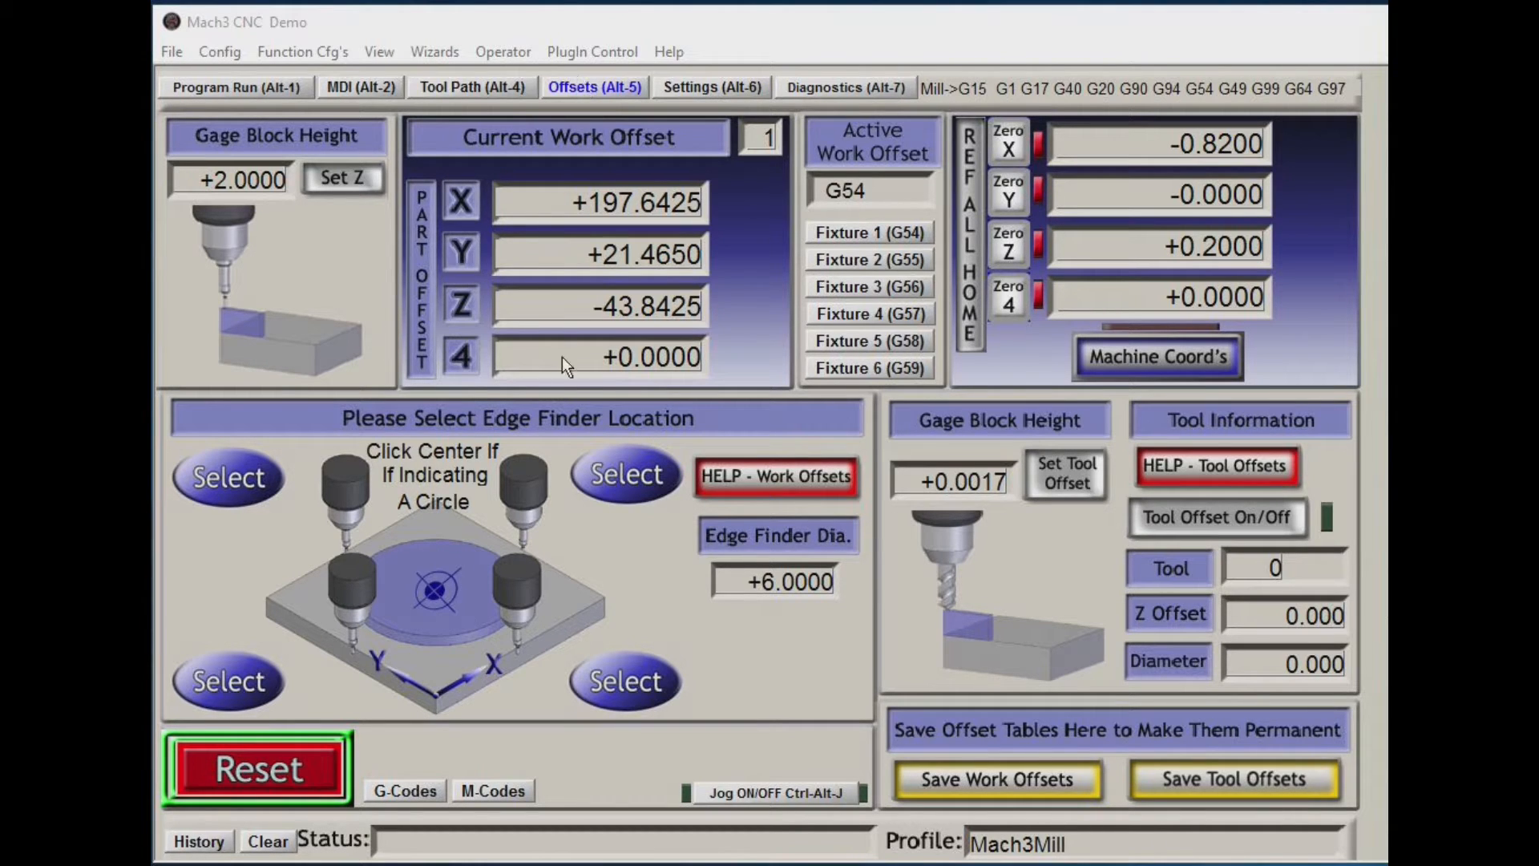
mouse_move(329, 602)
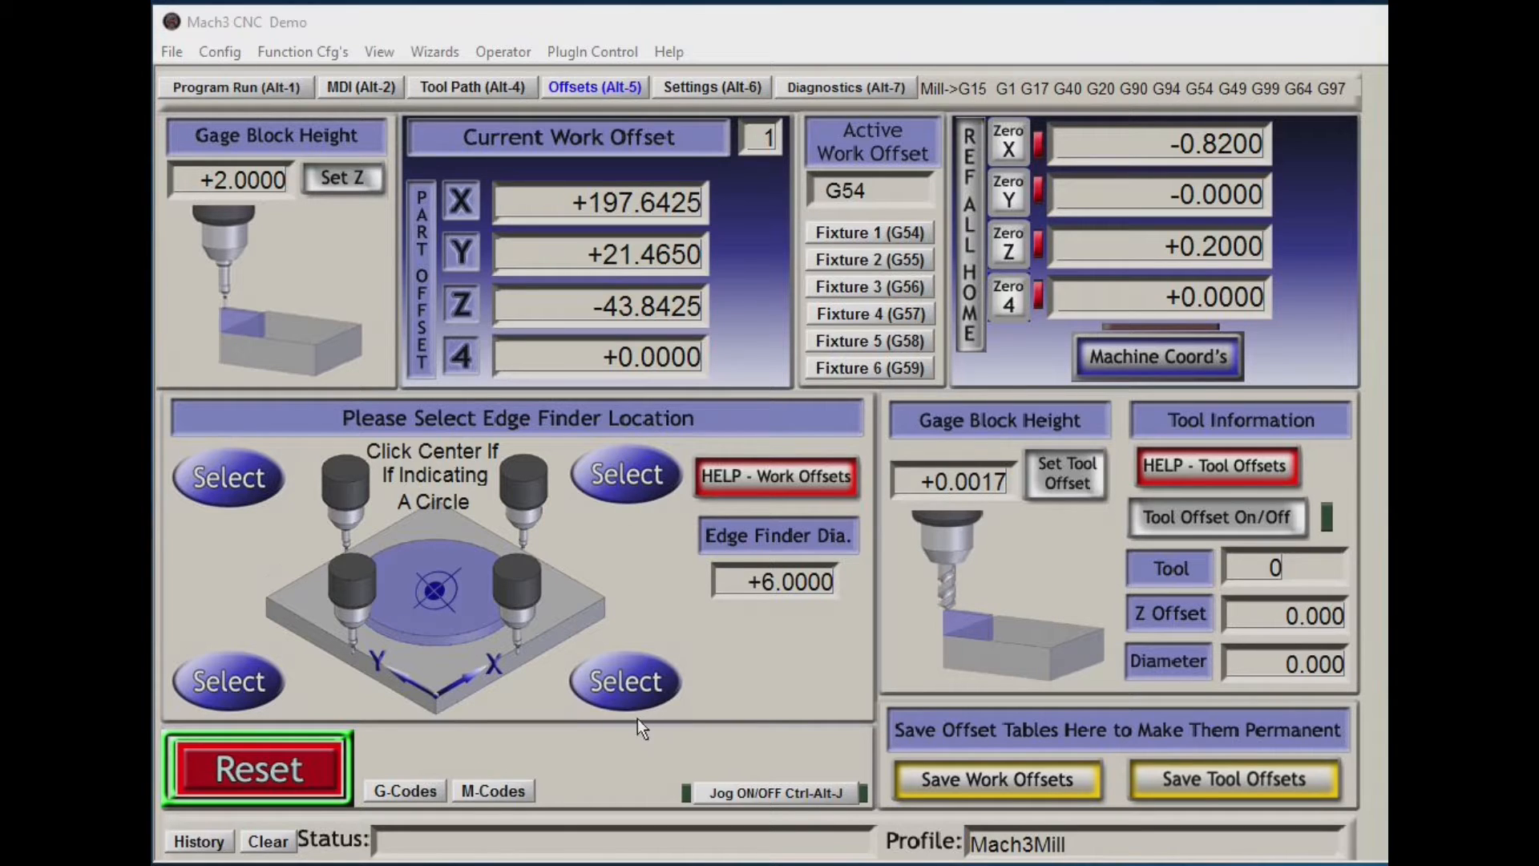
mouse_move(362, 680)
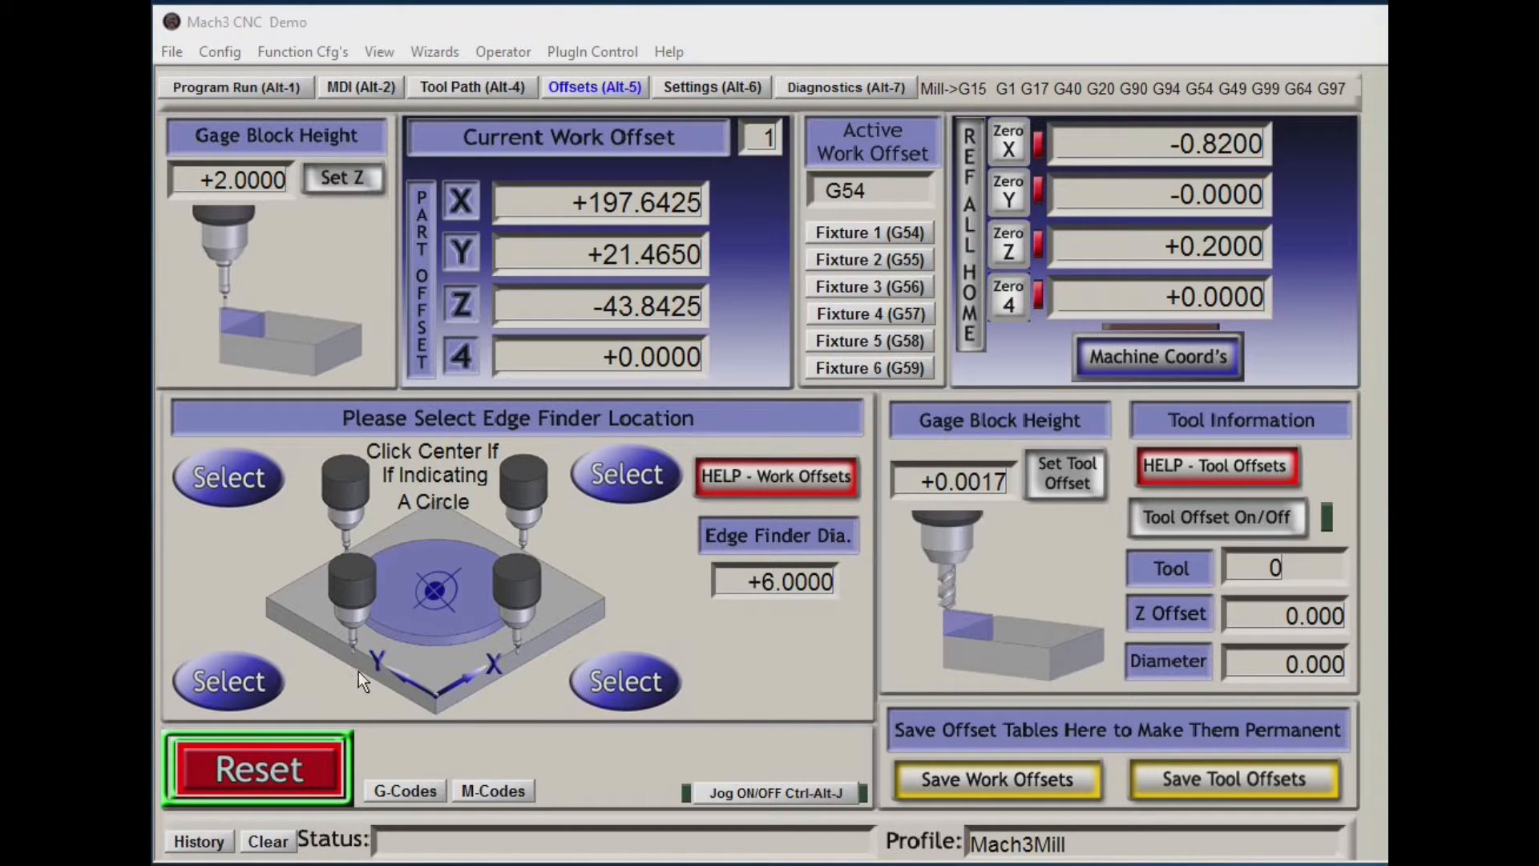
mouse_move(456, 677)
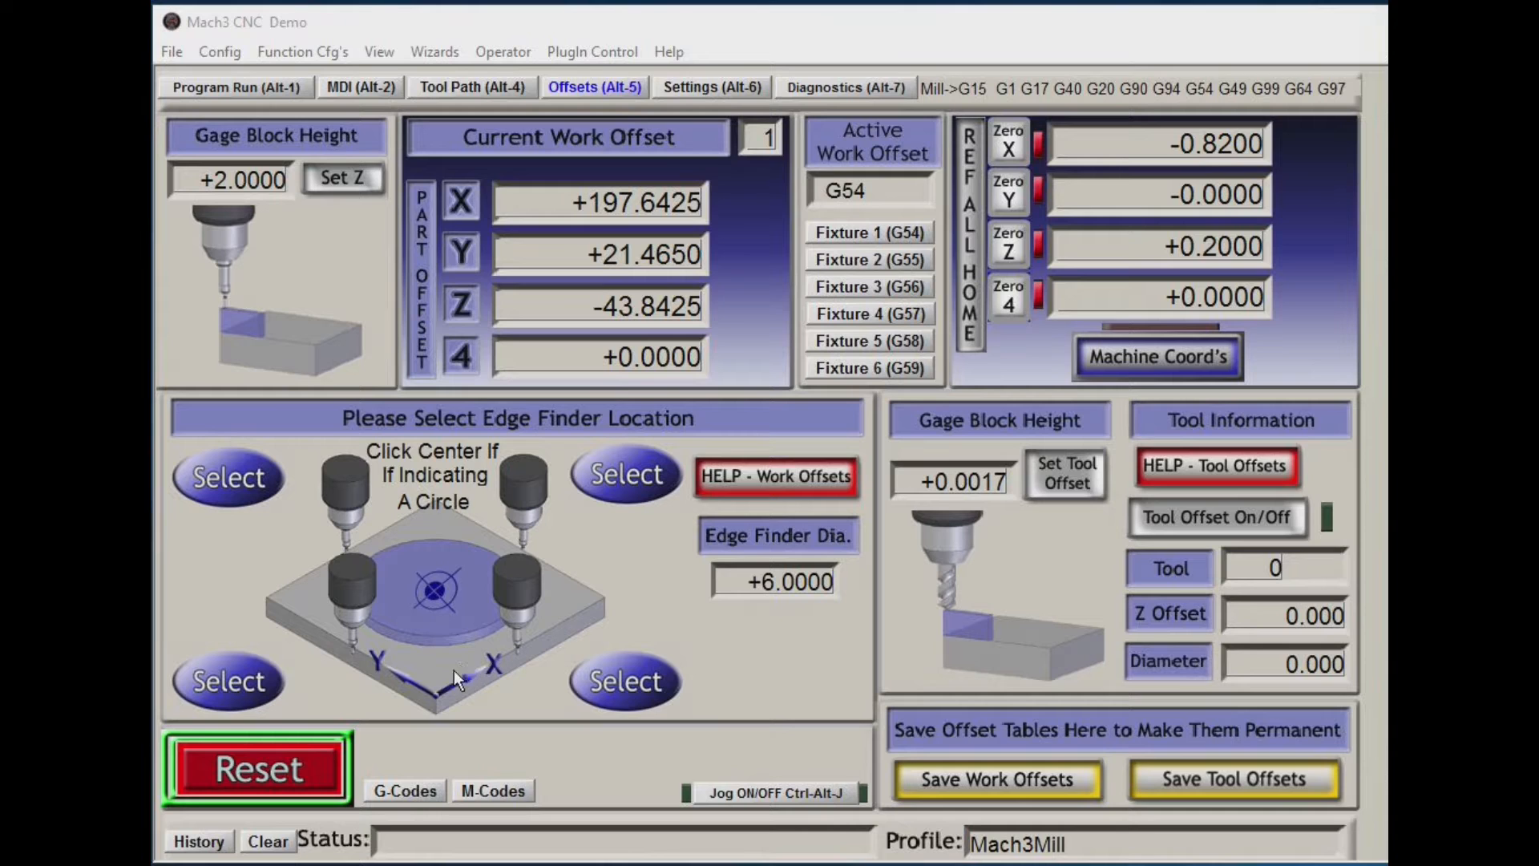
mouse_move(608, 673)
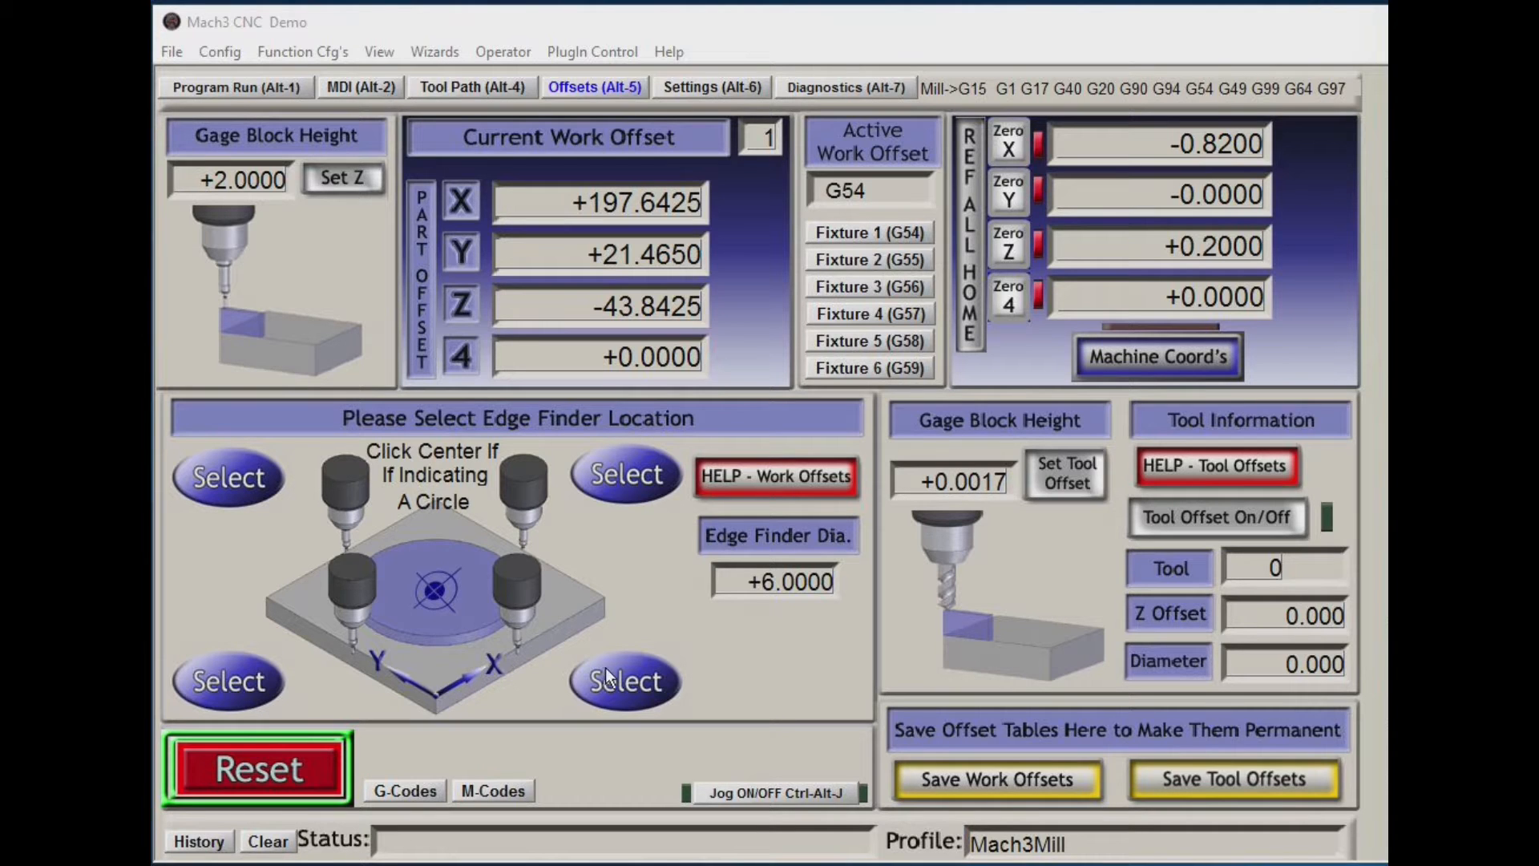
mouse_move(471, 621)
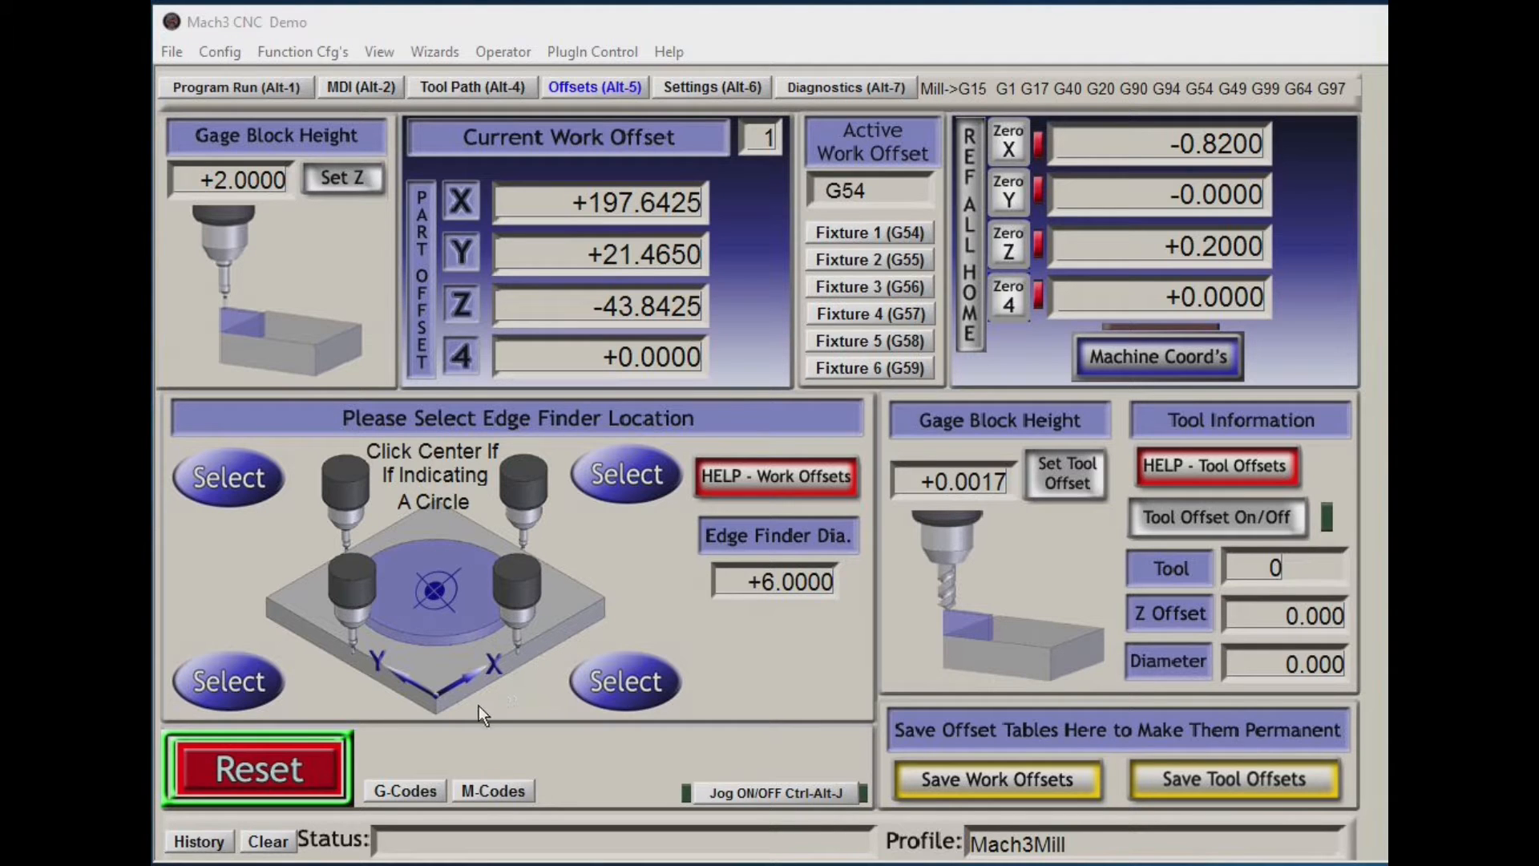
mouse_move(540, 658)
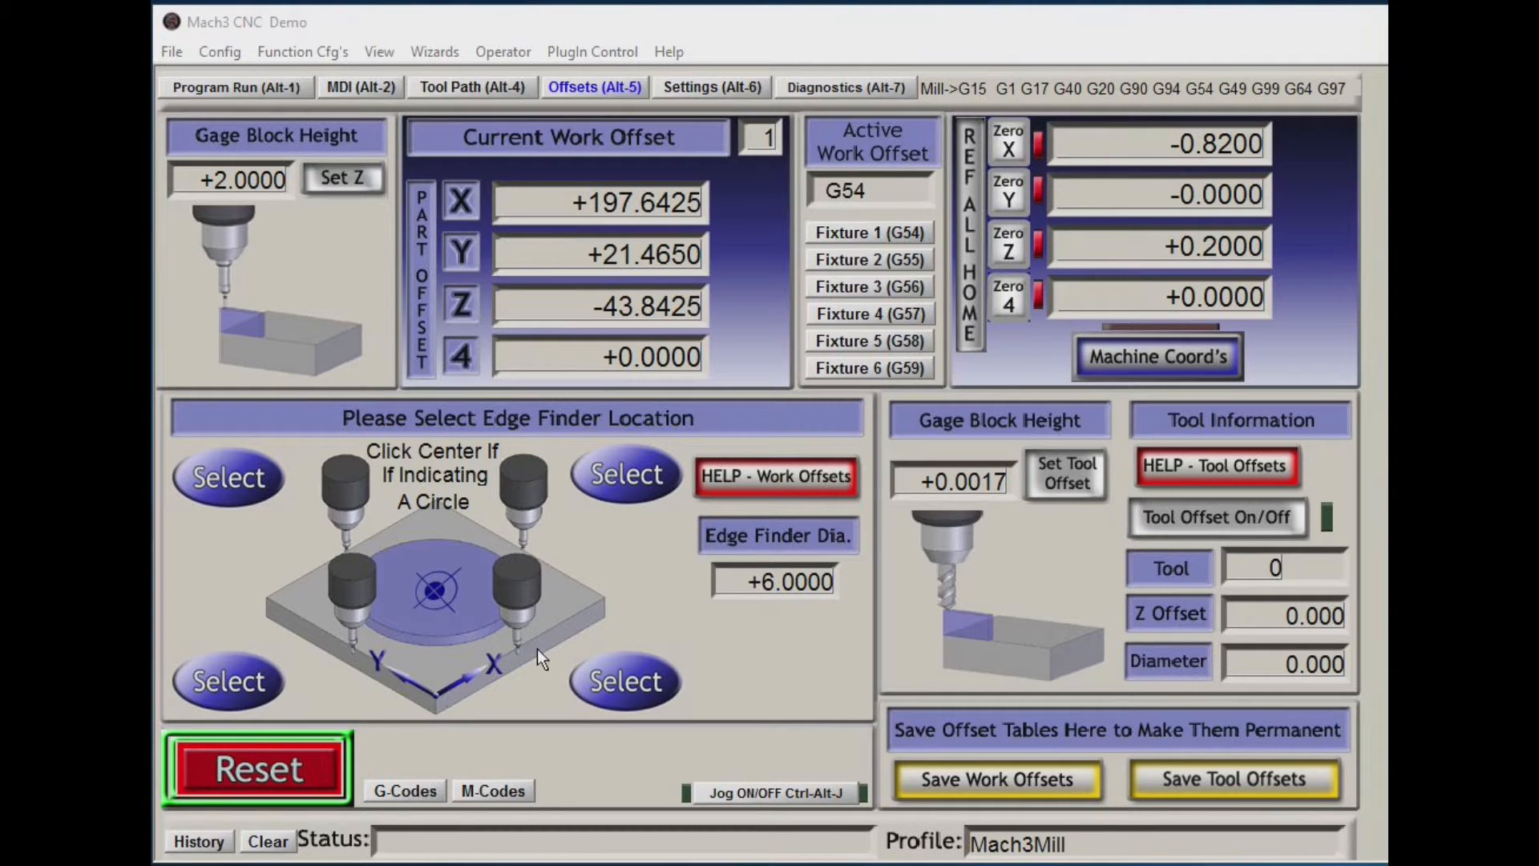
mouse_move(353, 639)
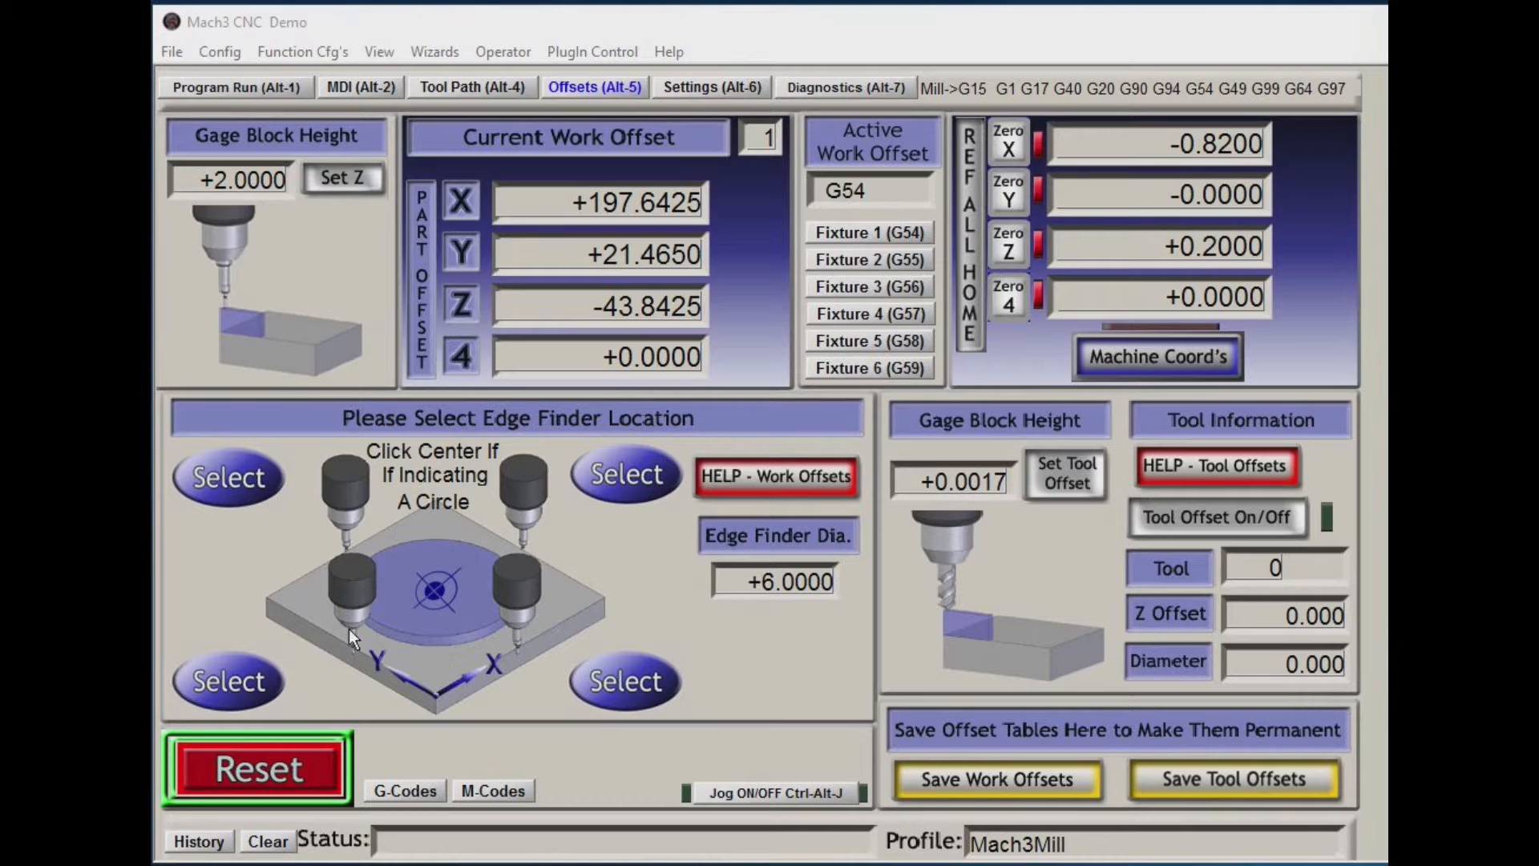
mouse_move(550, 668)
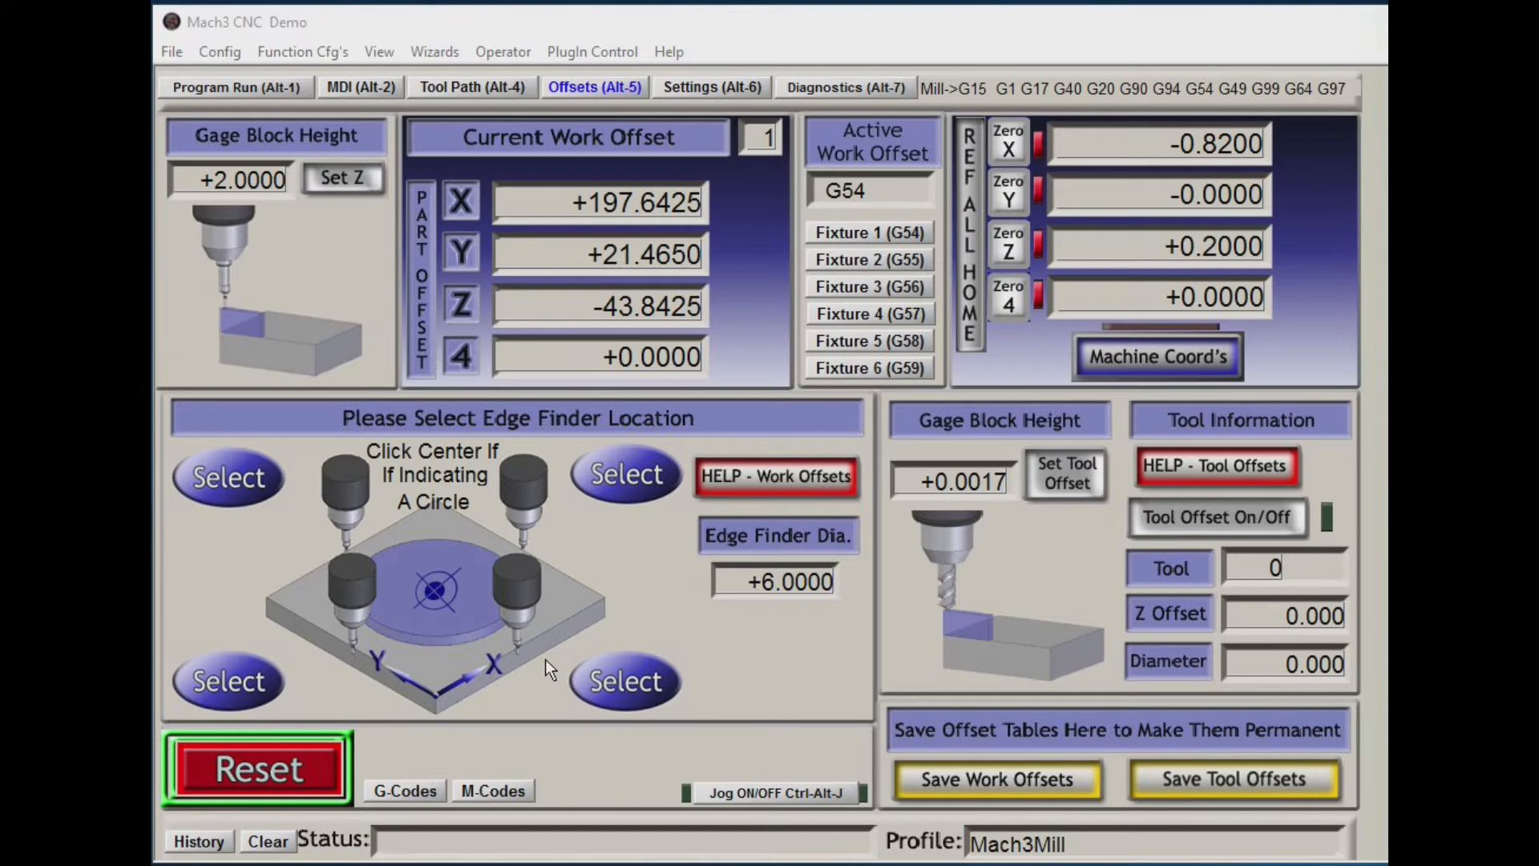
mouse_move(613, 672)
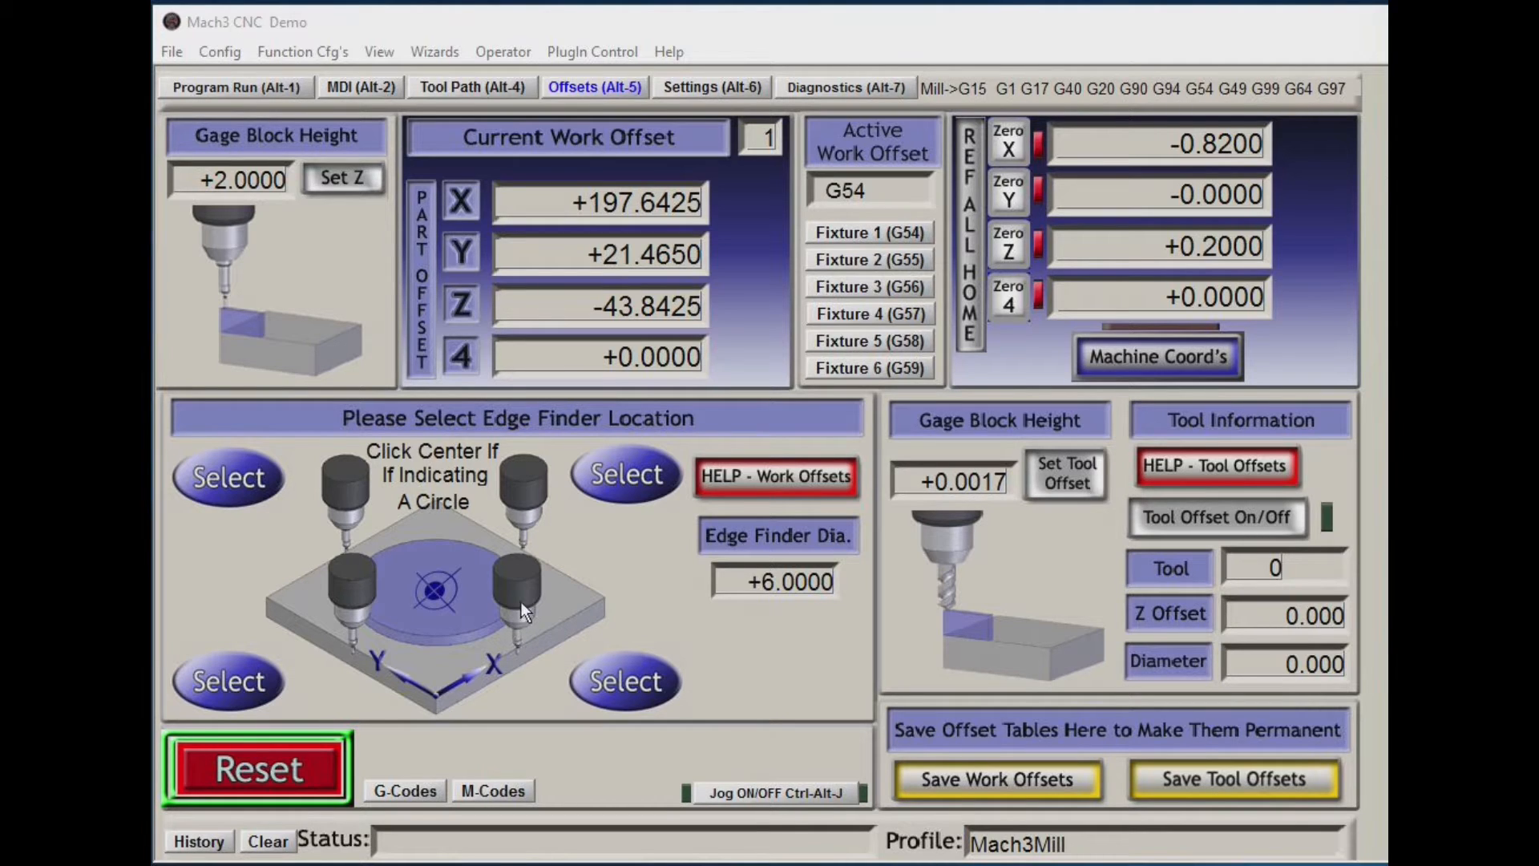
mouse_move(494, 608)
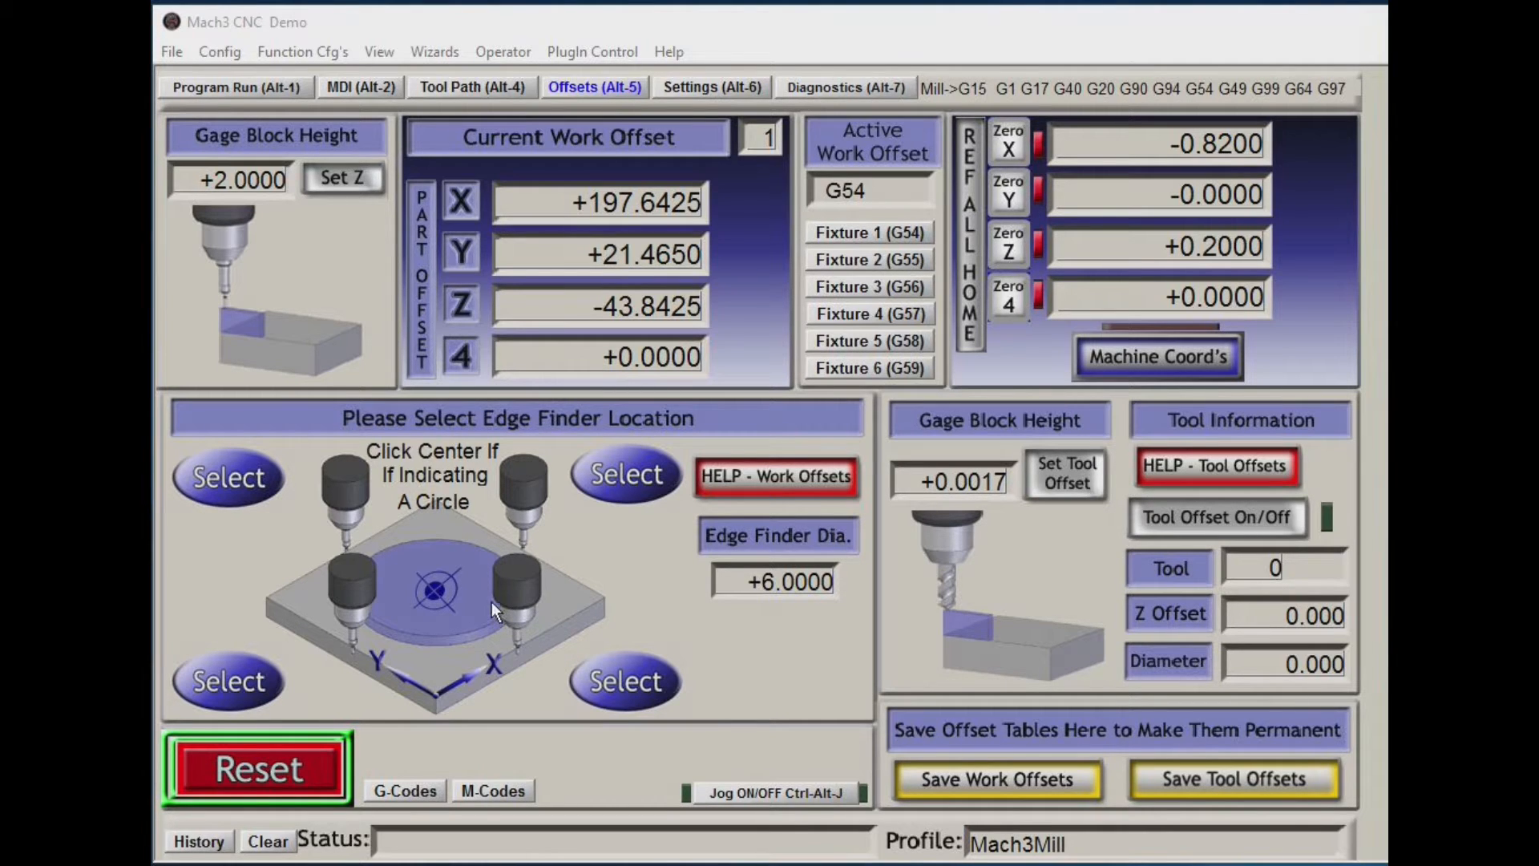
mouse_move(353, 506)
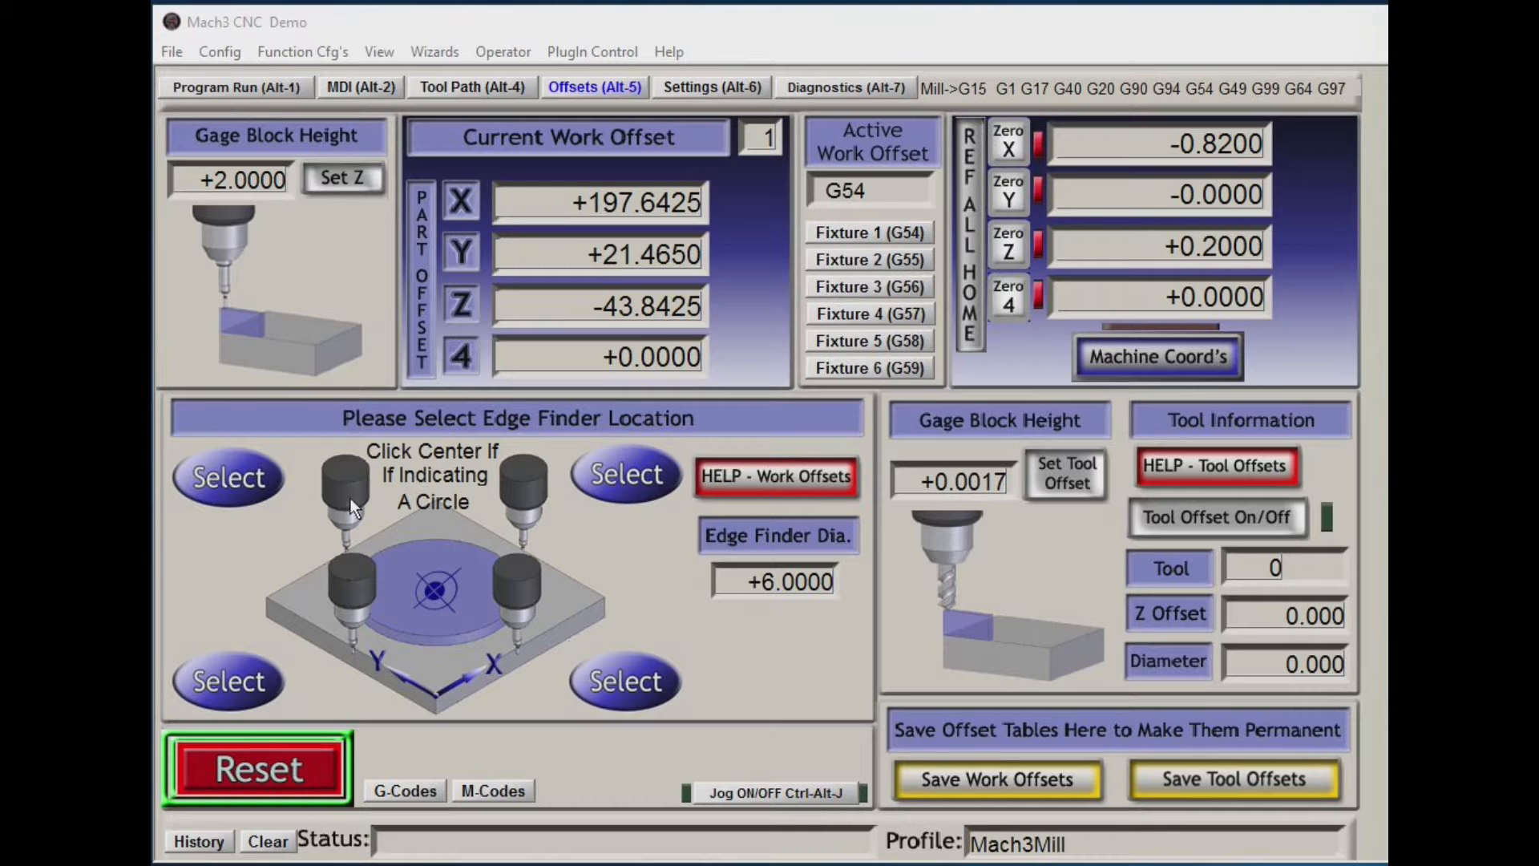
mouse_move(363, 599)
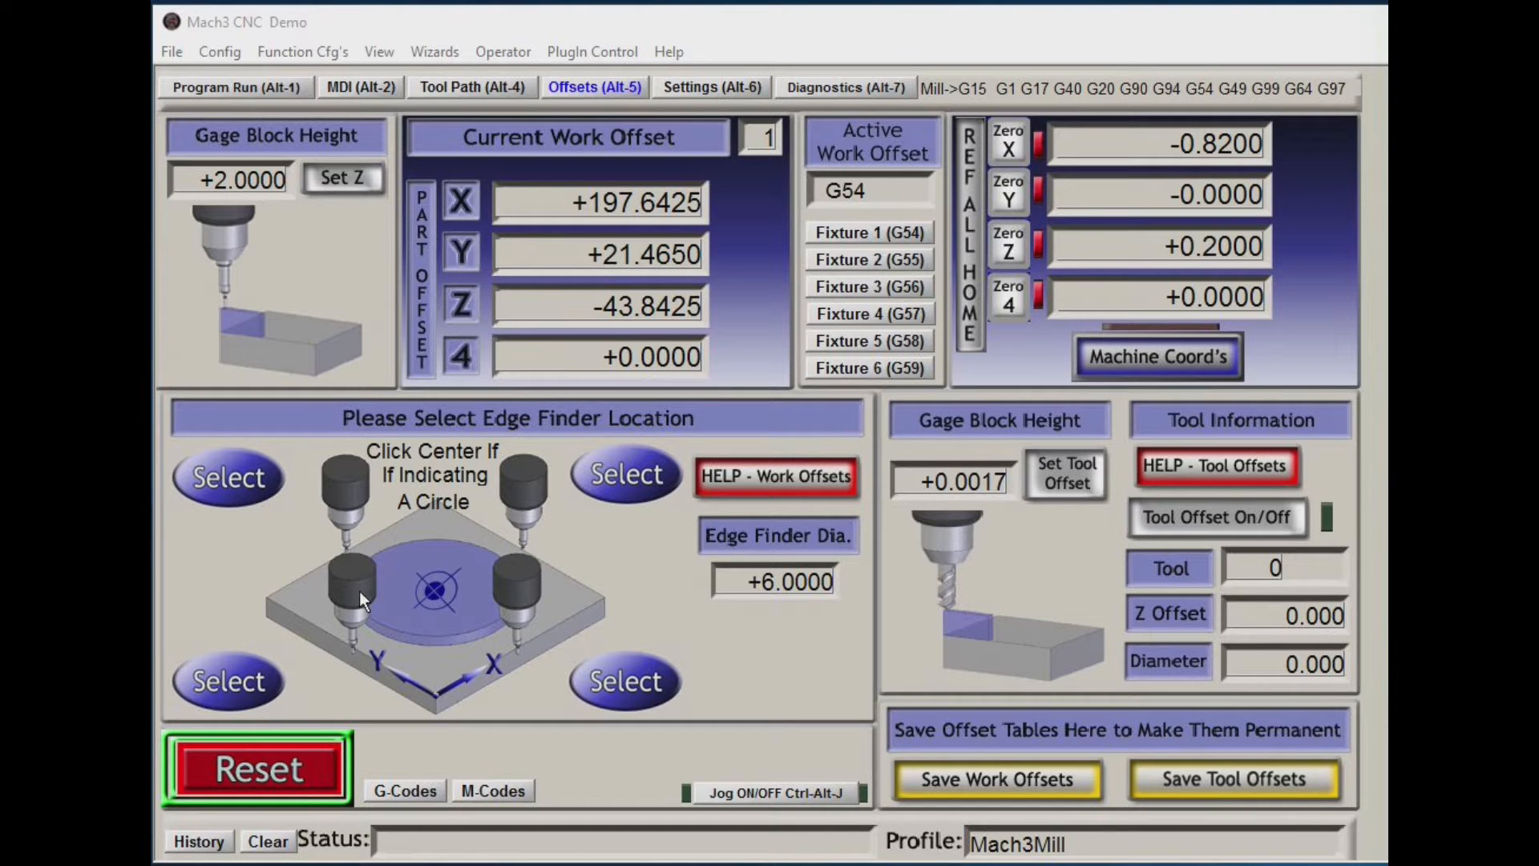
mouse_move(500, 525)
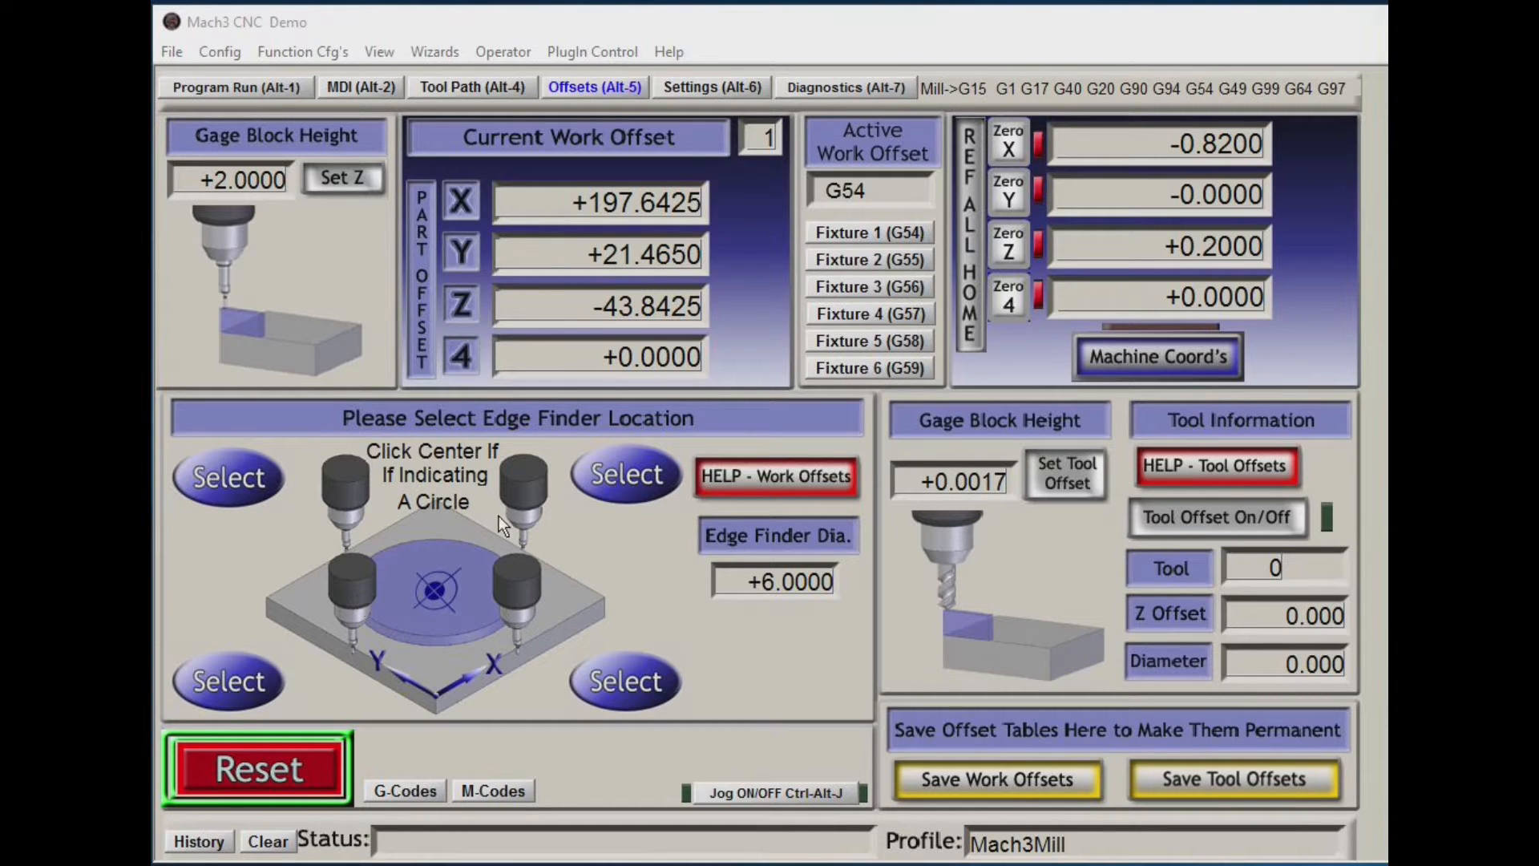
mouse_move(525, 499)
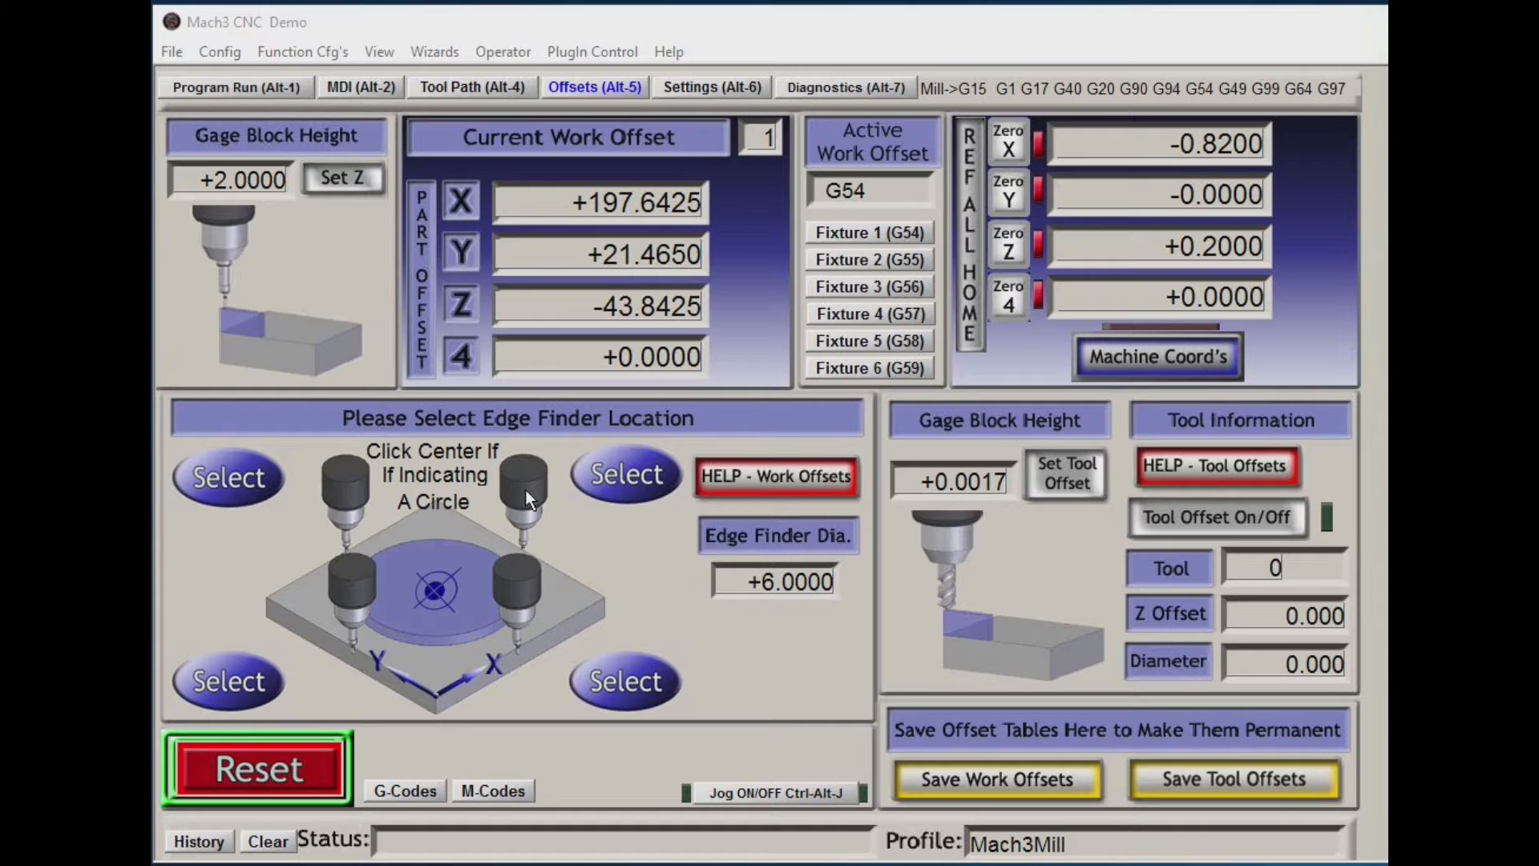
mouse_move(498, 493)
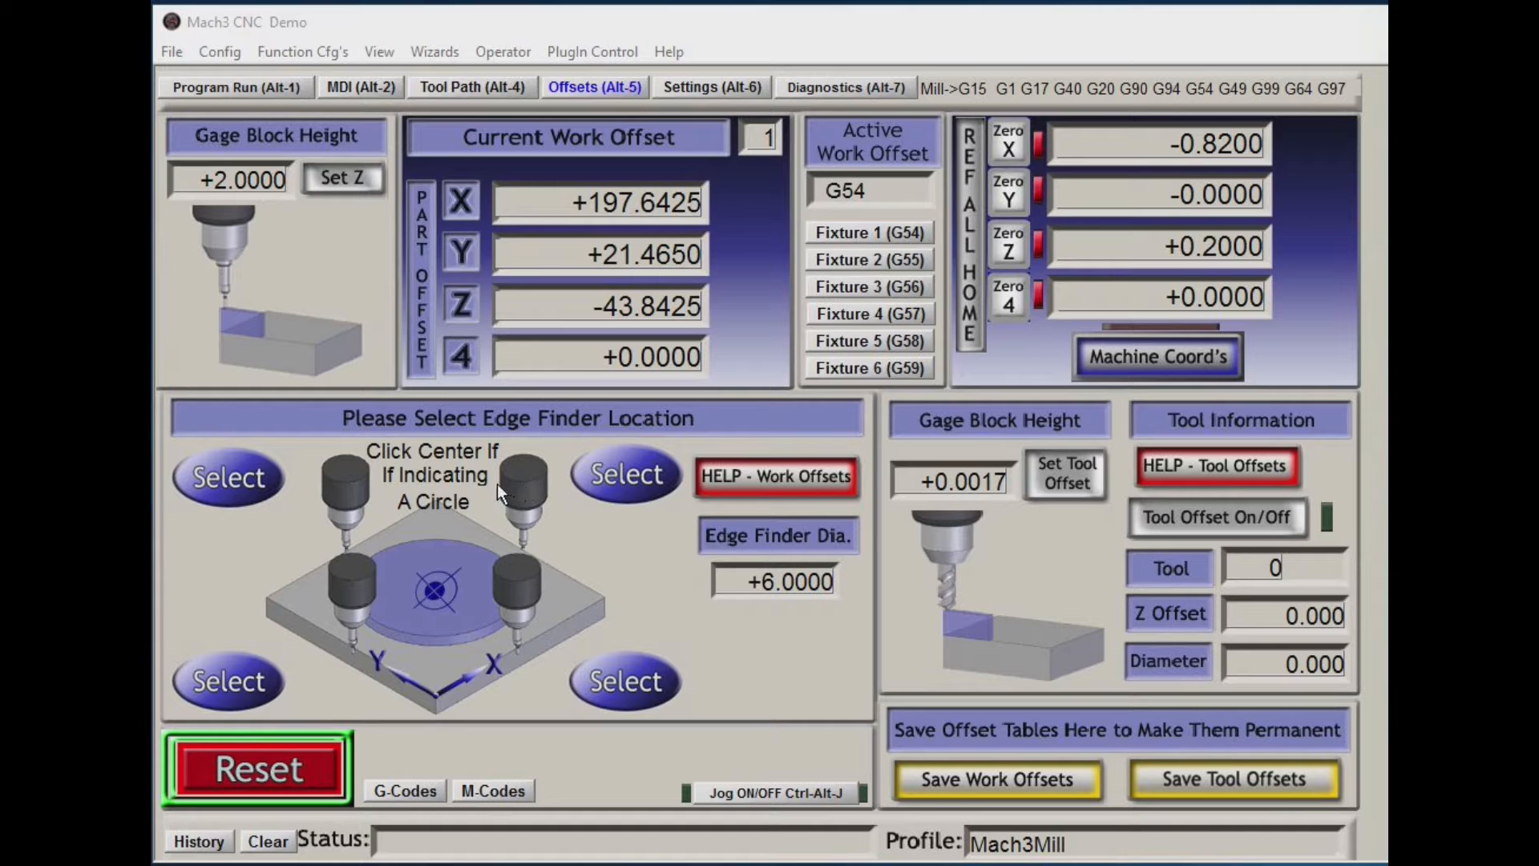
mouse_move(528, 504)
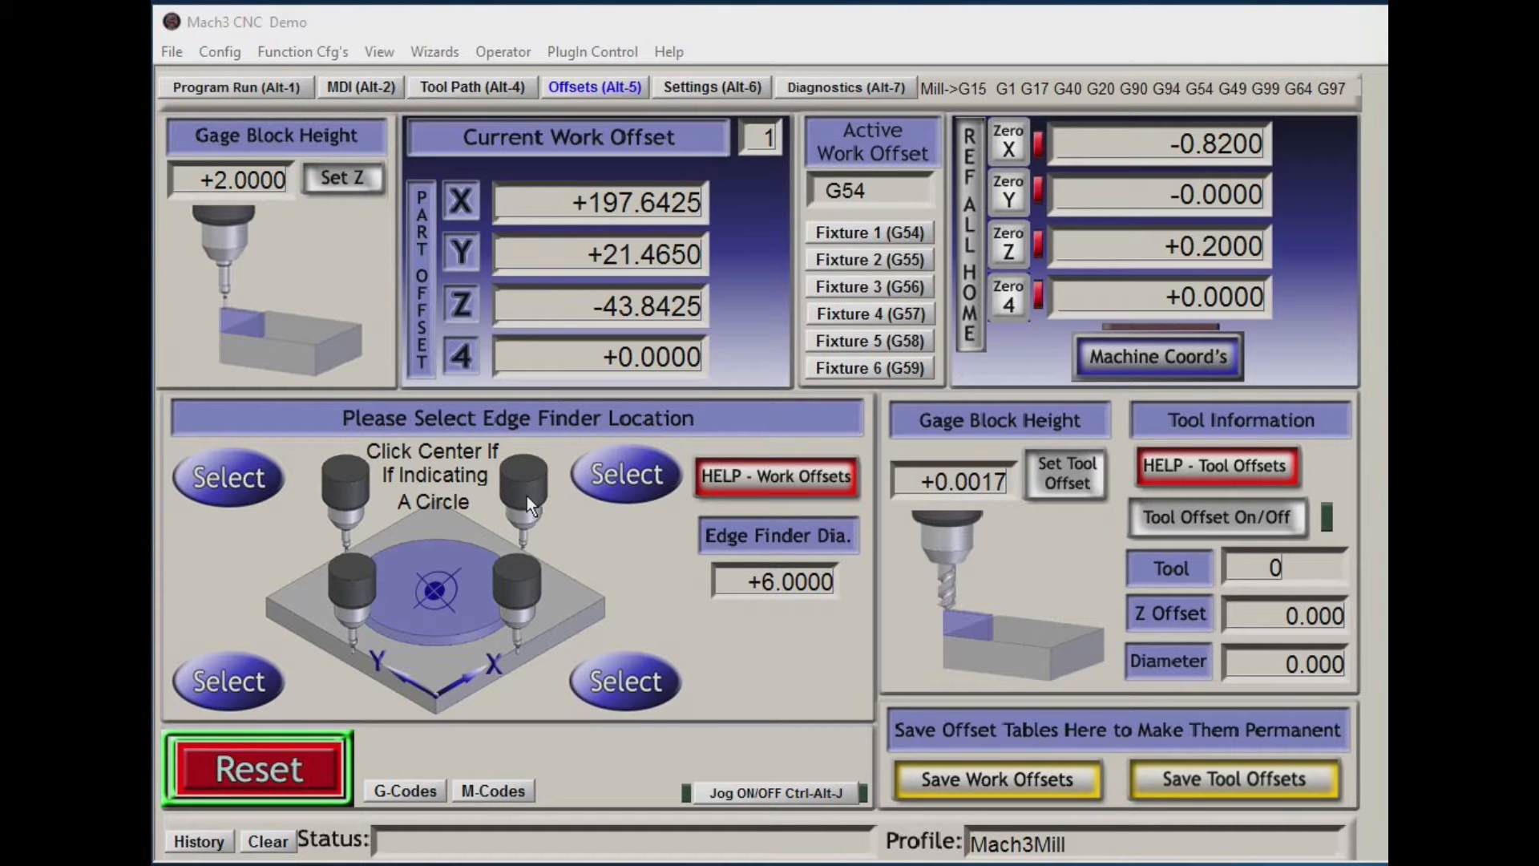
mouse_move(538, 496)
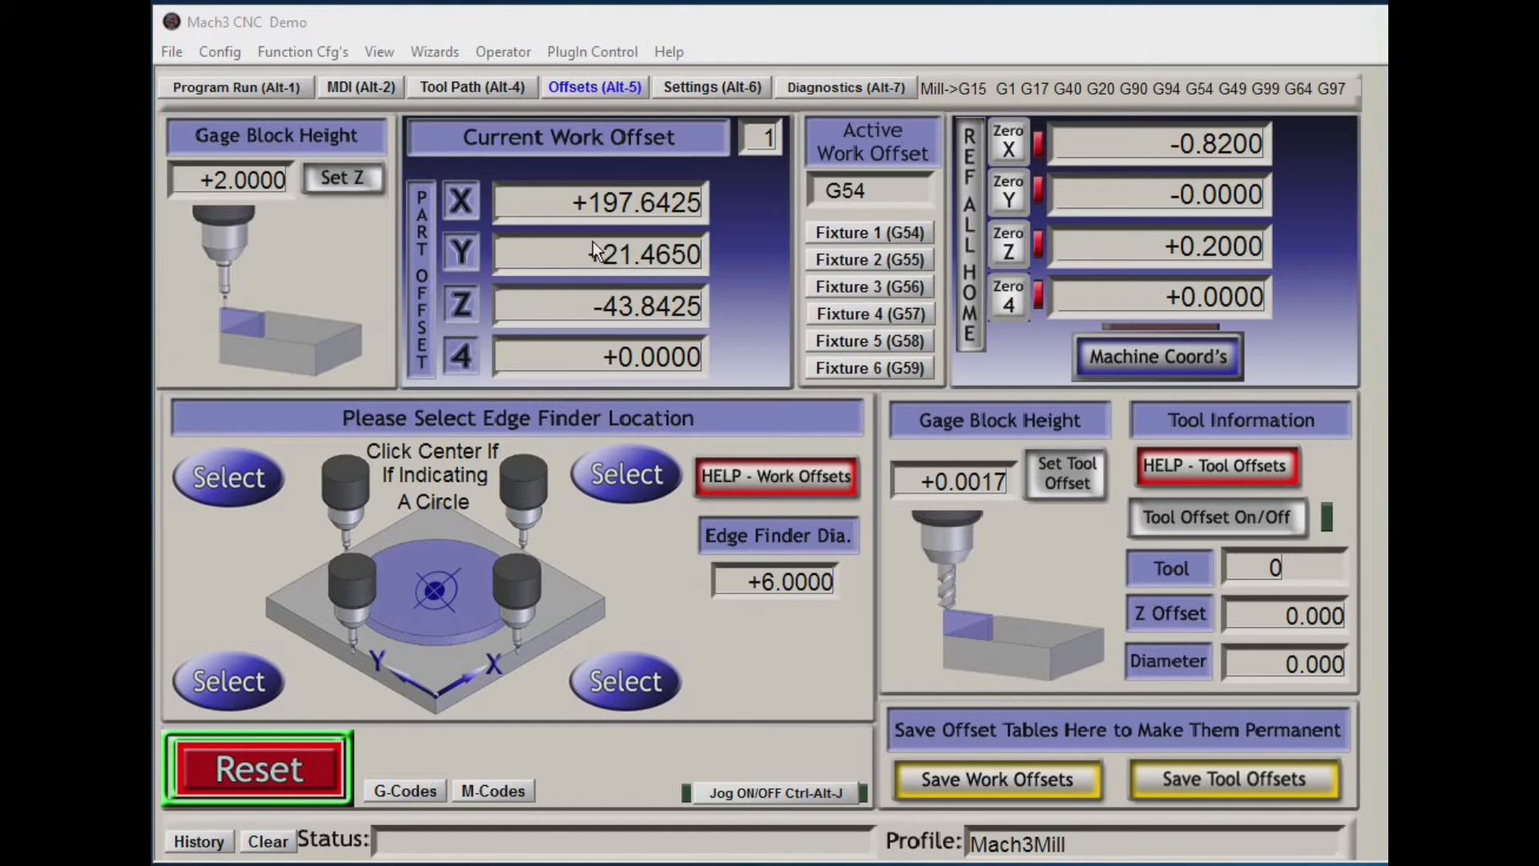
Open the Operator menu to reach Edit Button Script
click(503, 51)
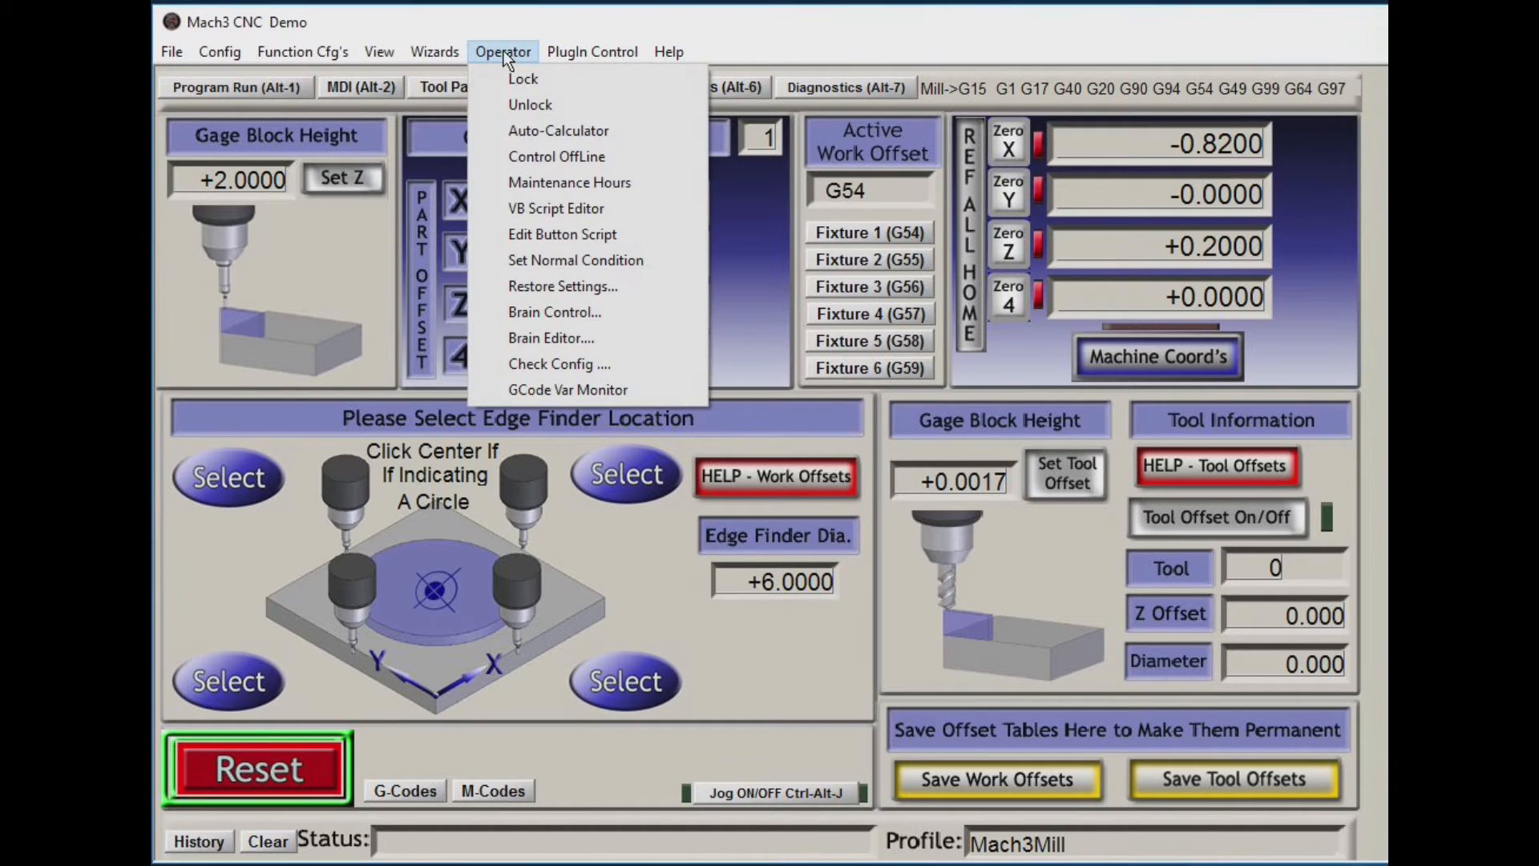
mouse_move(563, 233)
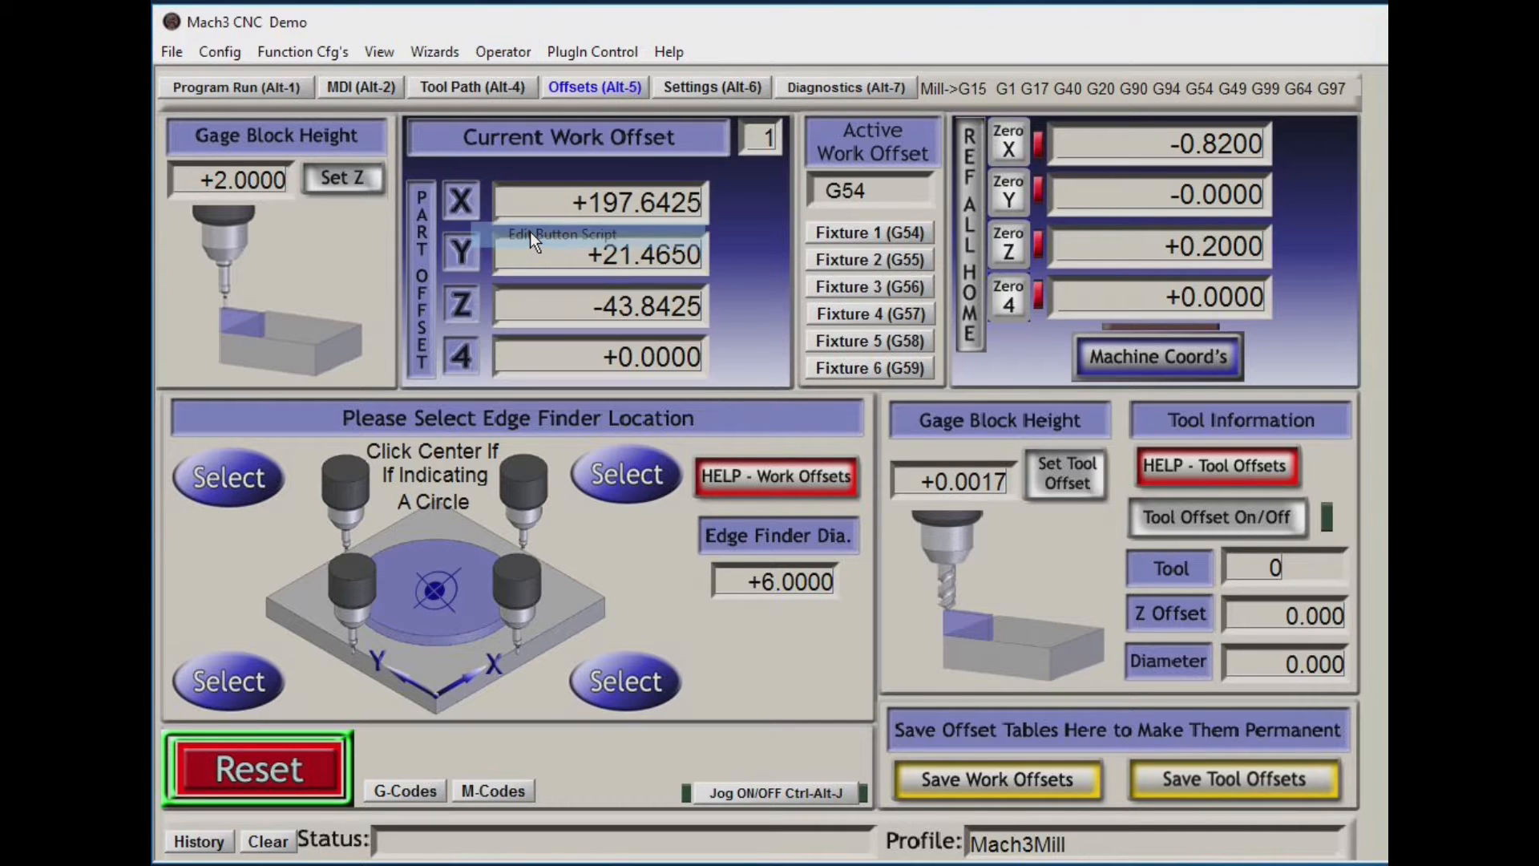
mouse_move(525, 246)
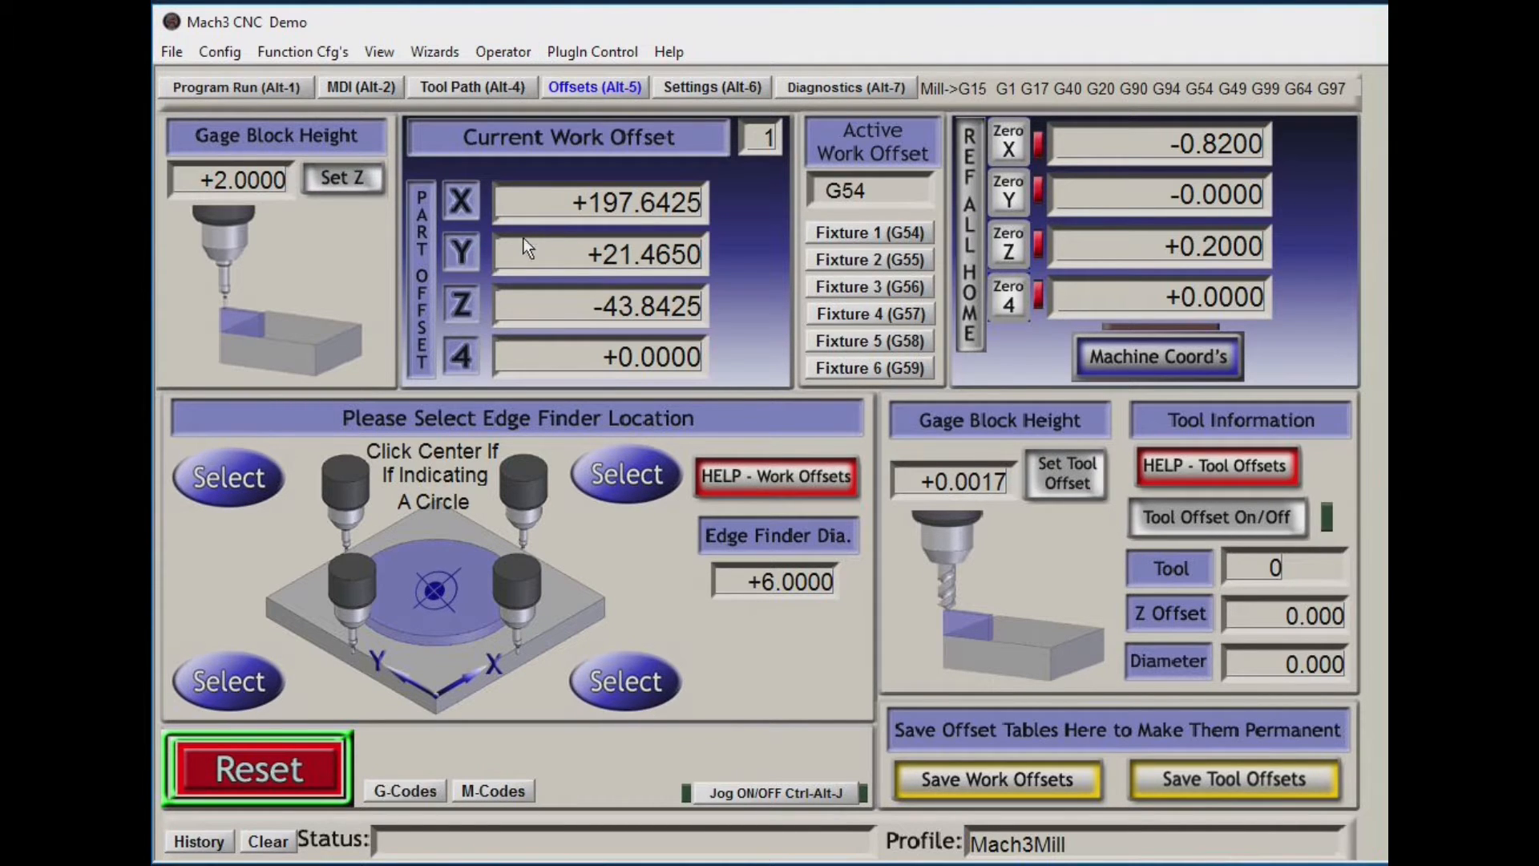
mouse_move(162, 506)
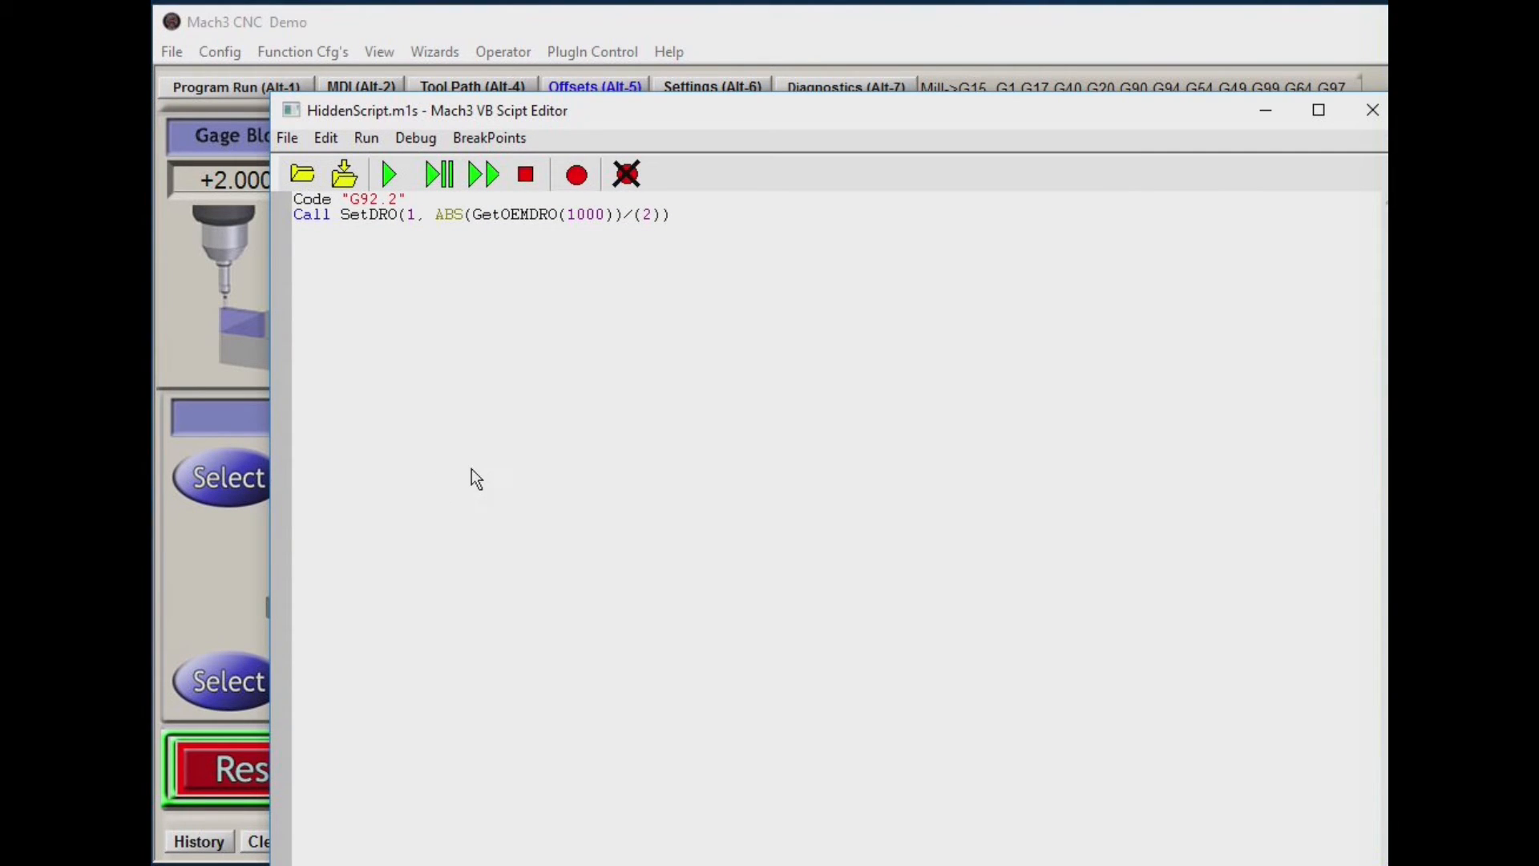
mouse_move(736, 333)
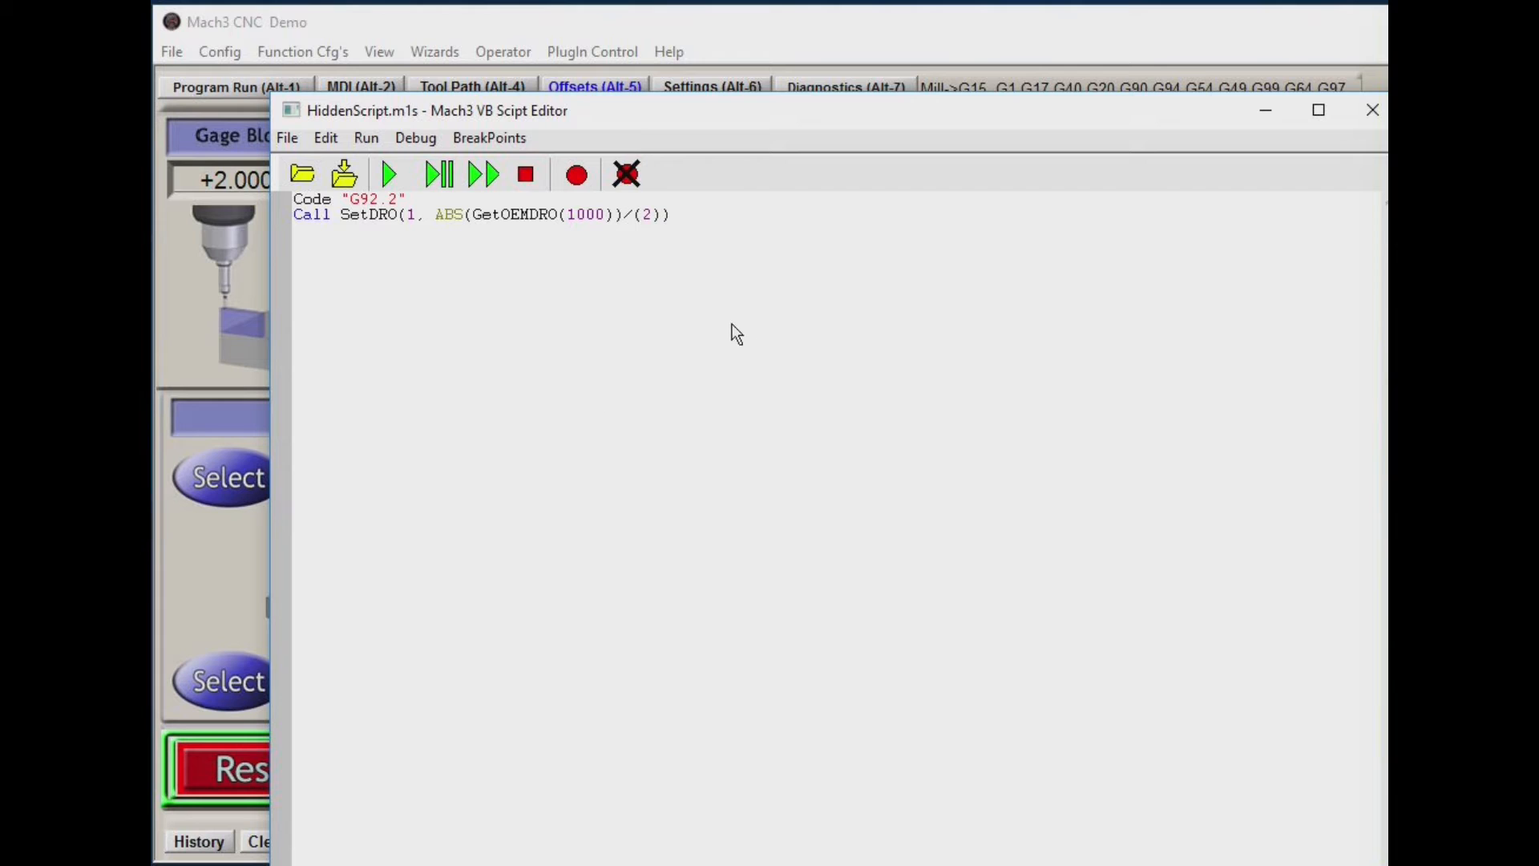
mouse_move(677, 367)
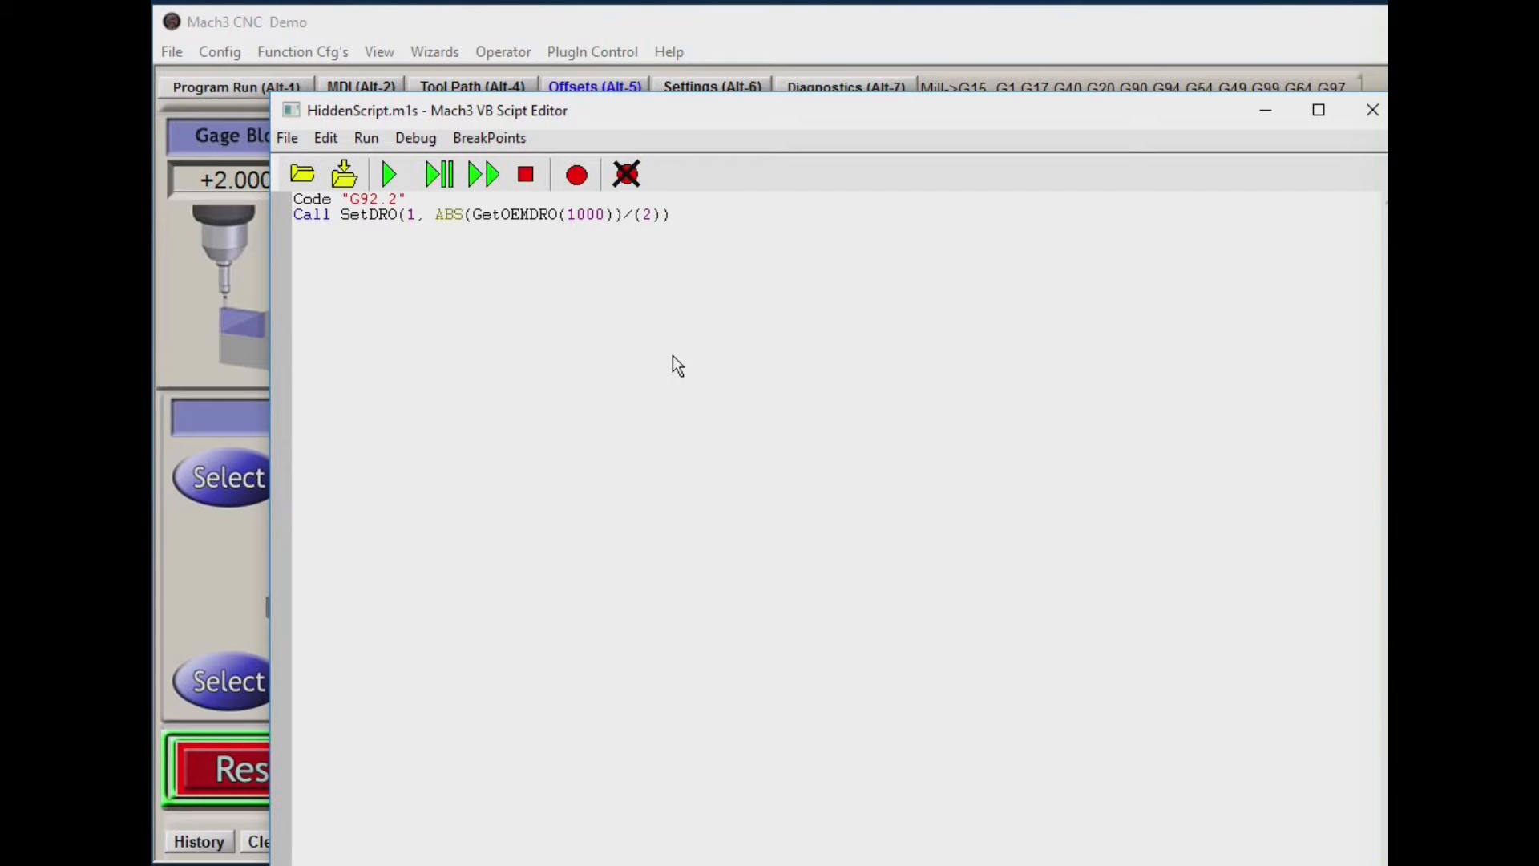
mouse_move(756, 340)
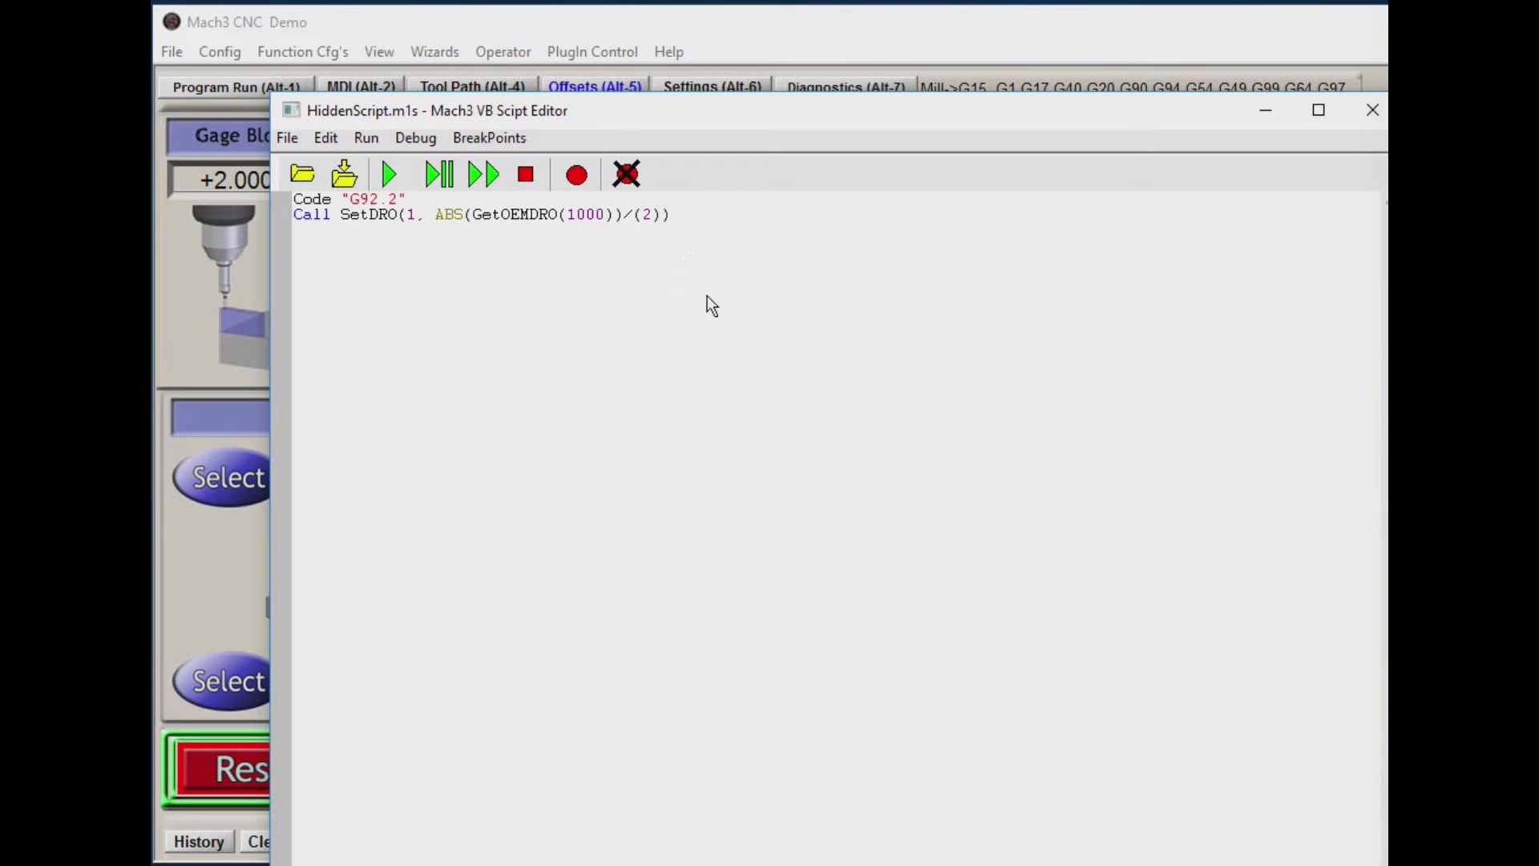
mouse_move(707, 338)
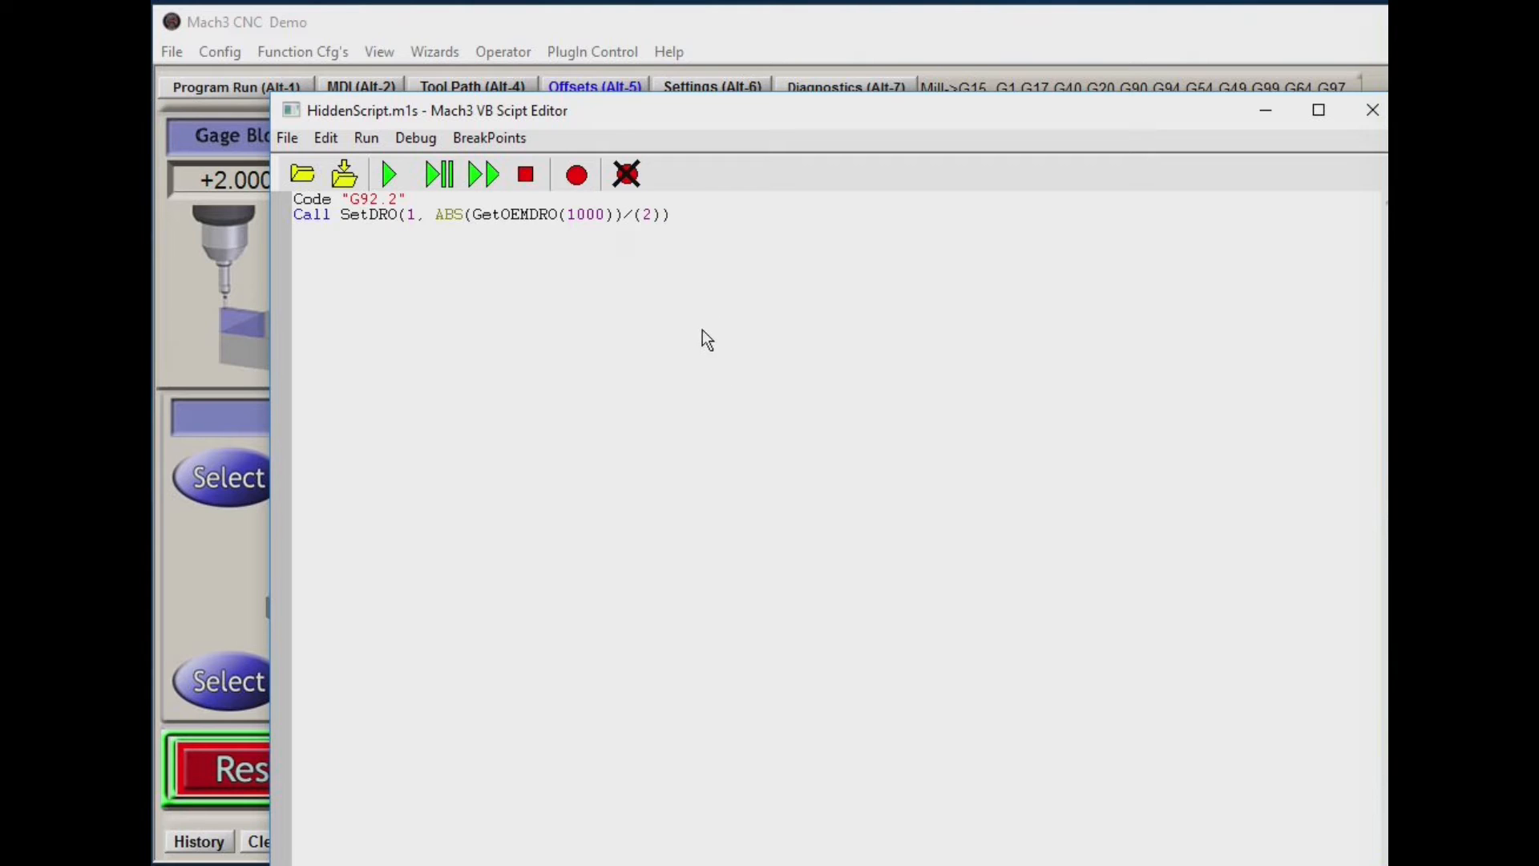
mouse_move(731, 268)
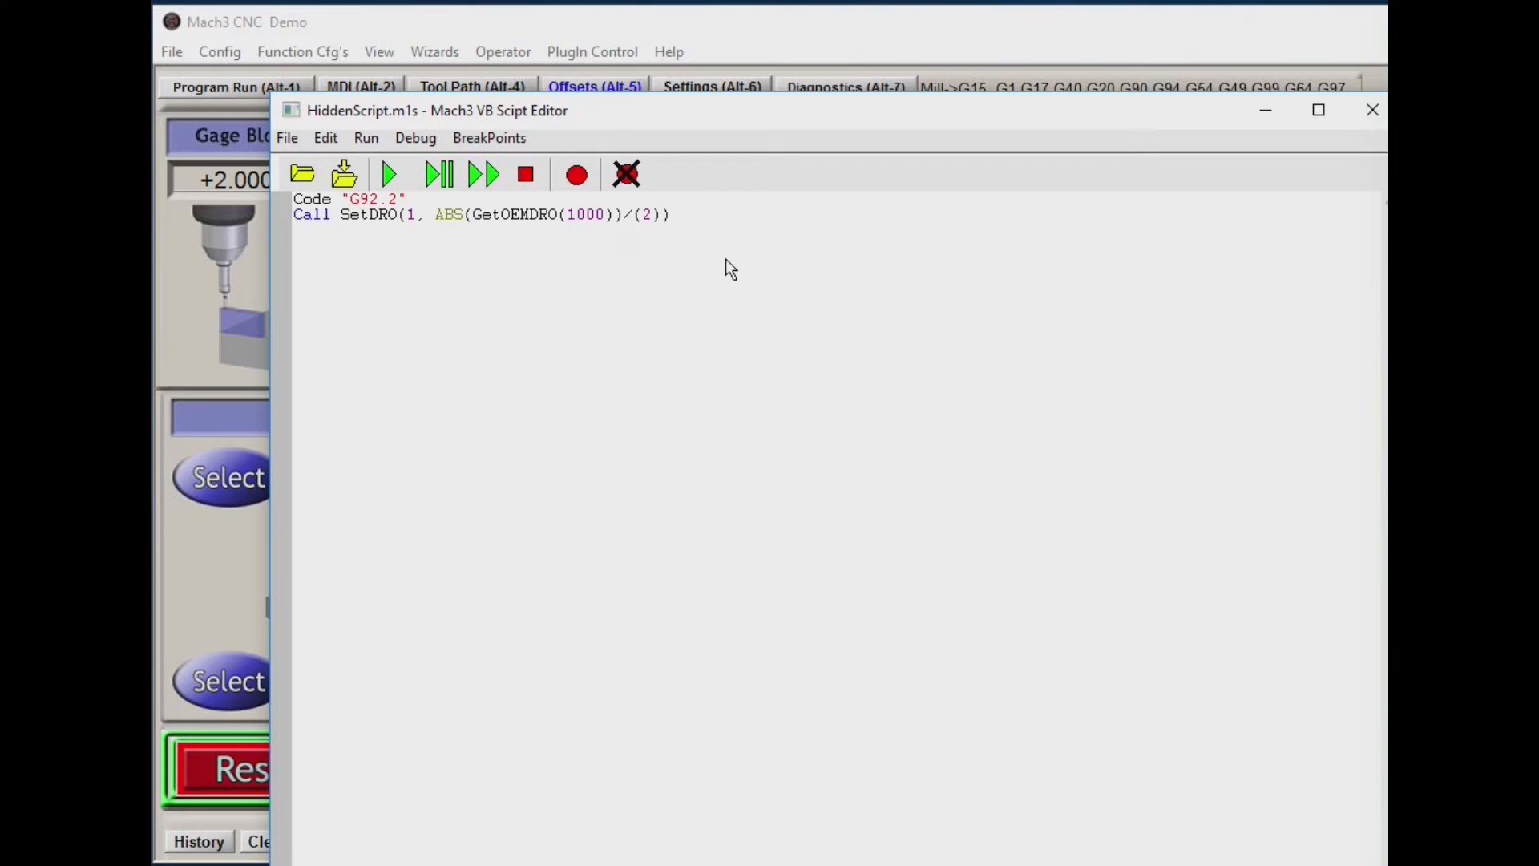
mouse_move(762, 270)
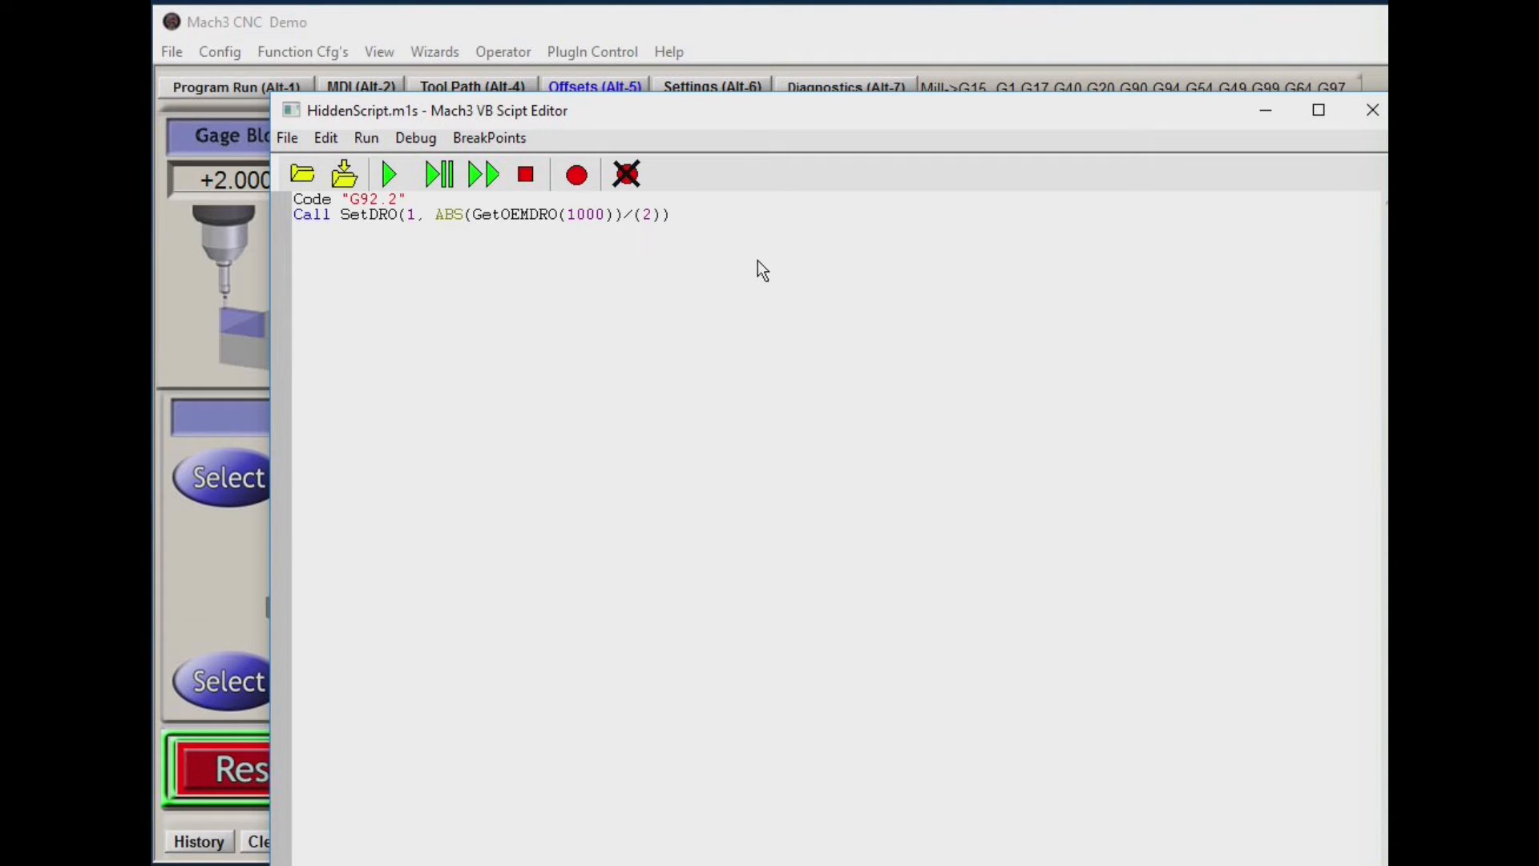
mouse_move(701, 223)
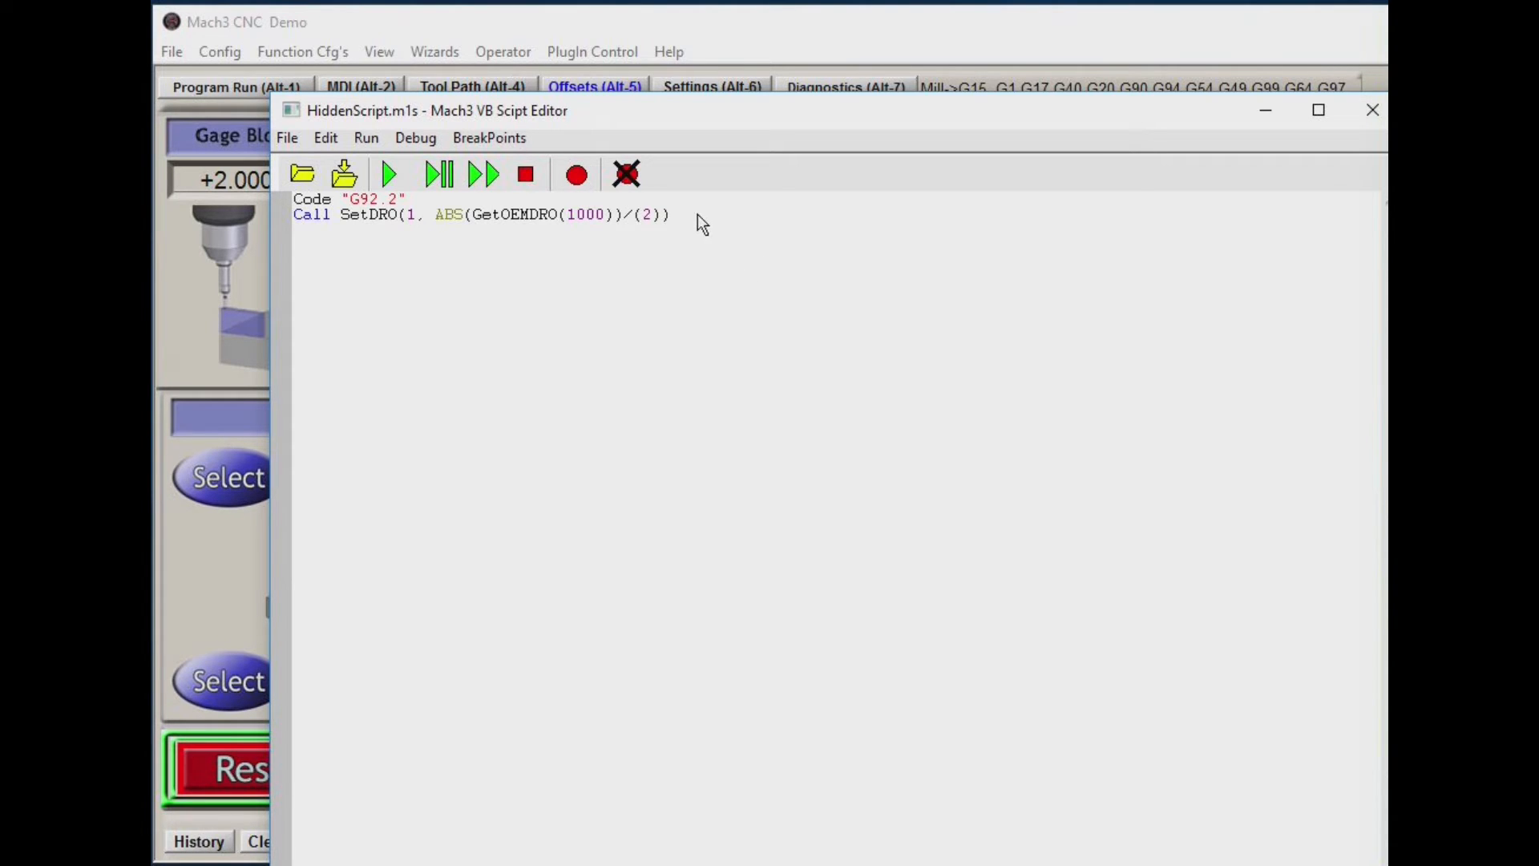
mouse_move(695, 227)
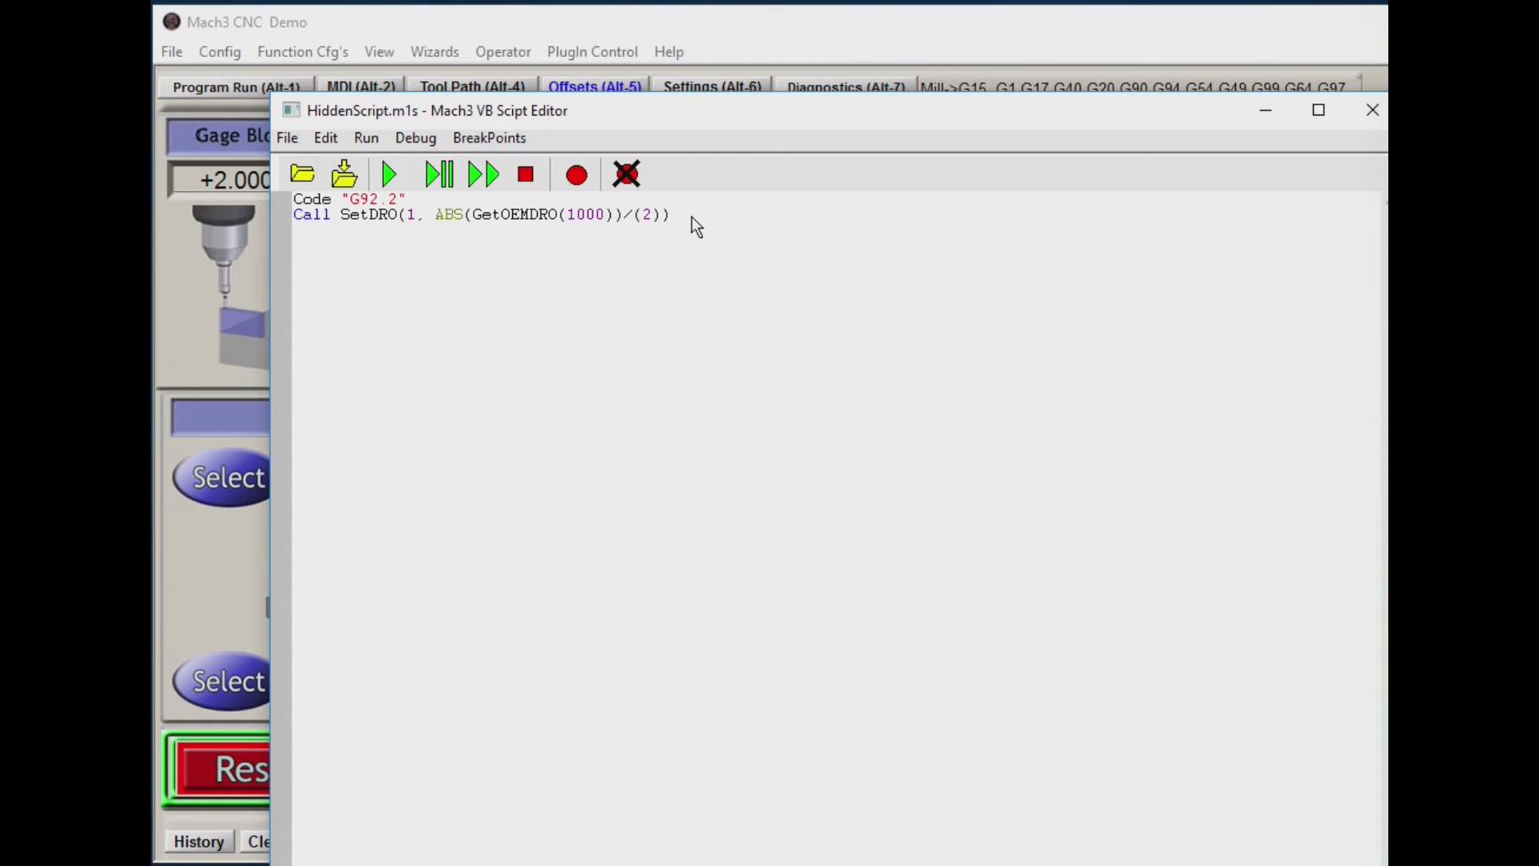
mouse_move(660, 359)
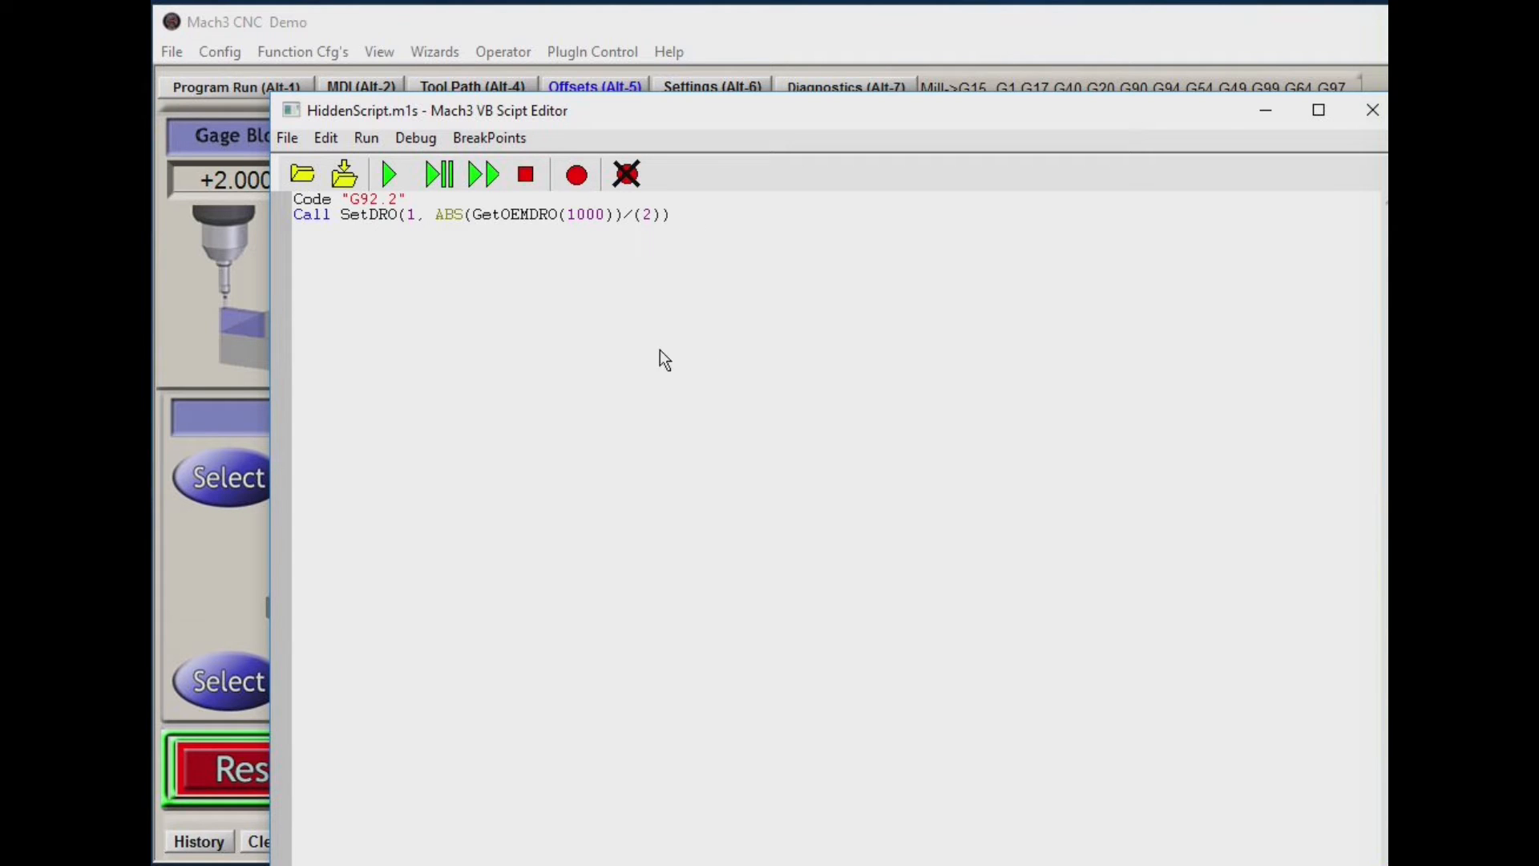
mouse_move(712, 240)
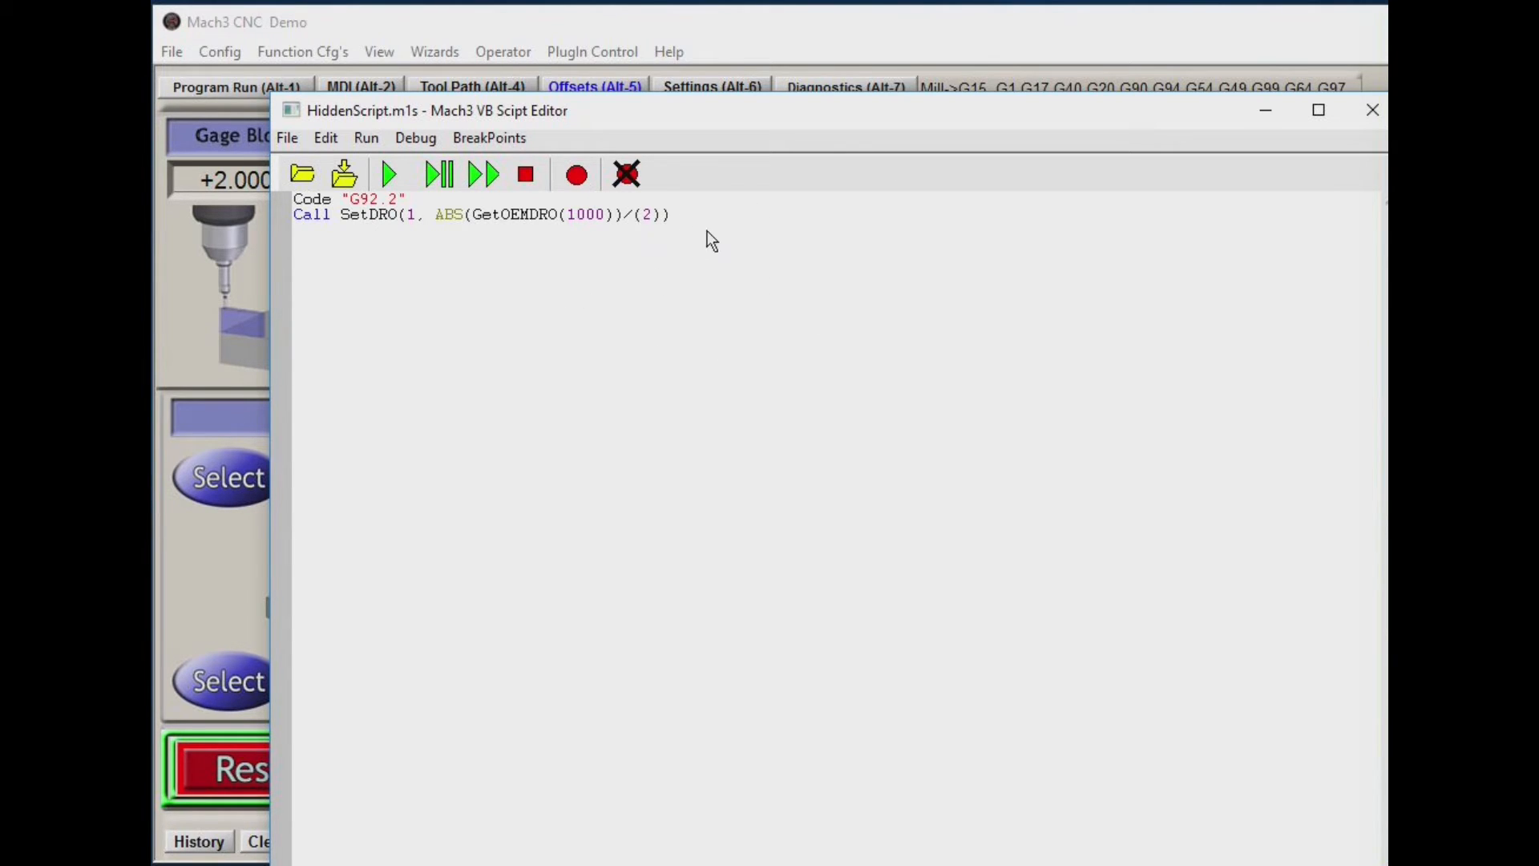
mouse_move(640, 223)
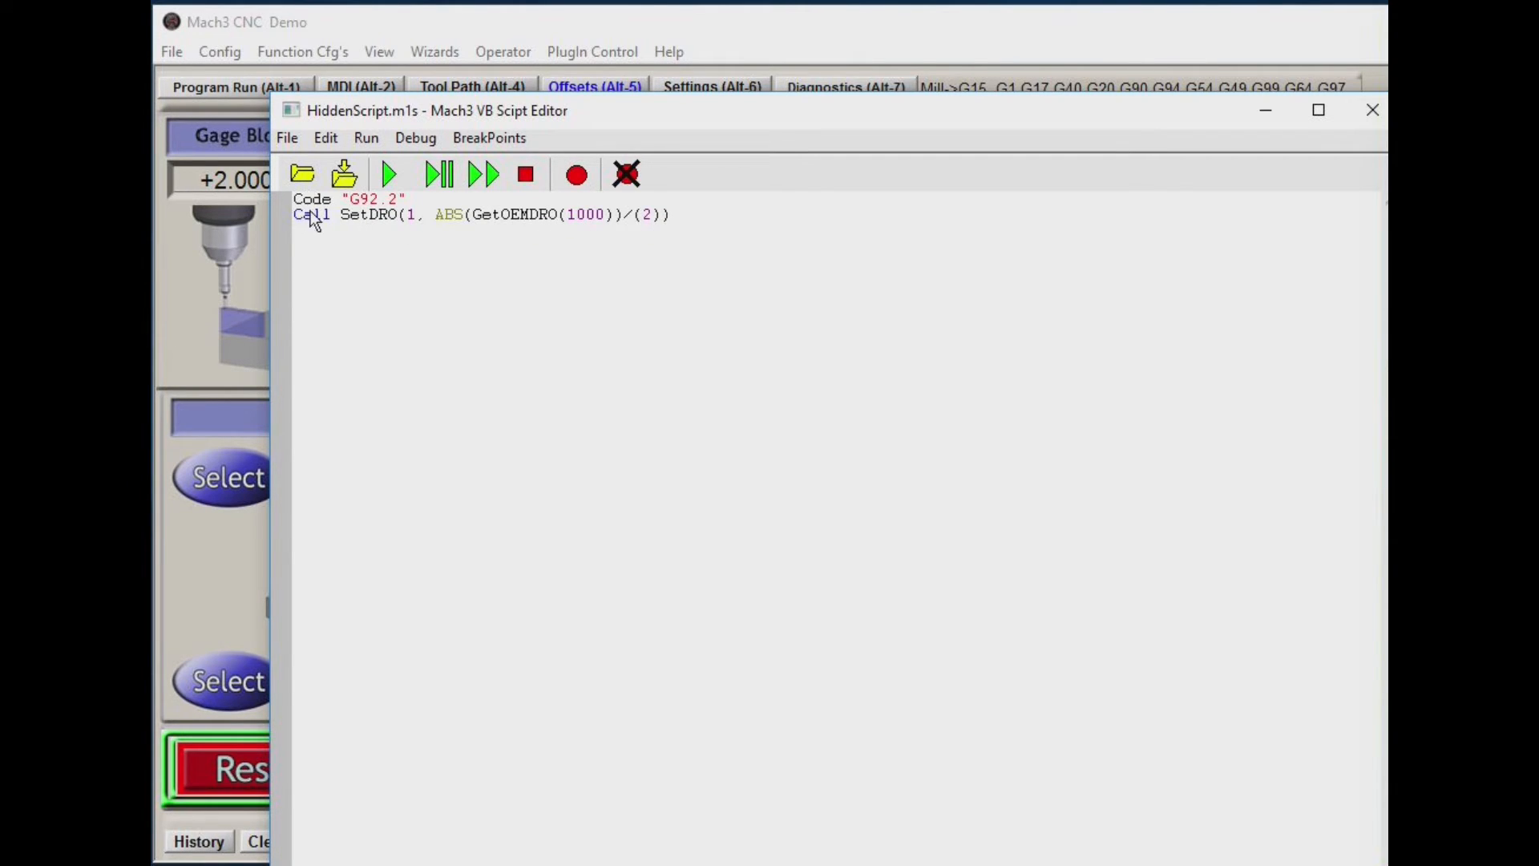
mouse_move(409, 371)
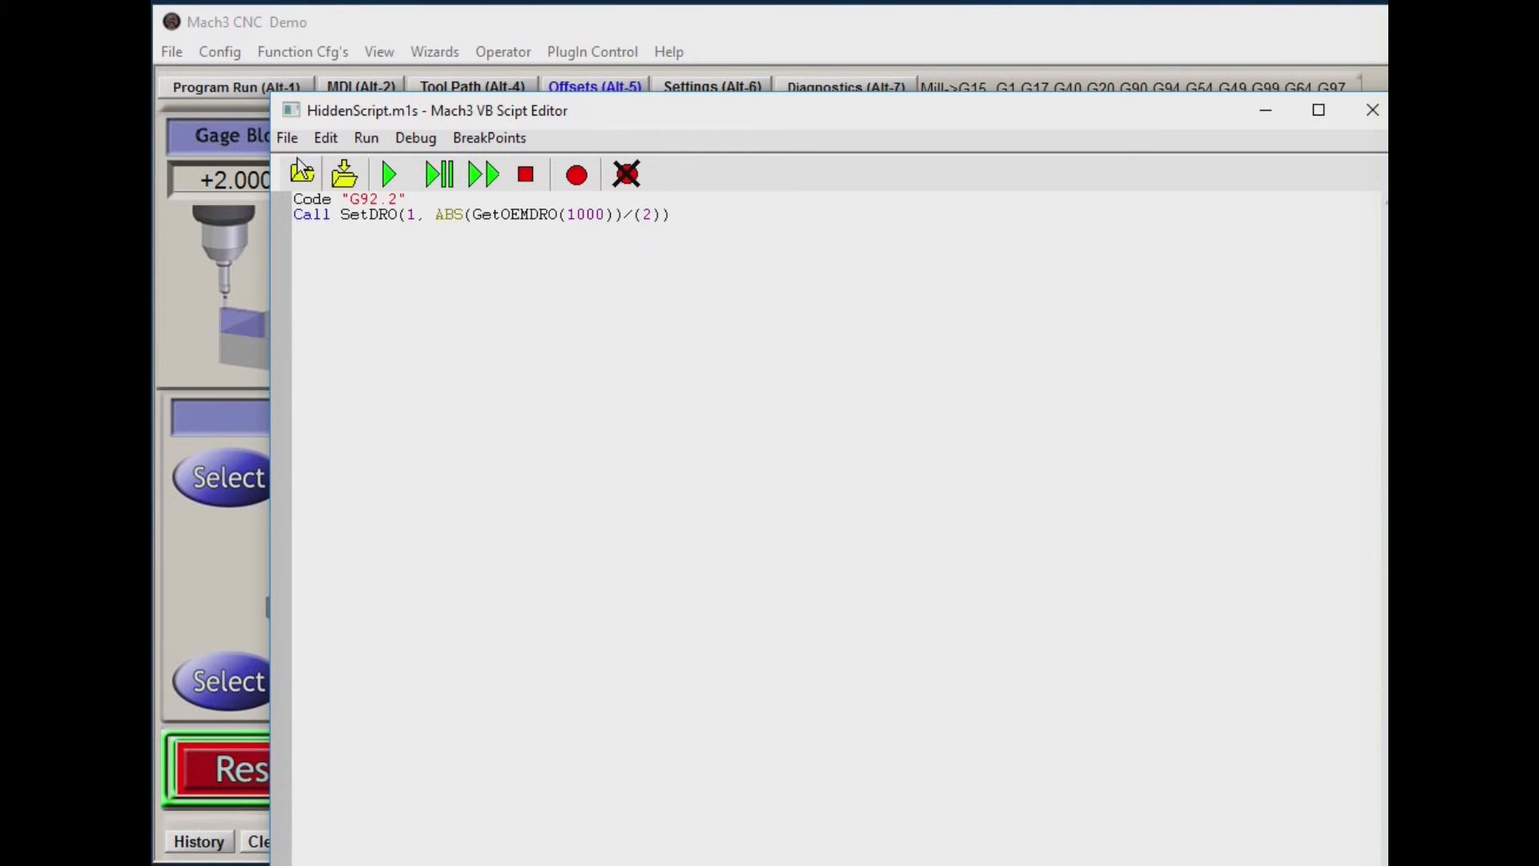
click(287, 137)
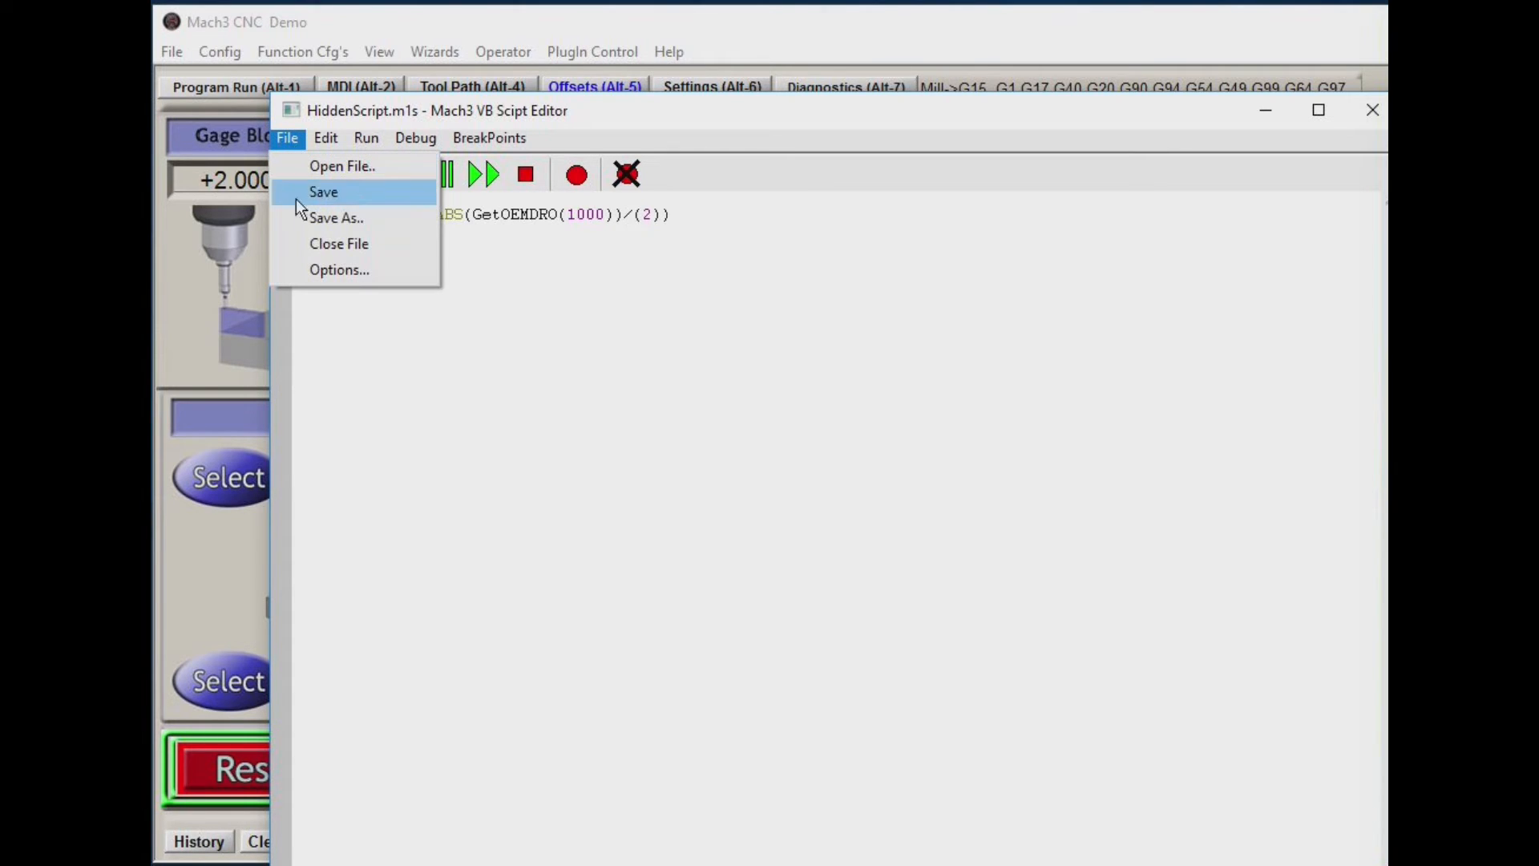
mouse_move(339, 244)
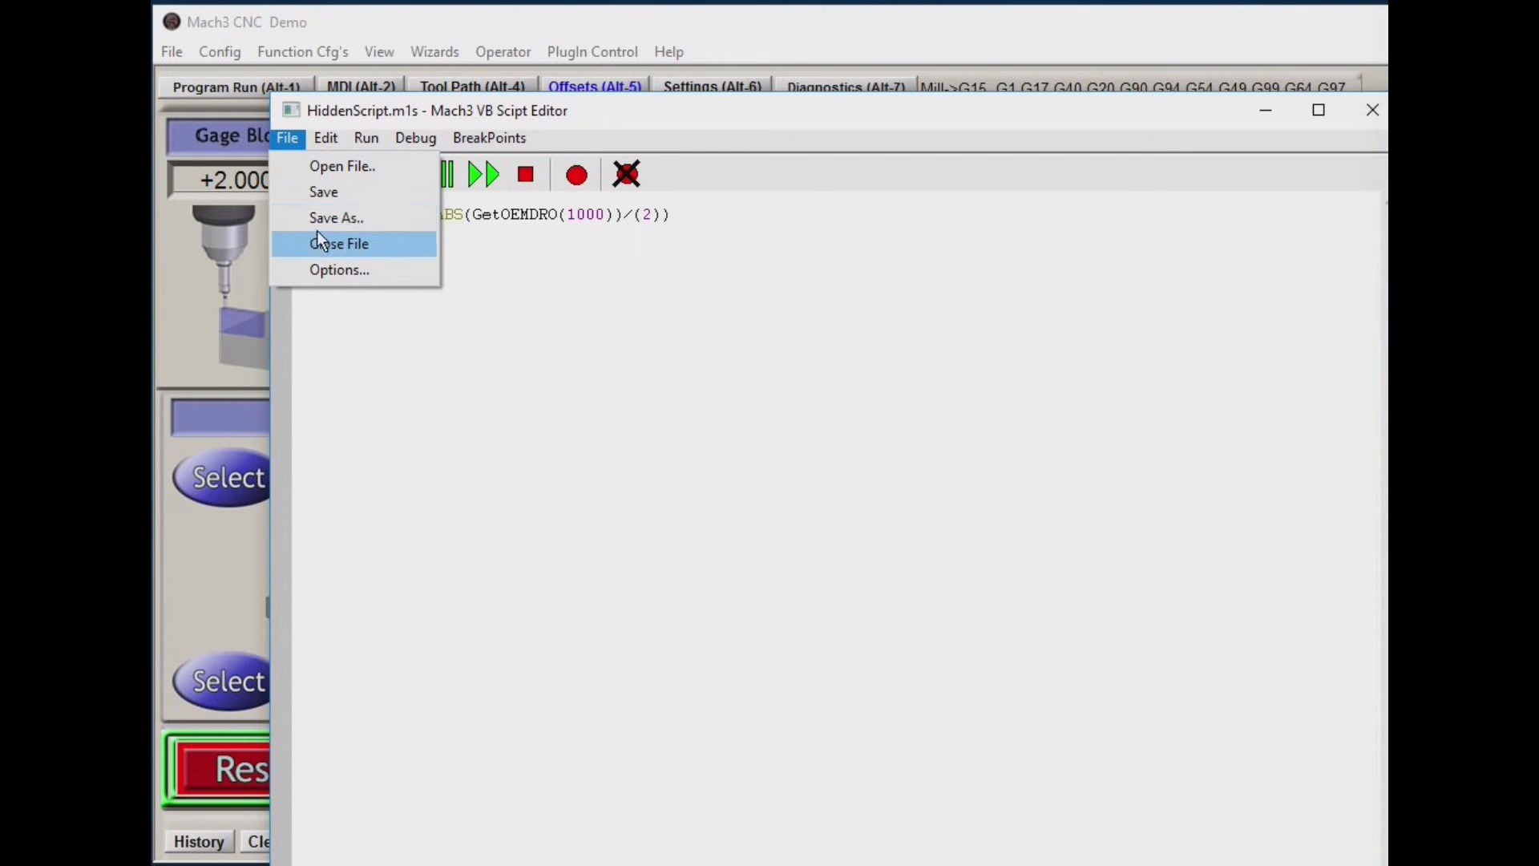
mouse_move(336, 218)
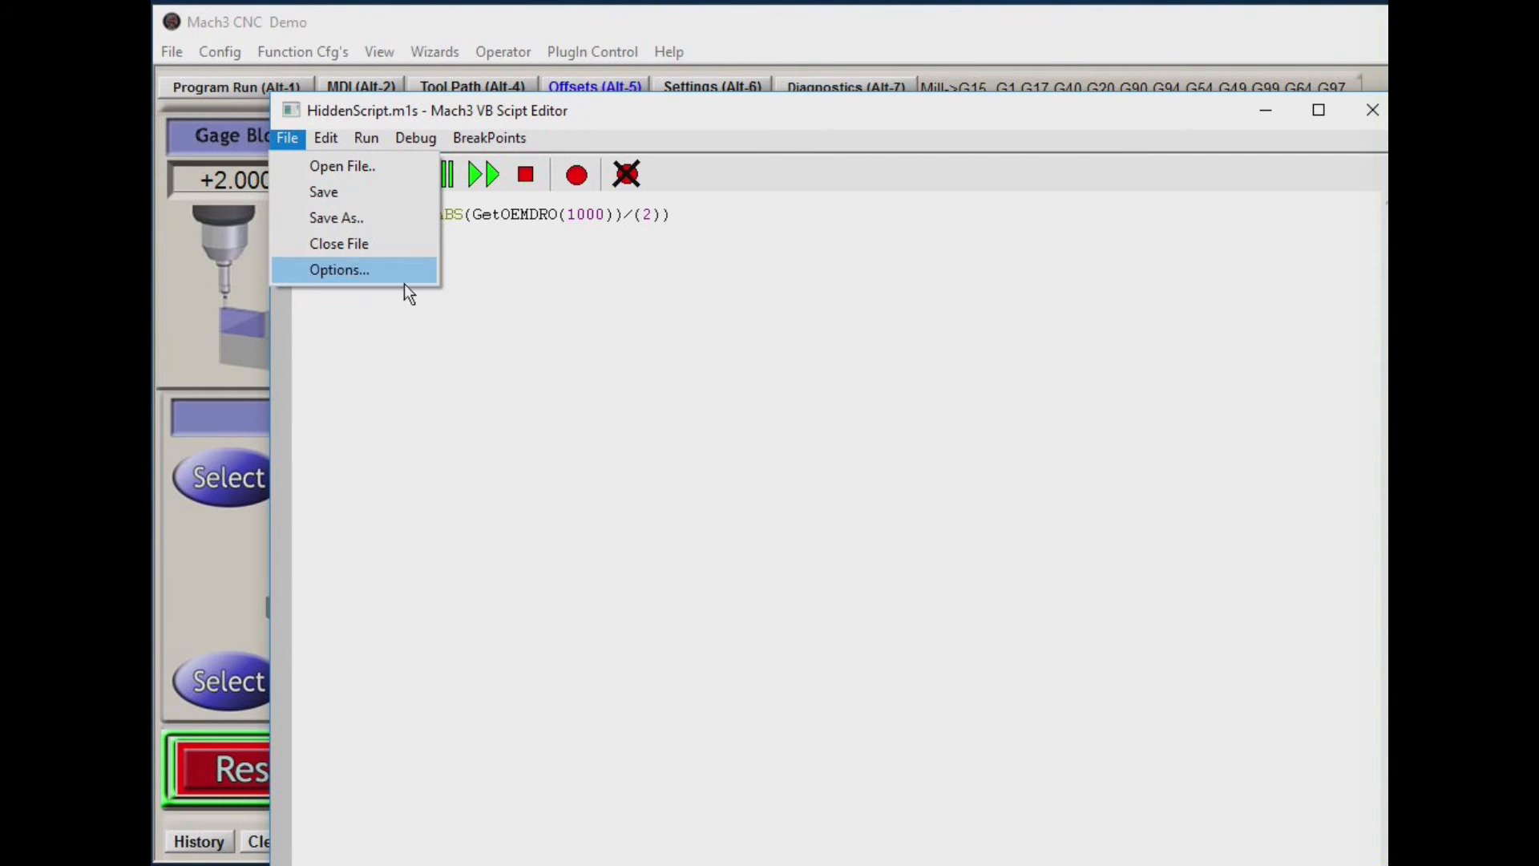
mouse_move(1242, 159)
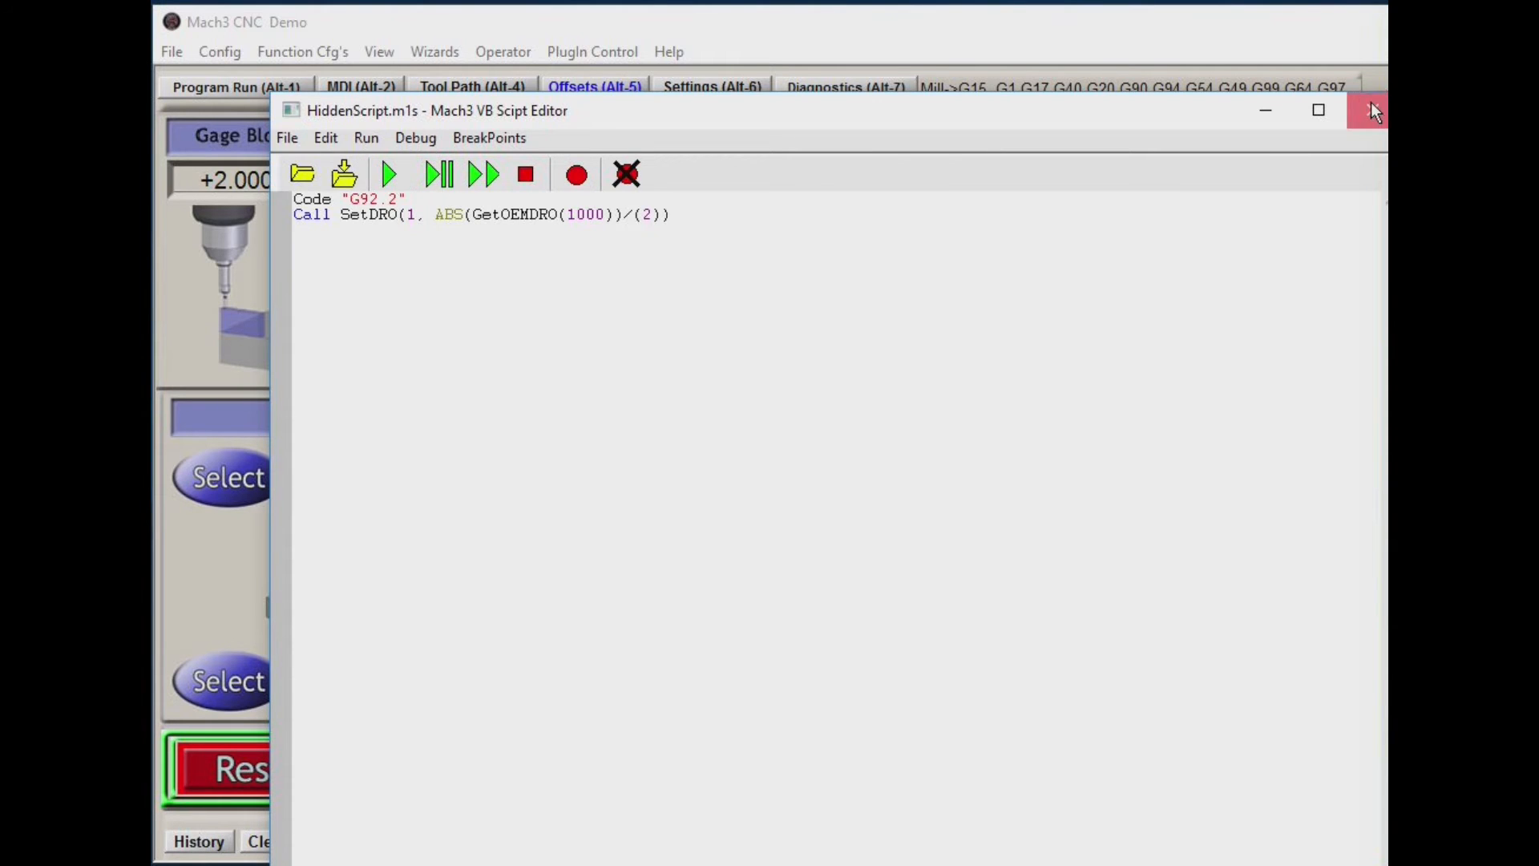
Close the VB Script Editor, declining to save HiddenScript.m1s
click(1372, 110)
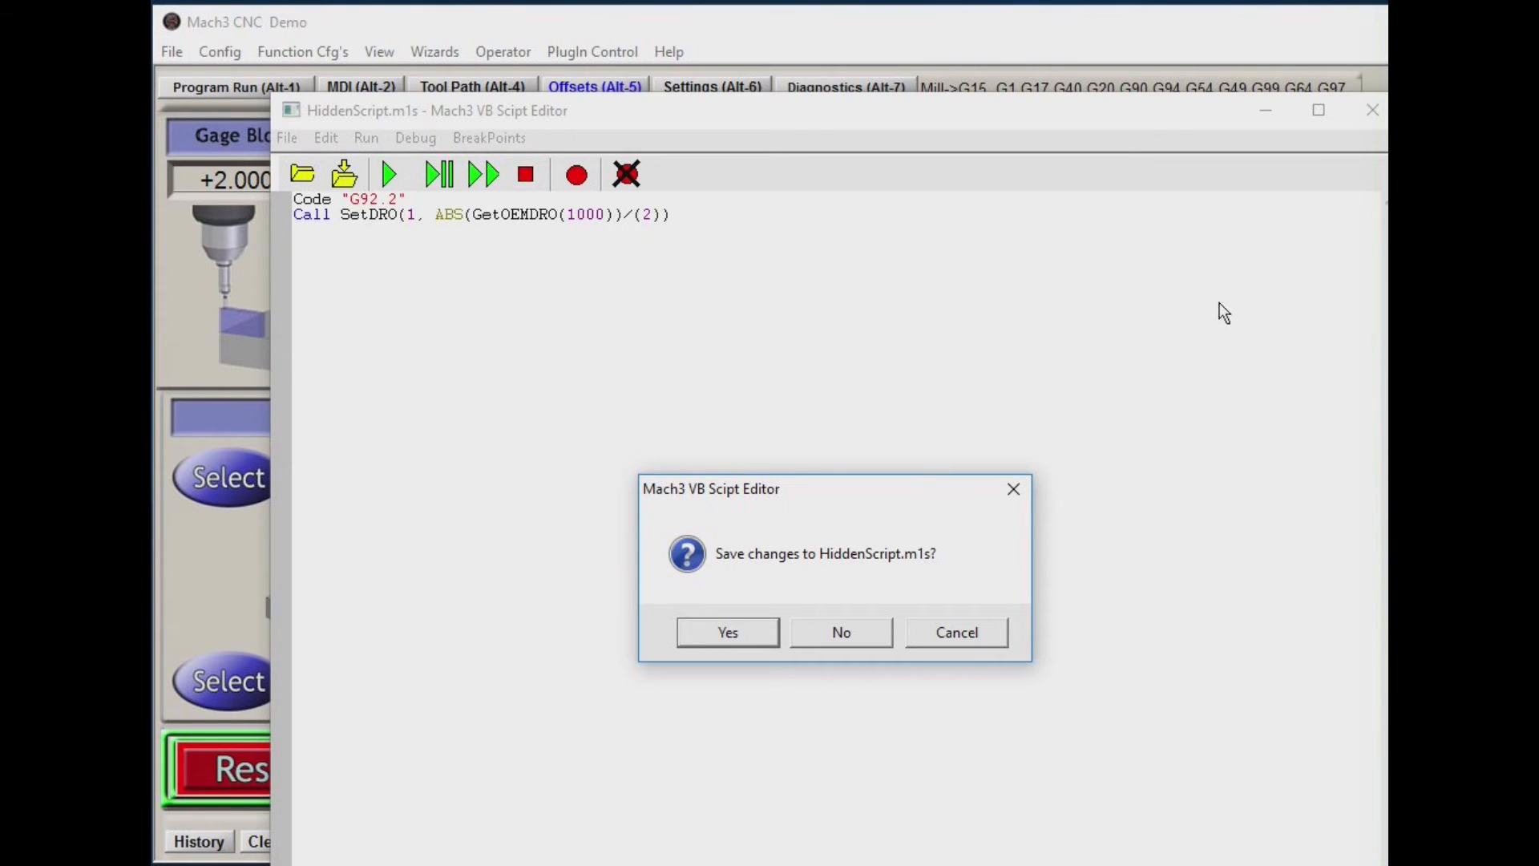
mouse_move(1373, 112)
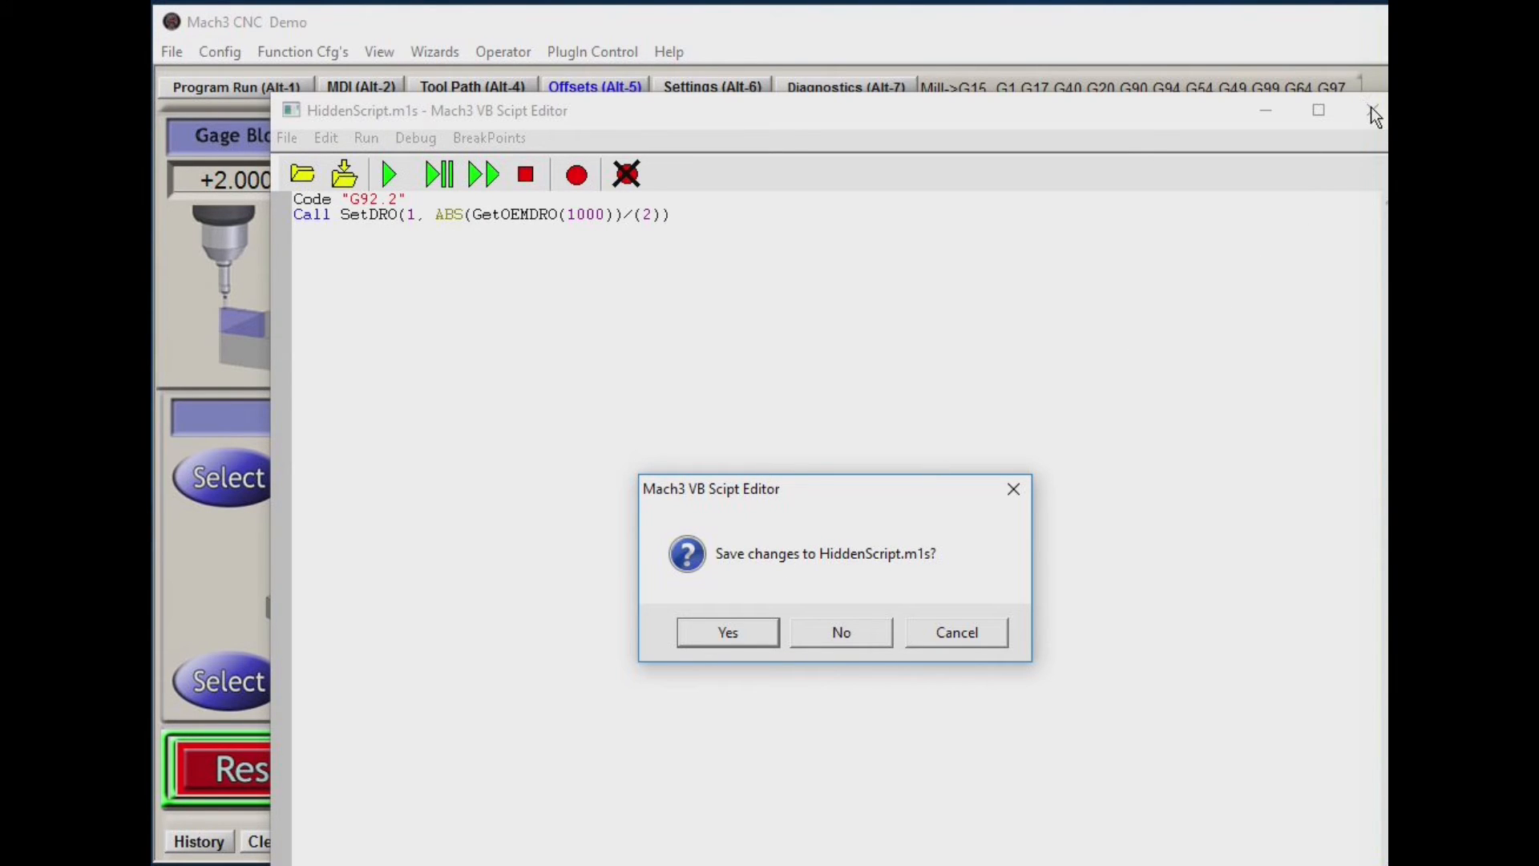
mouse_move(998, 535)
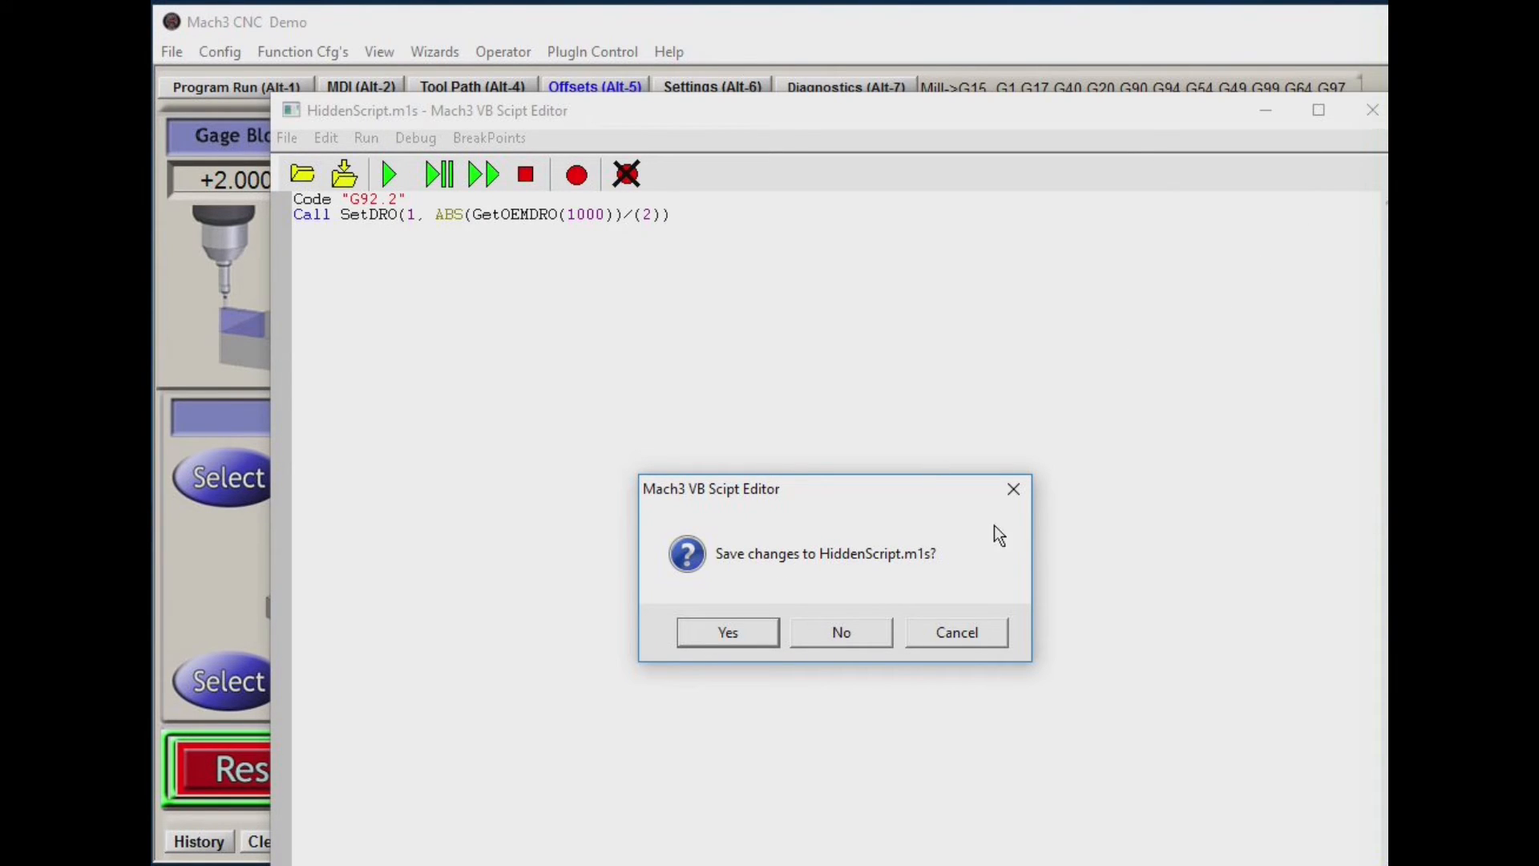
mouse_move(836, 569)
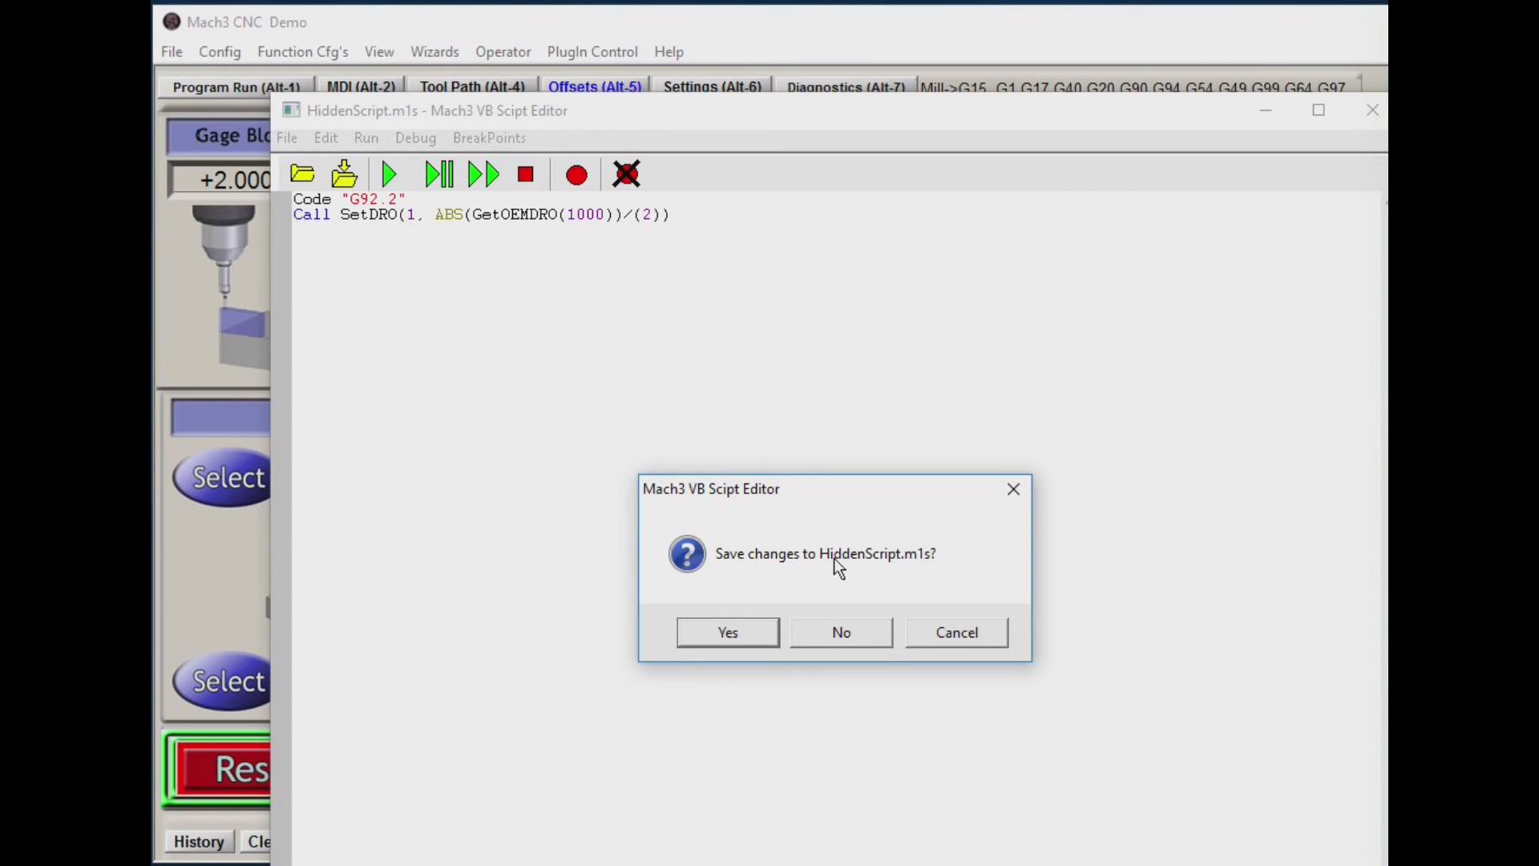
mouse_move(909, 581)
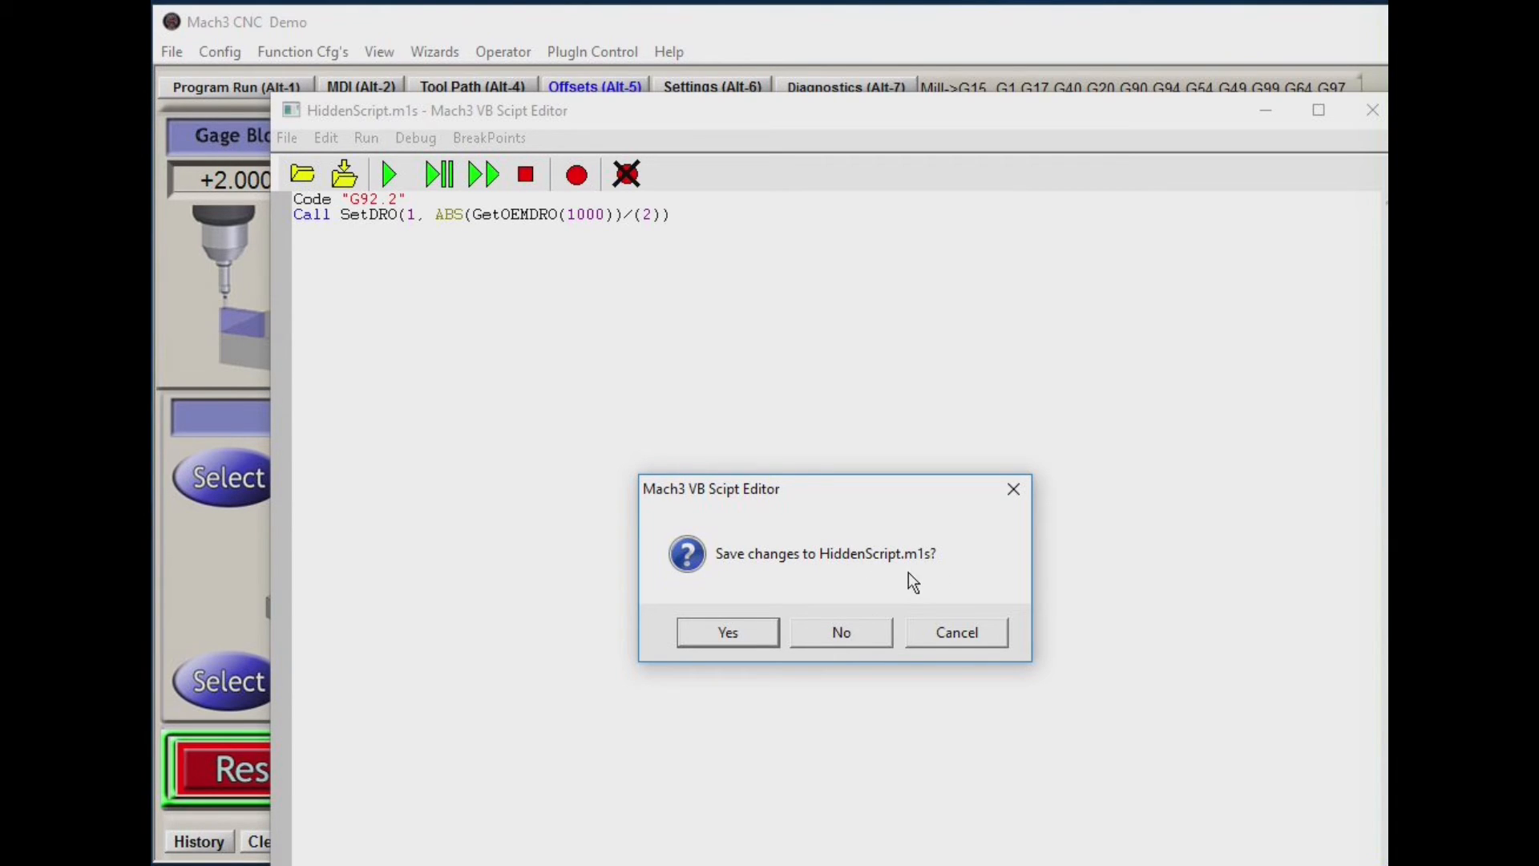
mouse_move(856, 628)
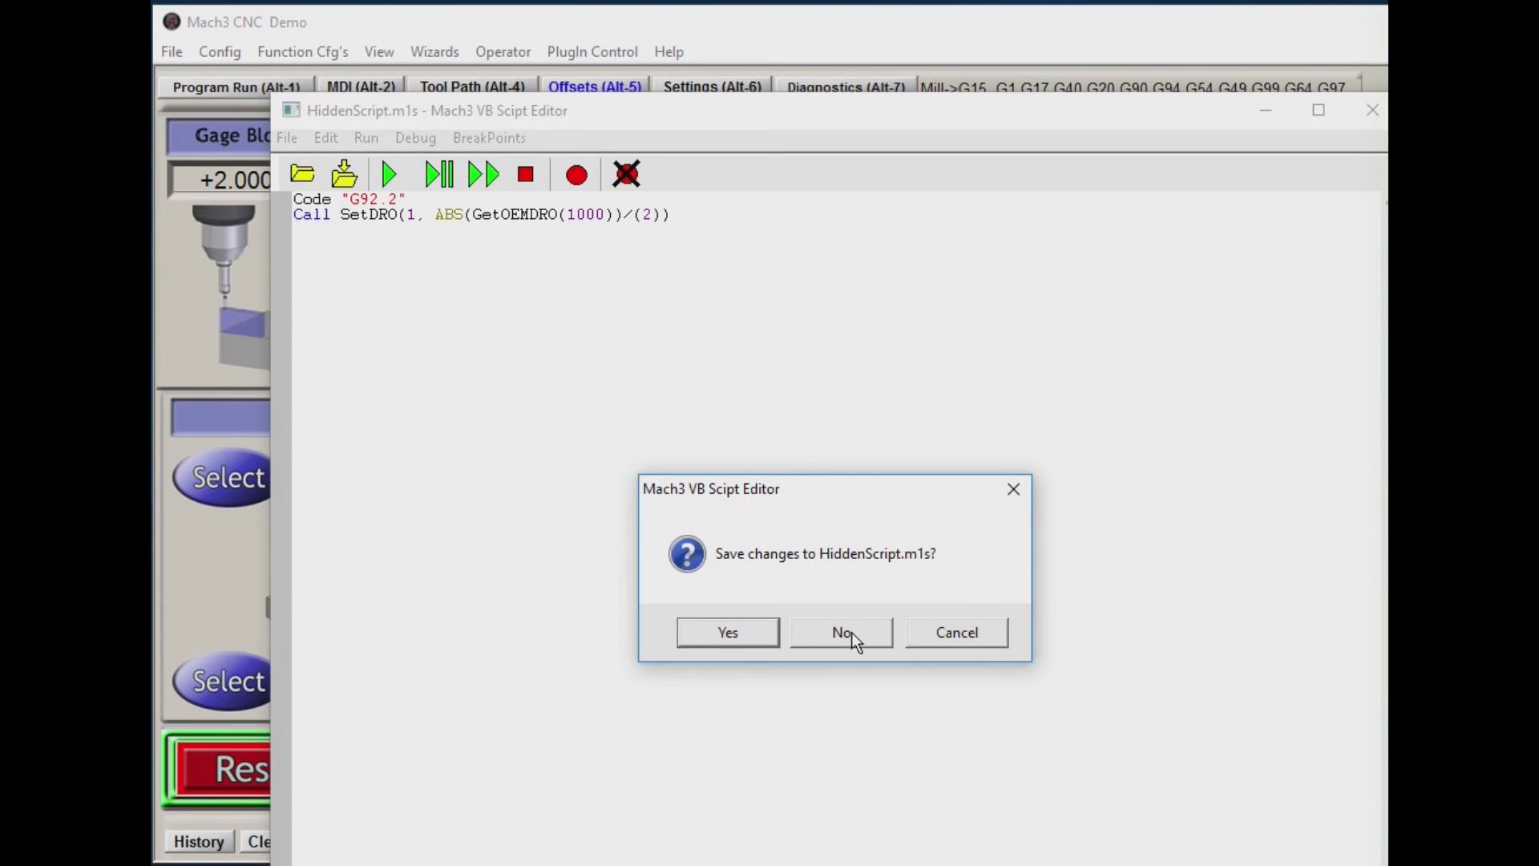
click(839, 630)
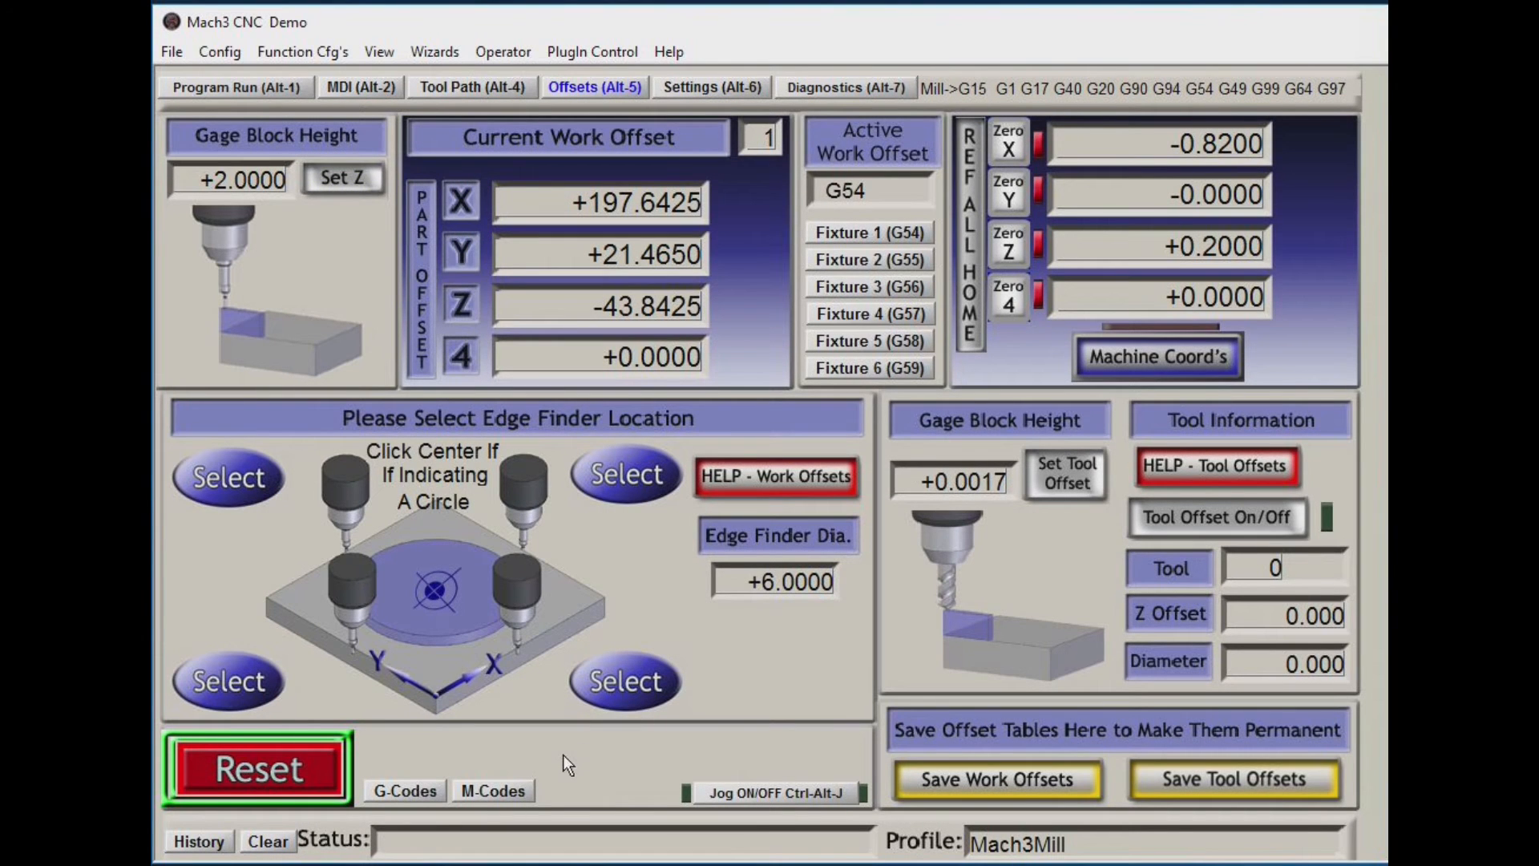
mouse_move(653, 496)
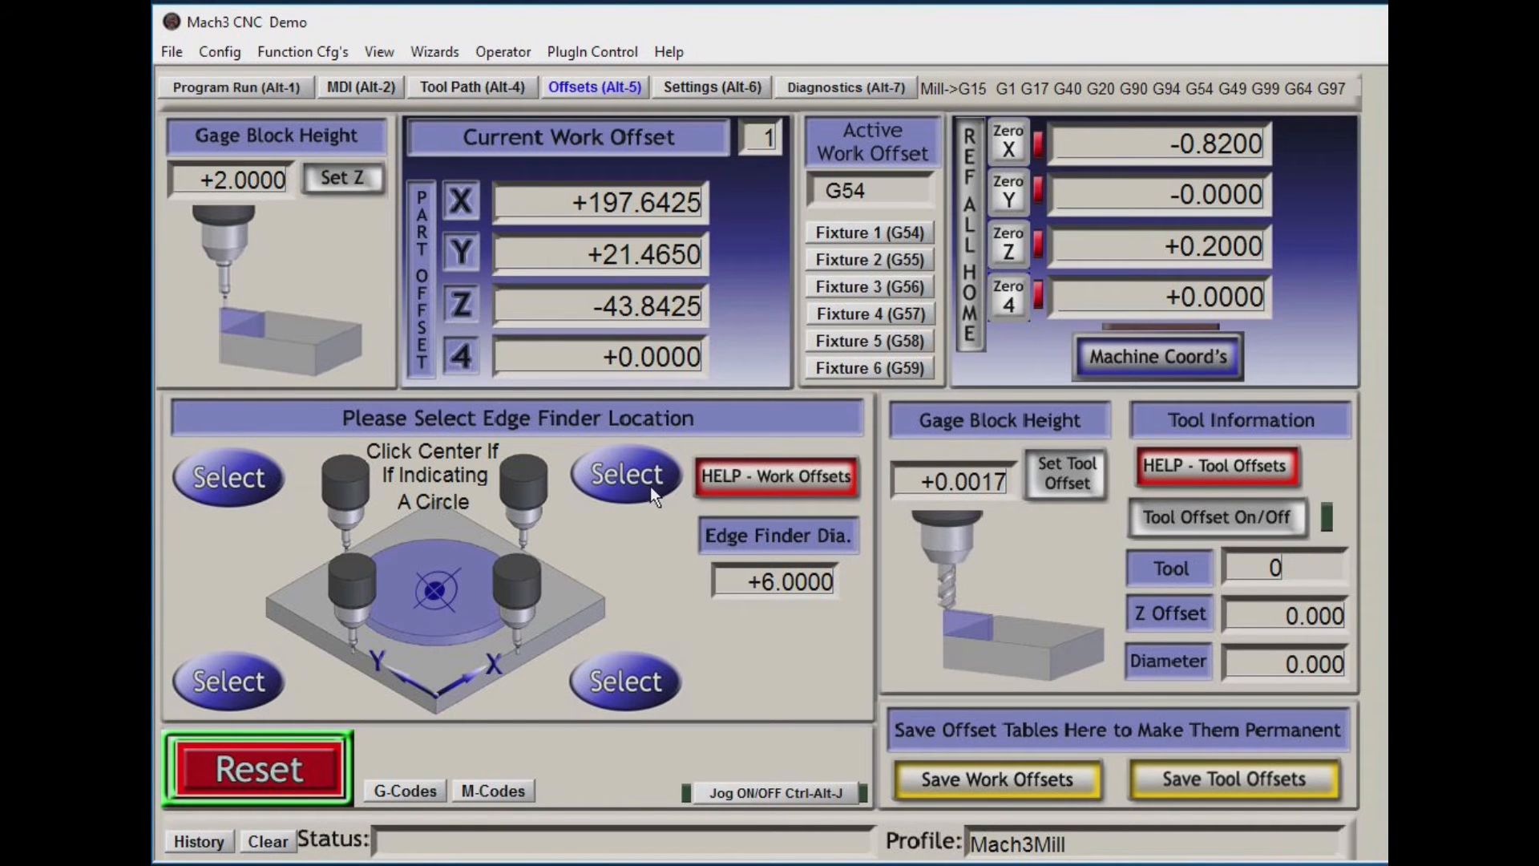
mouse_move(574, 723)
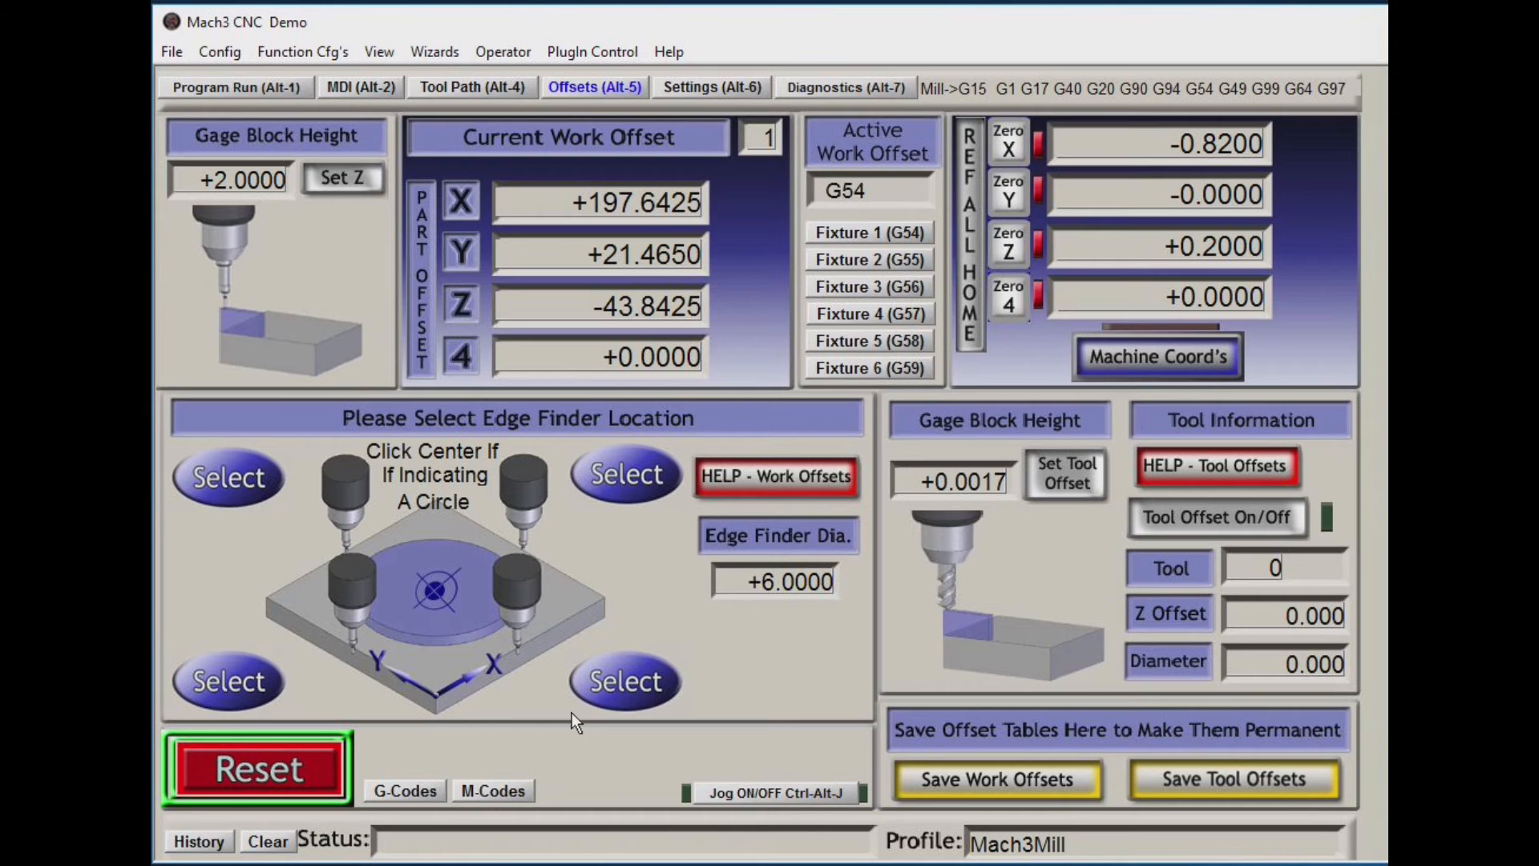
mouse_move(636, 657)
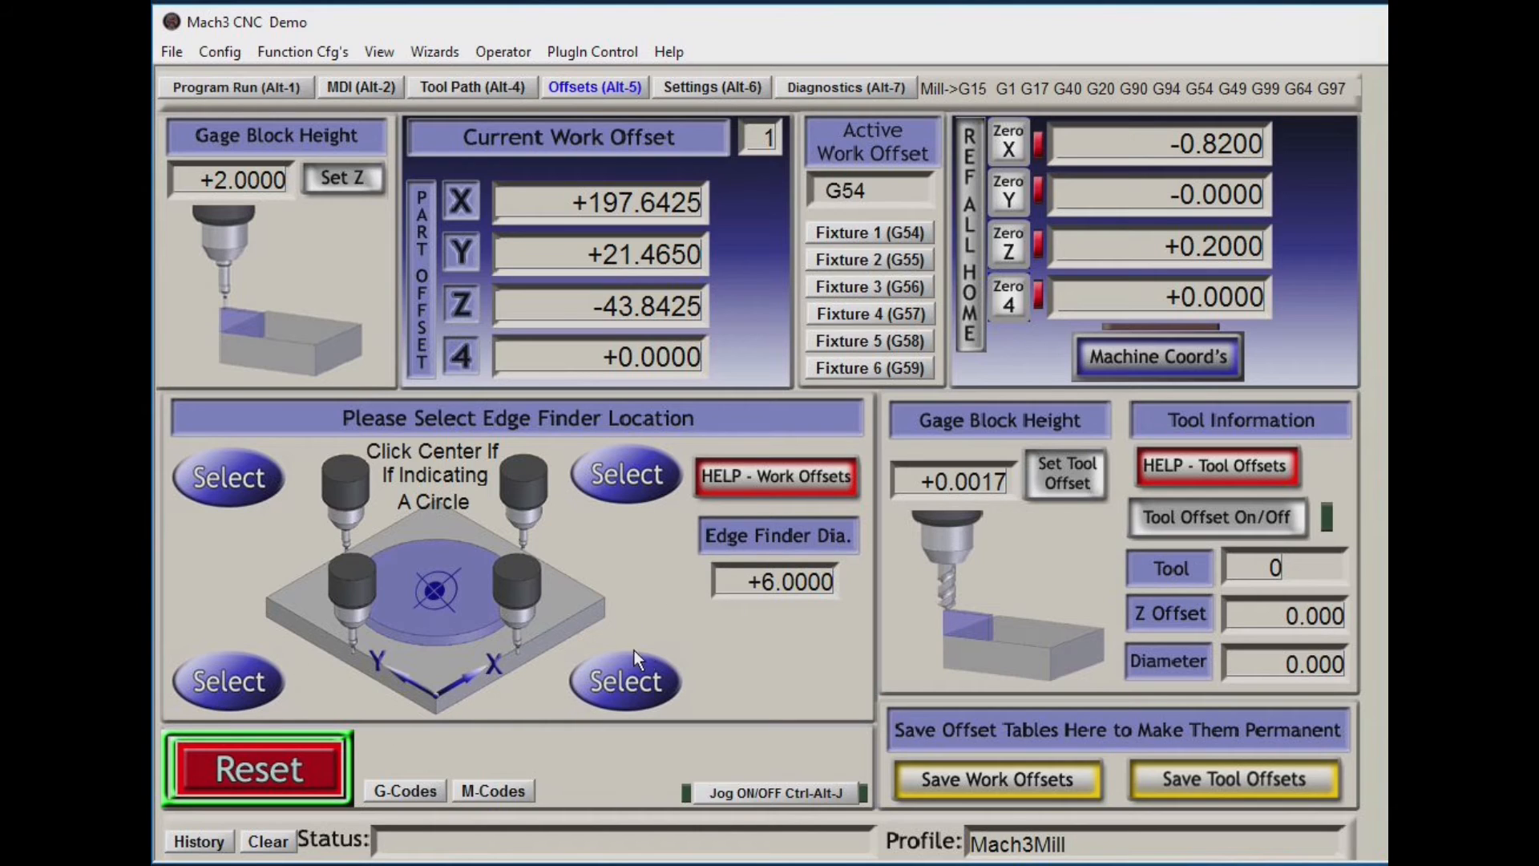
mouse_move(673, 592)
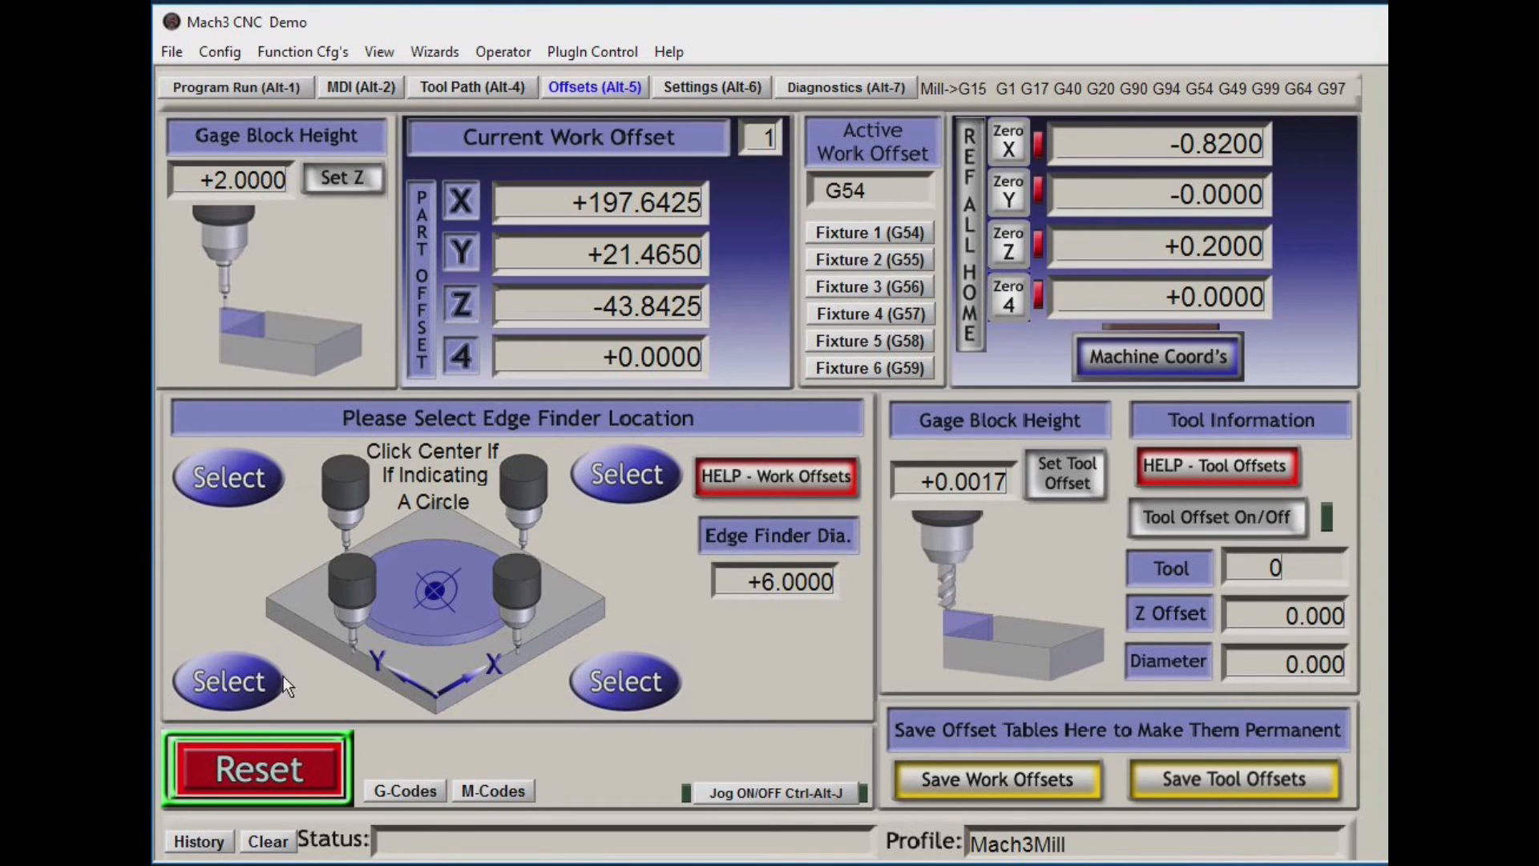
mouse_move(633, 579)
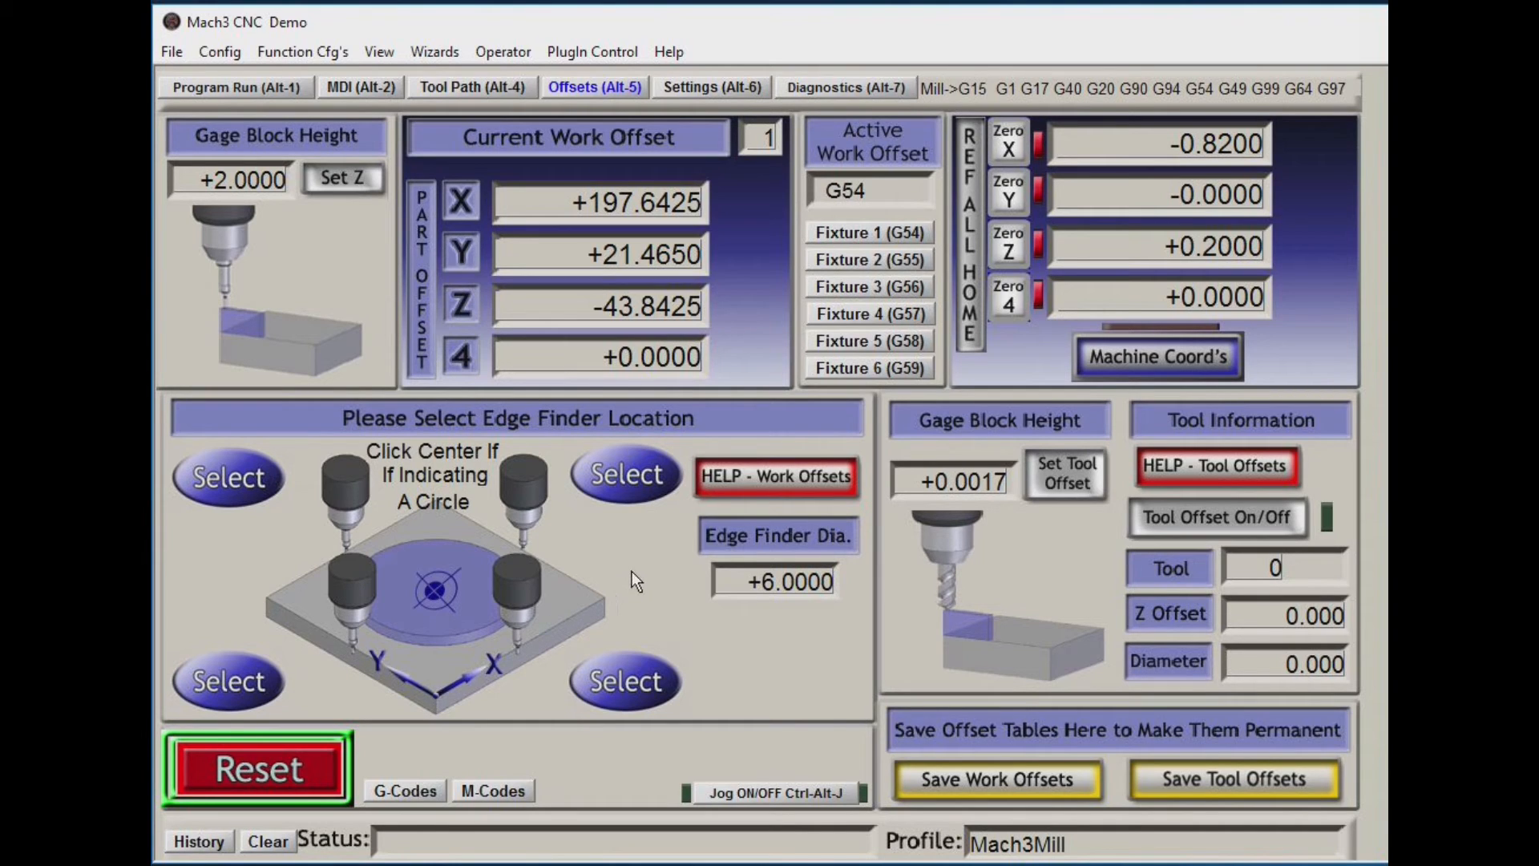
mouse_move(657, 604)
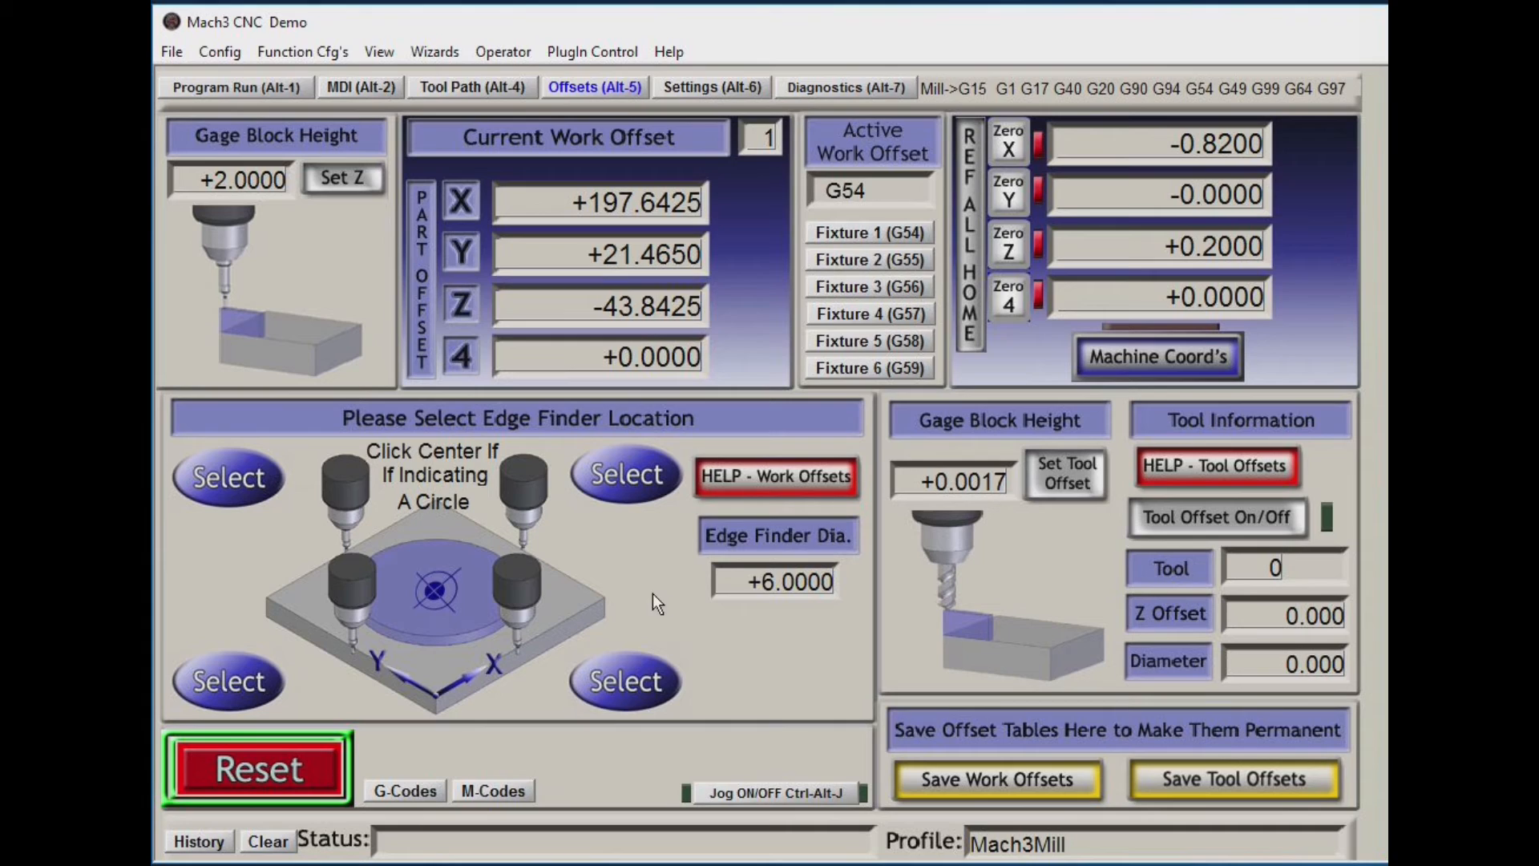
mouse_move(672, 593)
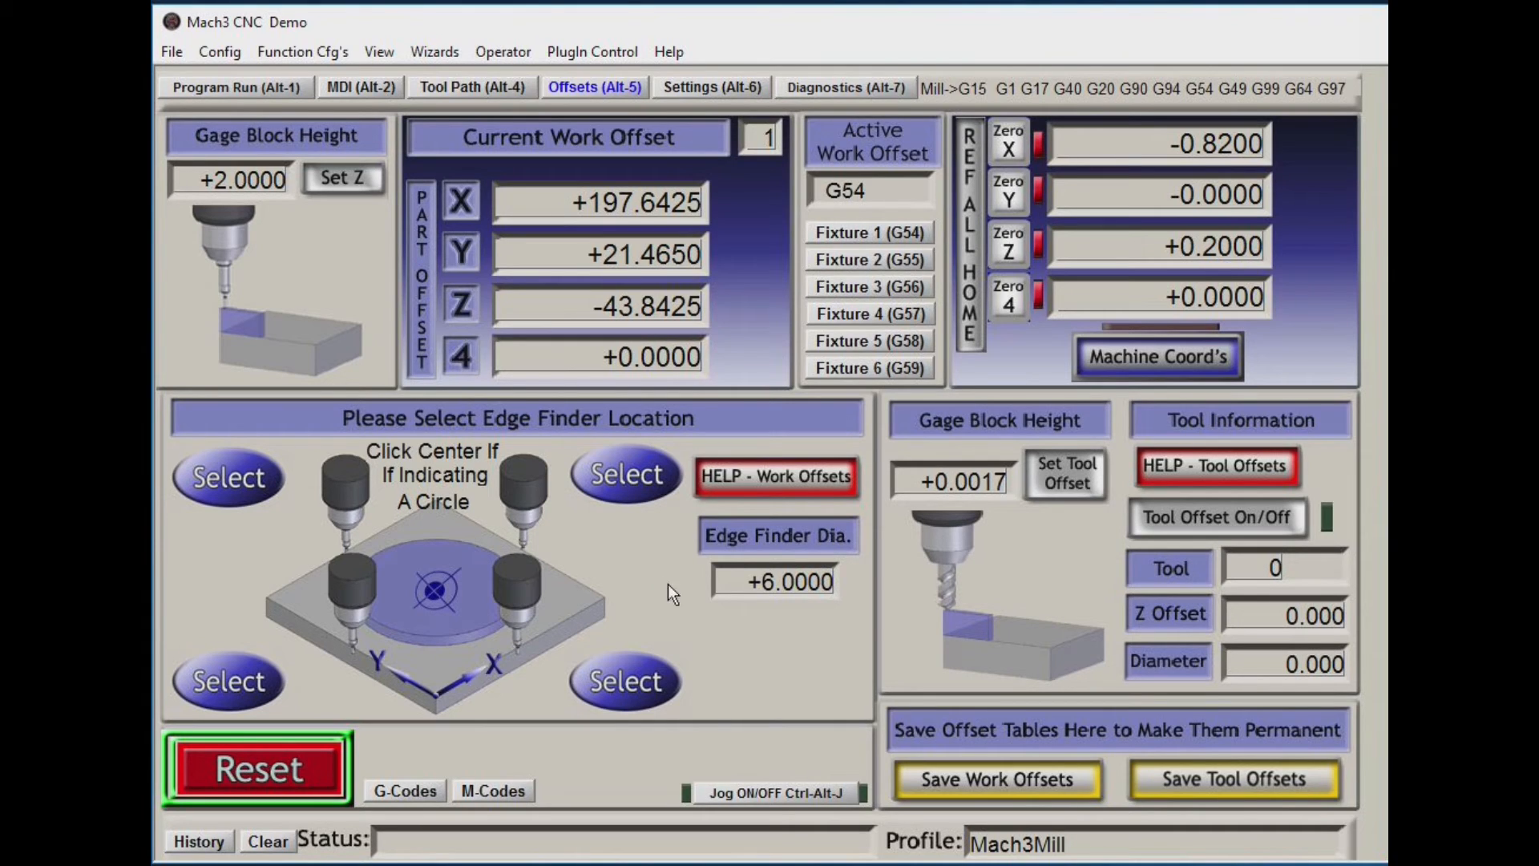
mouse_move(652, 609)
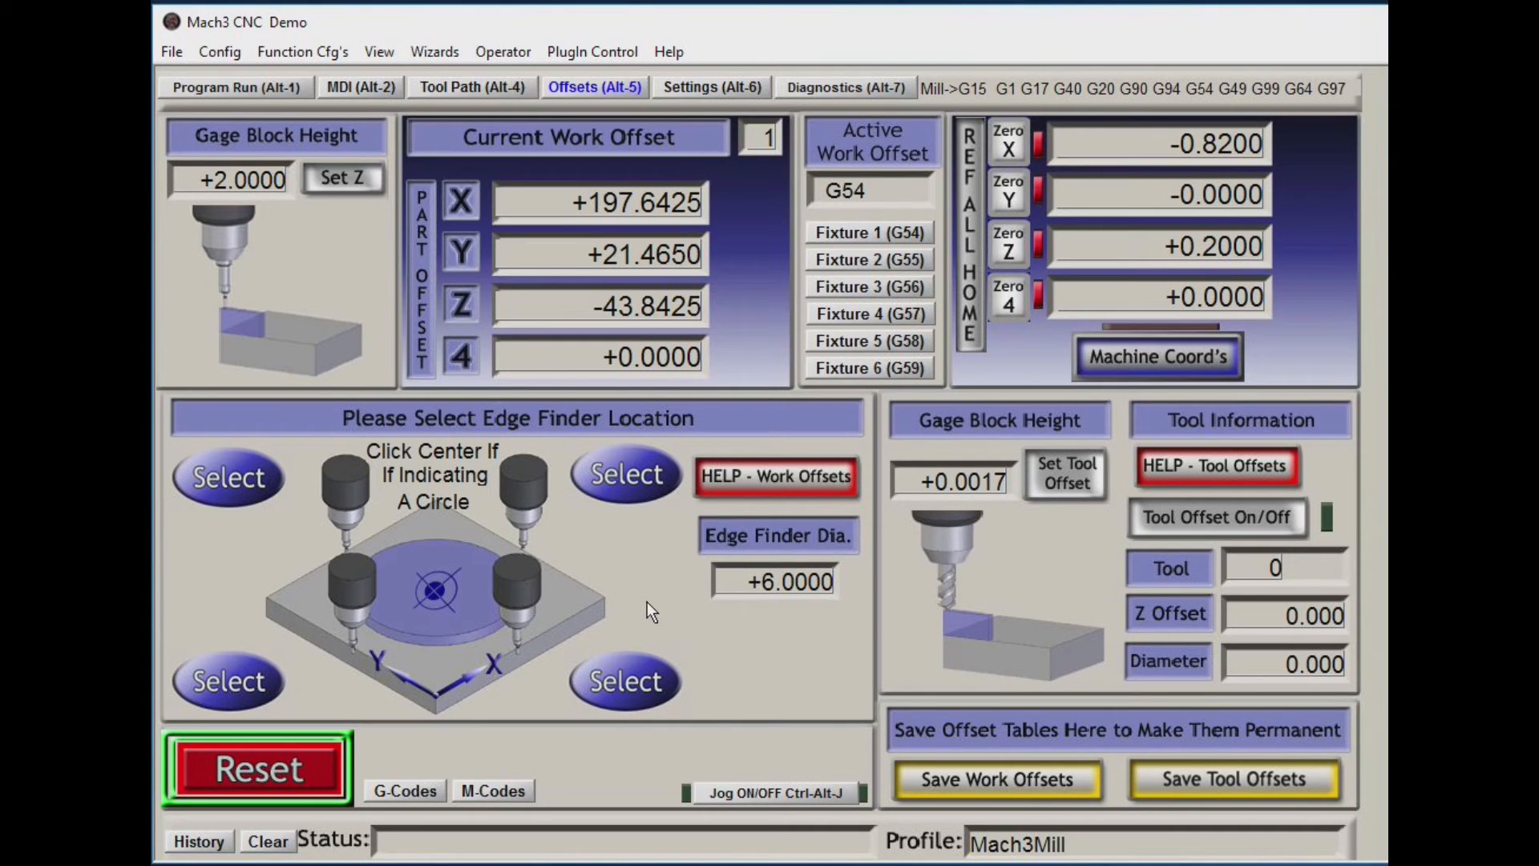